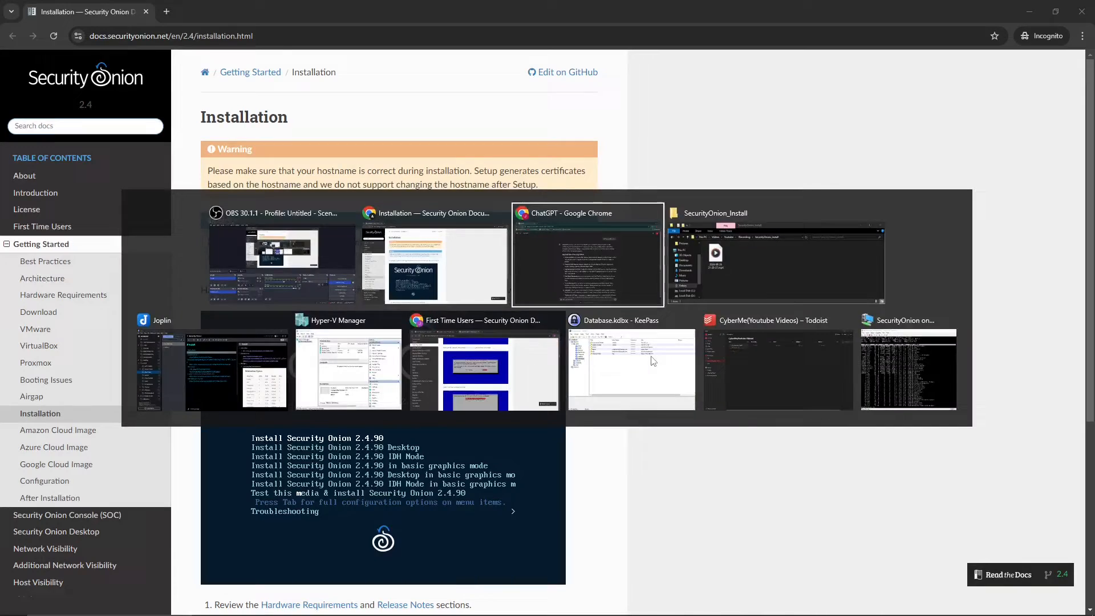
# Switch from the installation docs to the ChatGPT window via the task switcher.
pyautogui.click(587, 255)
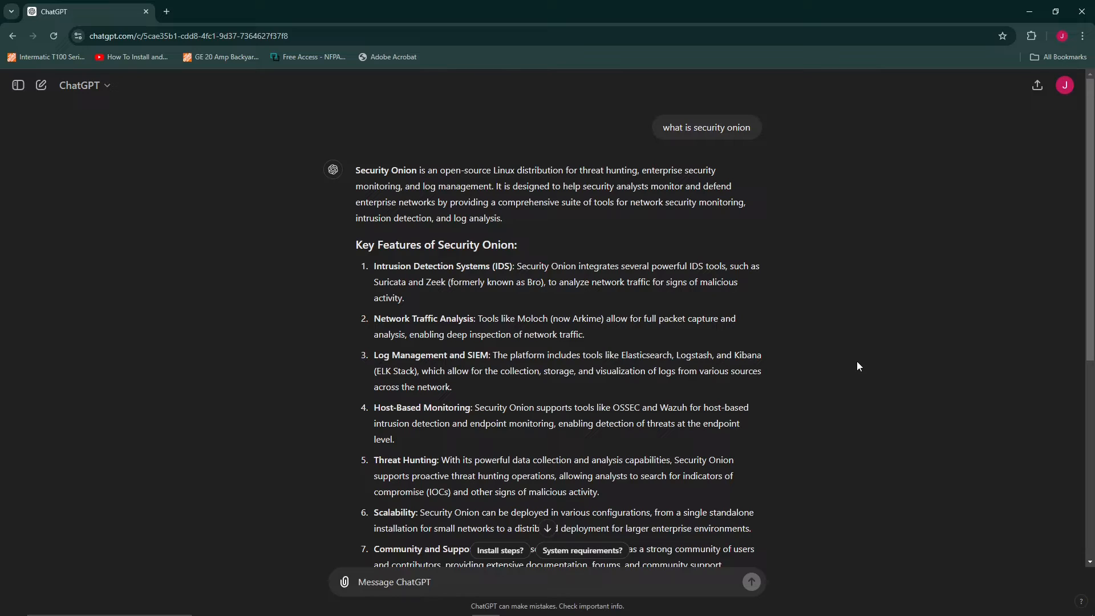
pyautogui.moveTo(852, 363)
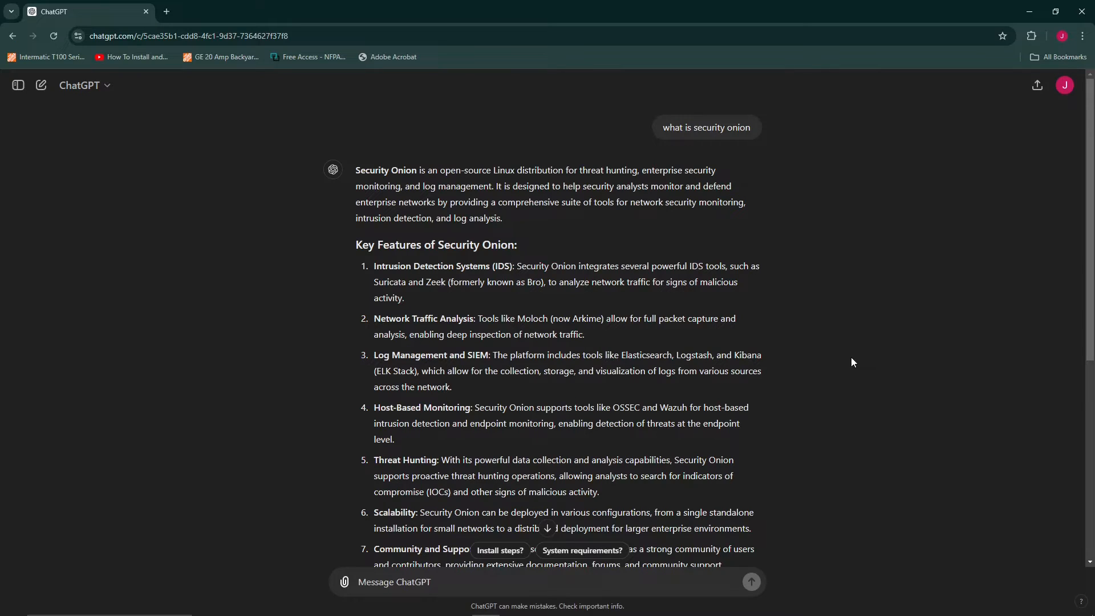
pyautogui.scroll(-3)
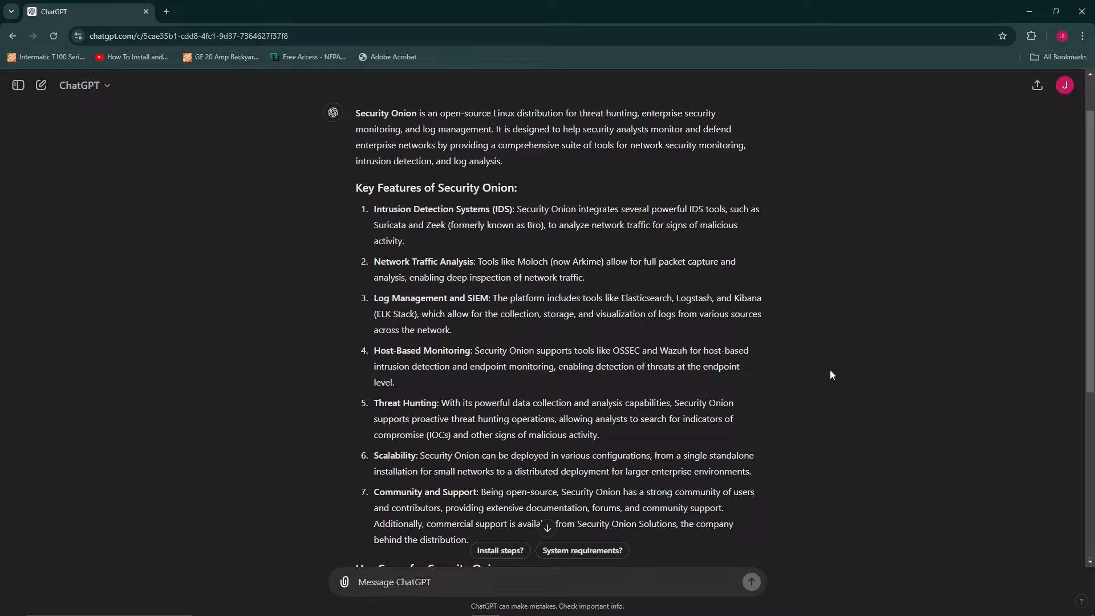
pyautogui.scroll(-3)
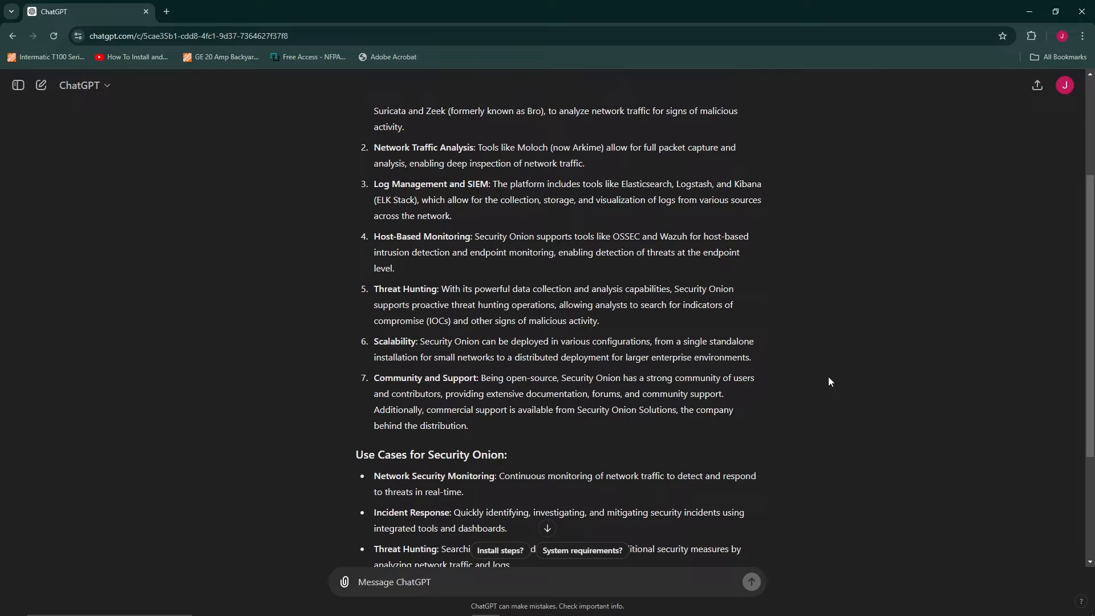
pyautogui.moveTo(813, 378)
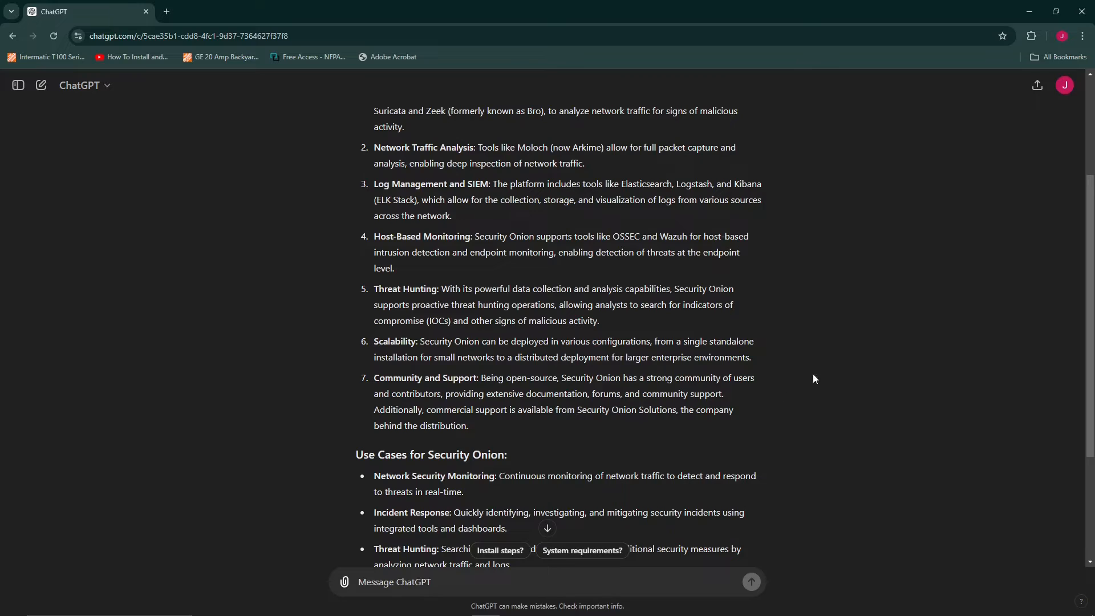
pyautogui.scroll(-3)
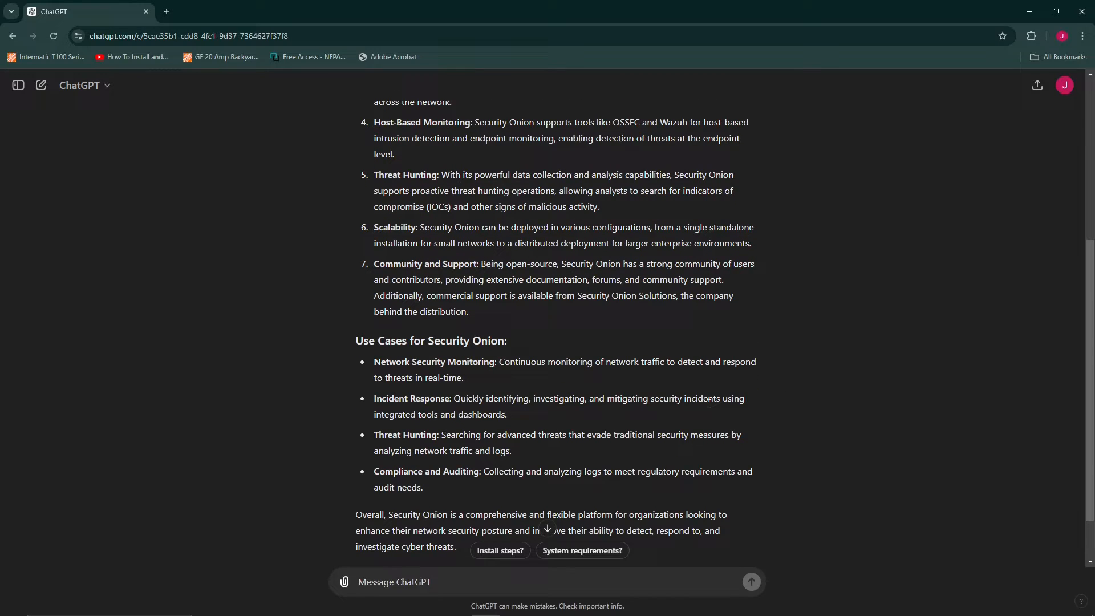
pyautogui.moveTo(382, 185)
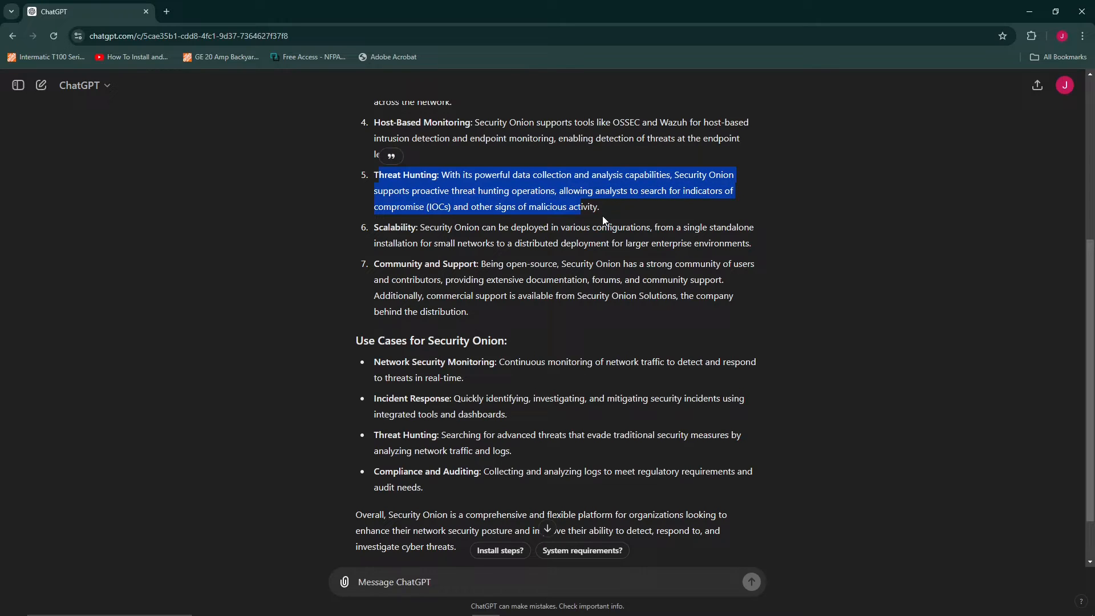
pyautogui.scroll(-3)
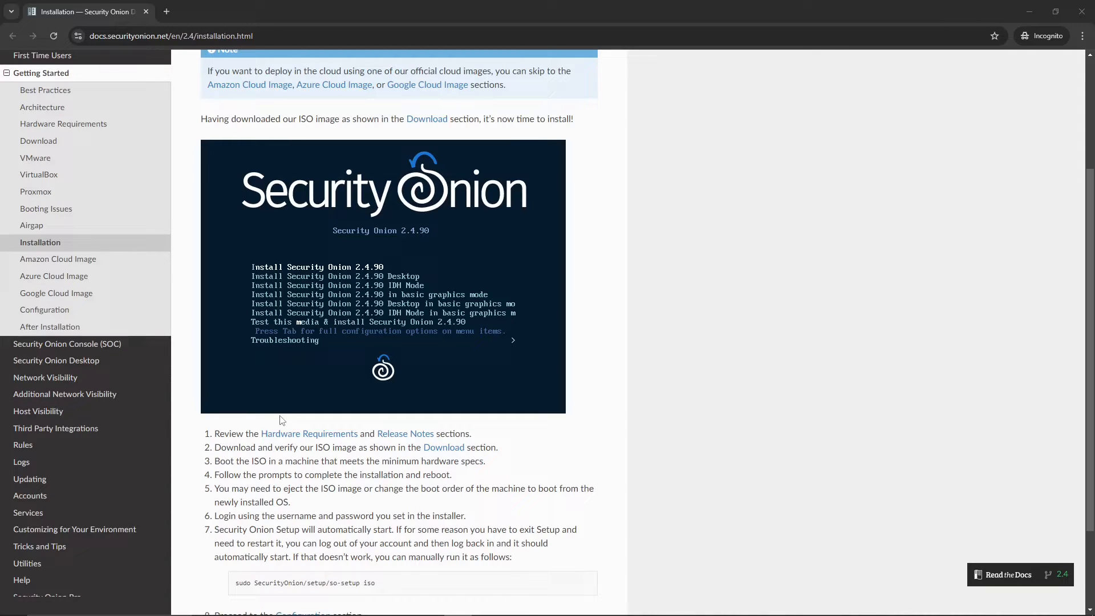
pyautogui.moveTo(269, 445)
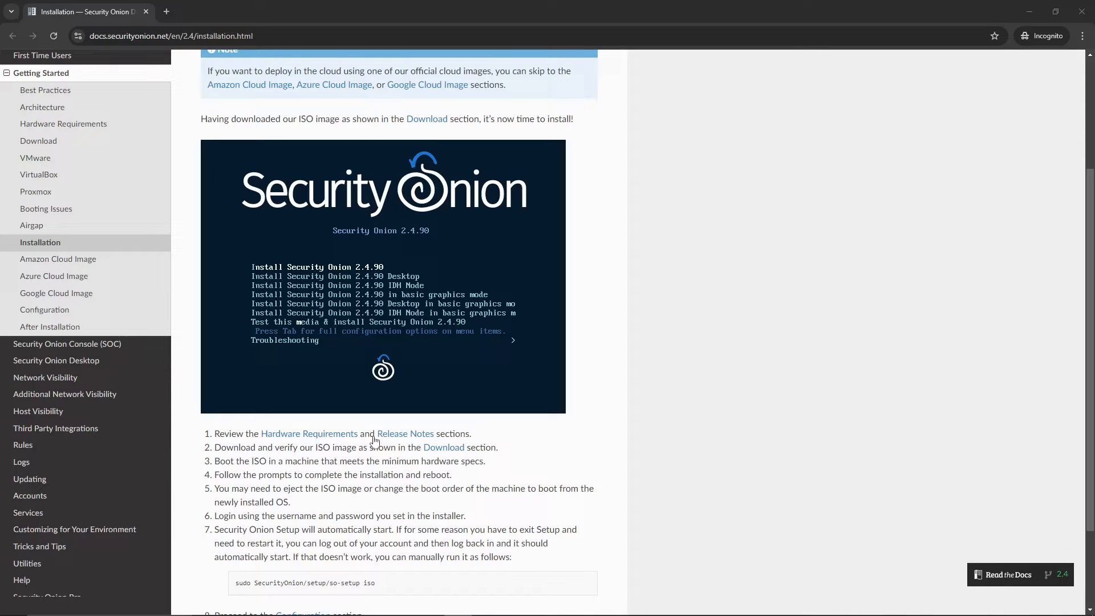
pyautogui.moveTo(417, 445)
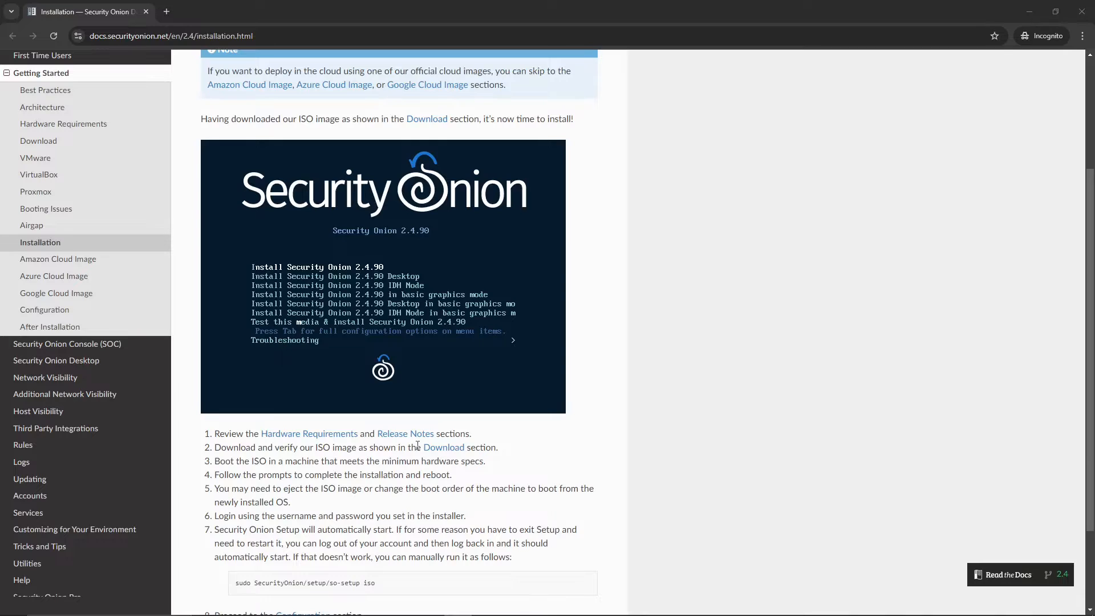
pyautogui.scroll(3)
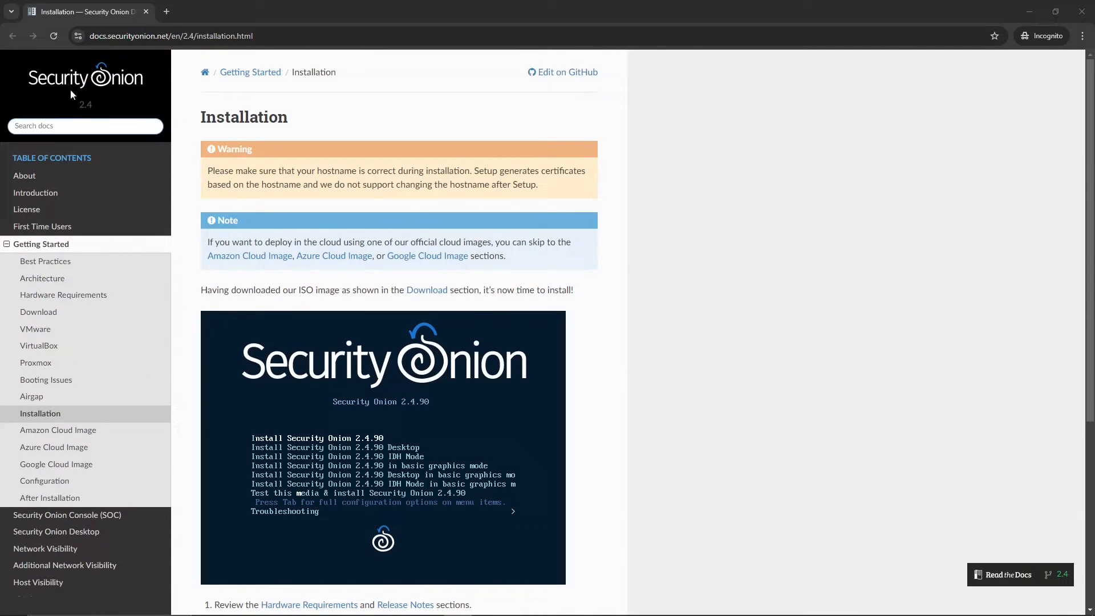
pyautogui.moveTo(565, 58)
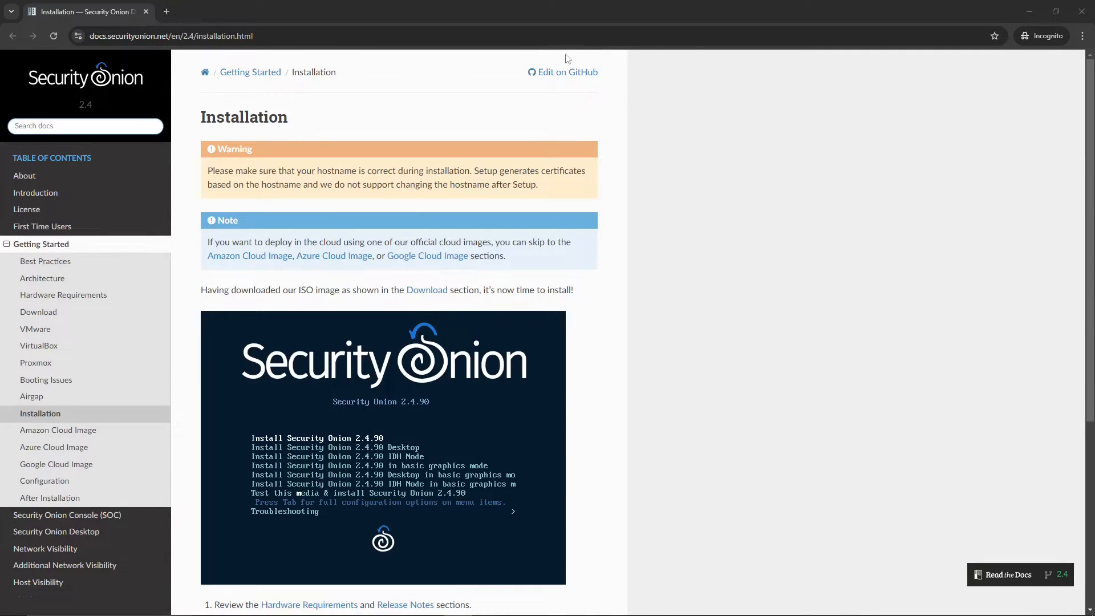
pyautogui.scroll(-3)
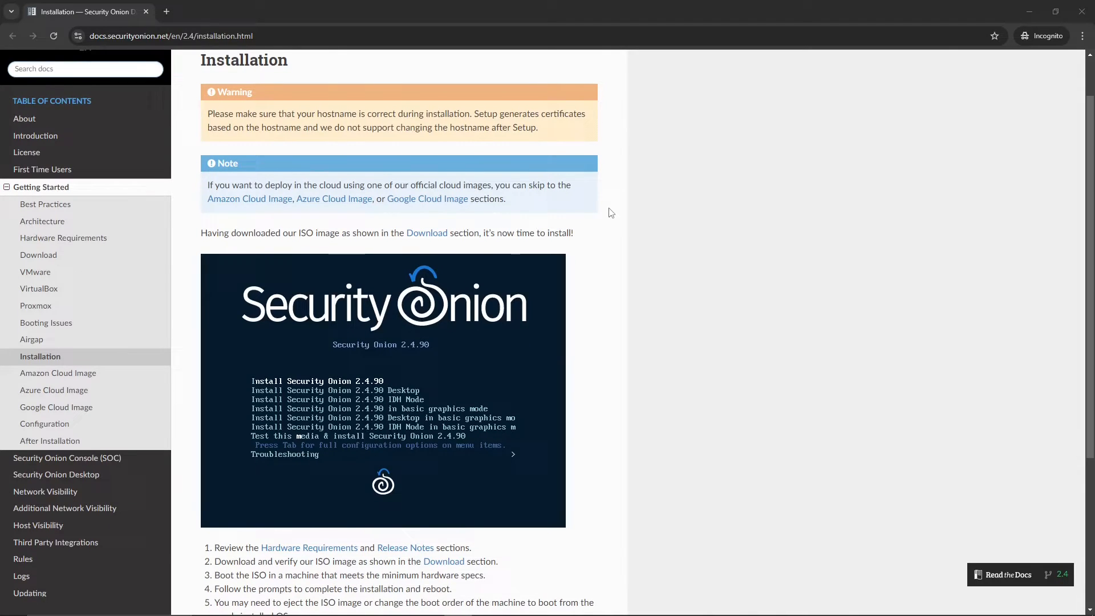
pyautogui.scroll(-3)
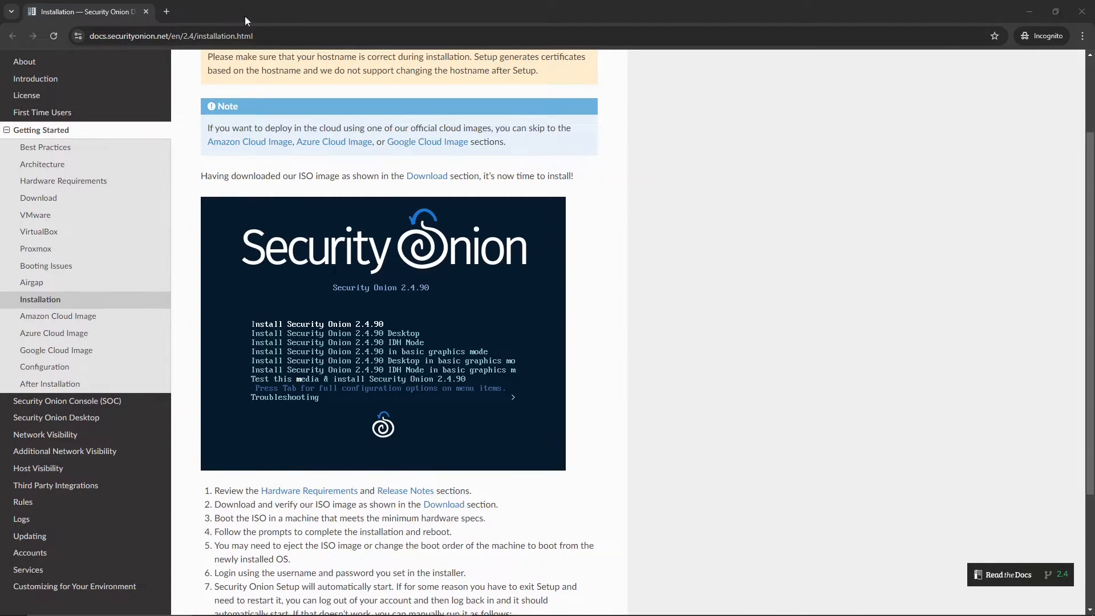
pyautogui.moveTo(499, 172)
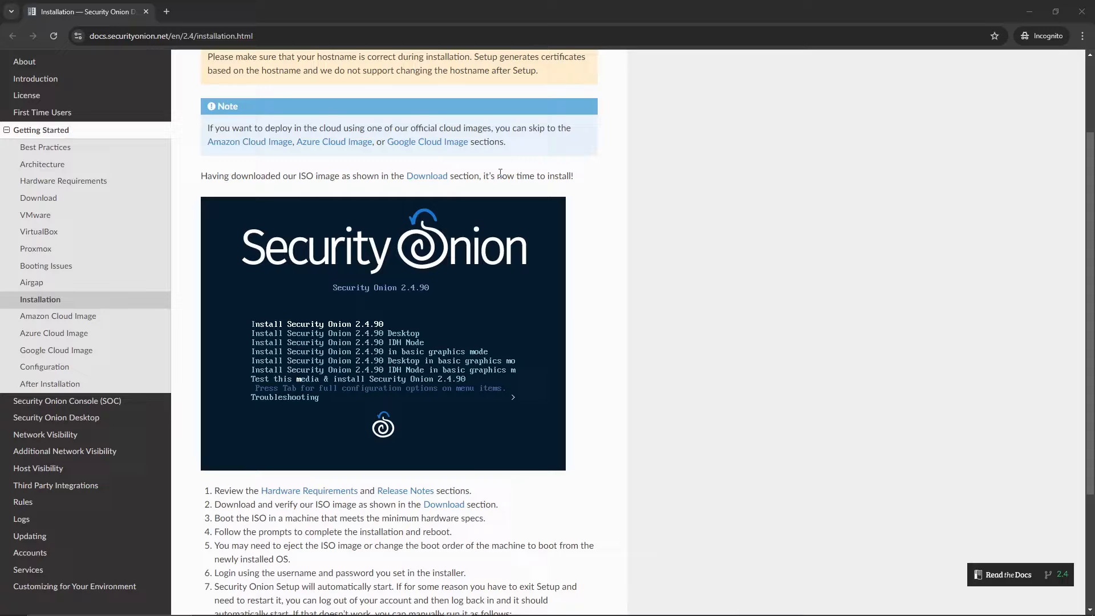
pyautogui.scroll(-3)
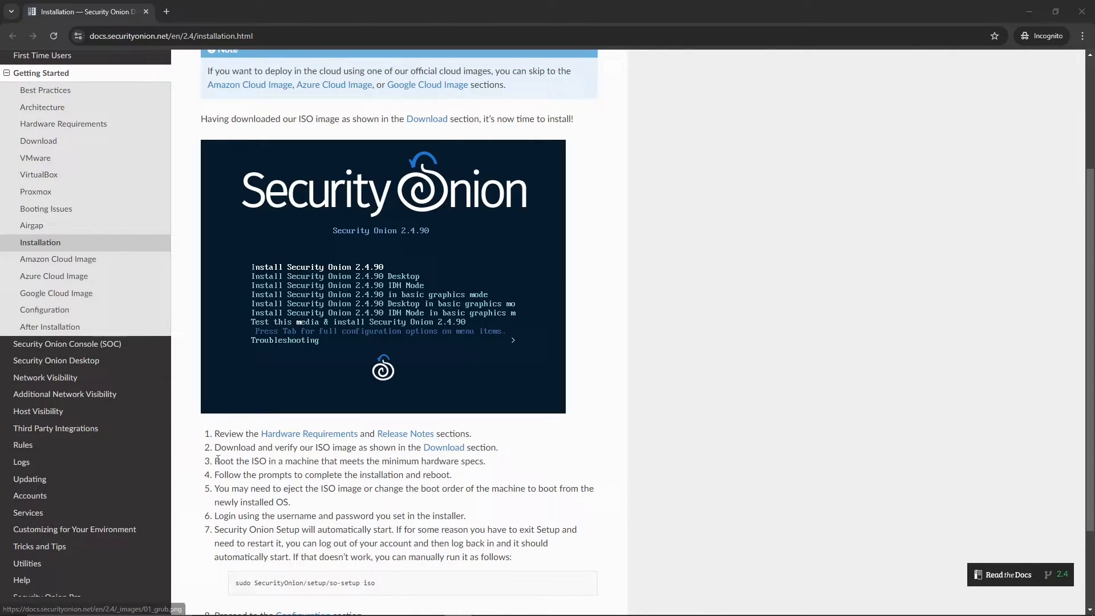
pyautogui.scroll(-3)
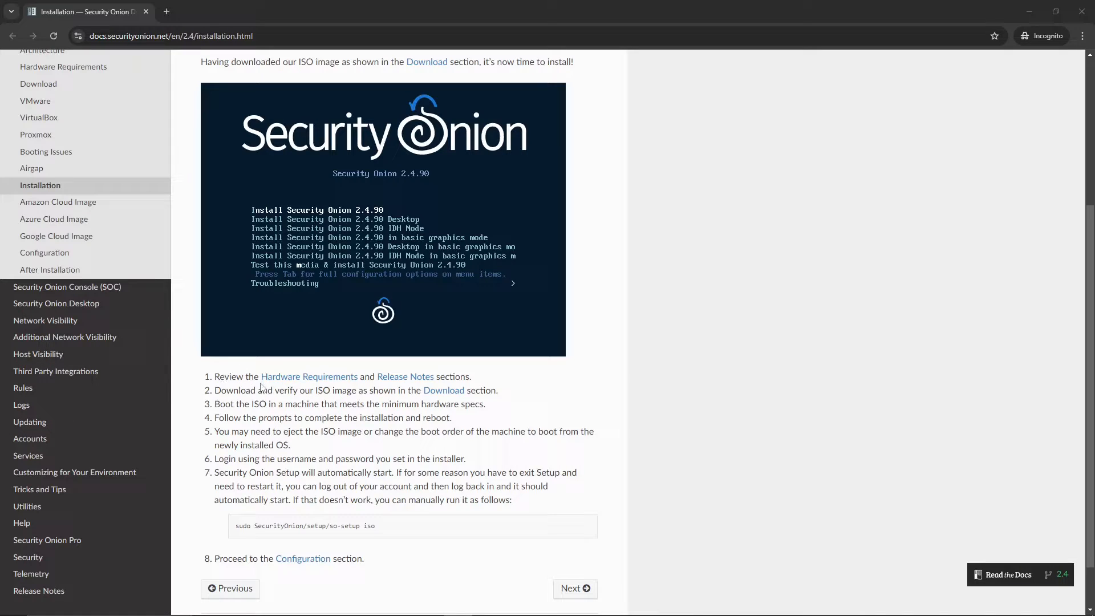
pyautogui.moveTo(309, 377)
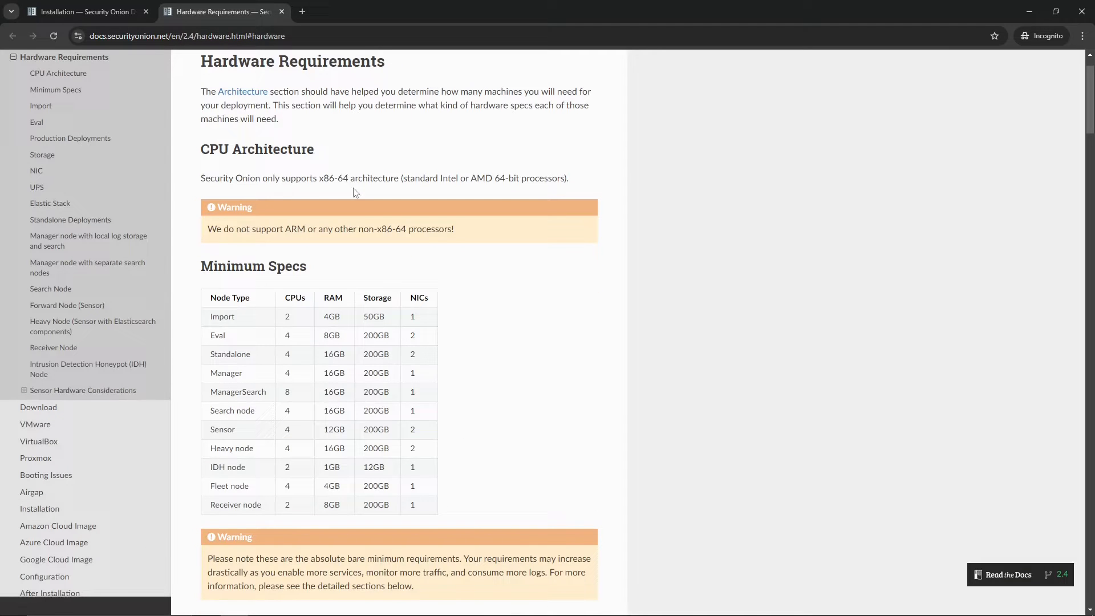
pyautogui.moveTo(664, 426)
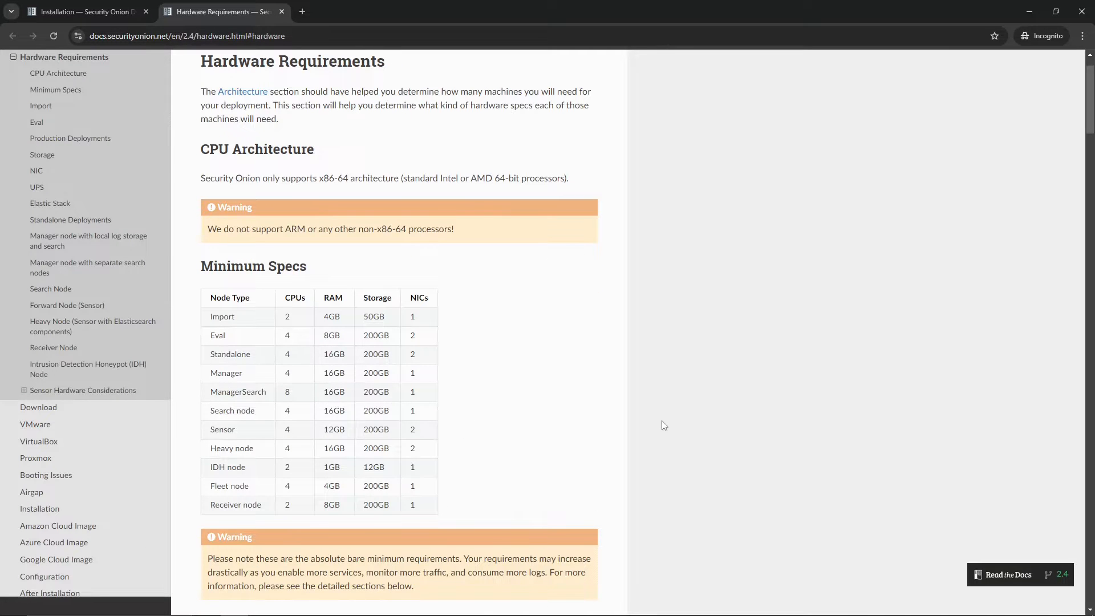
pyautogui.moveTo(203, 291)
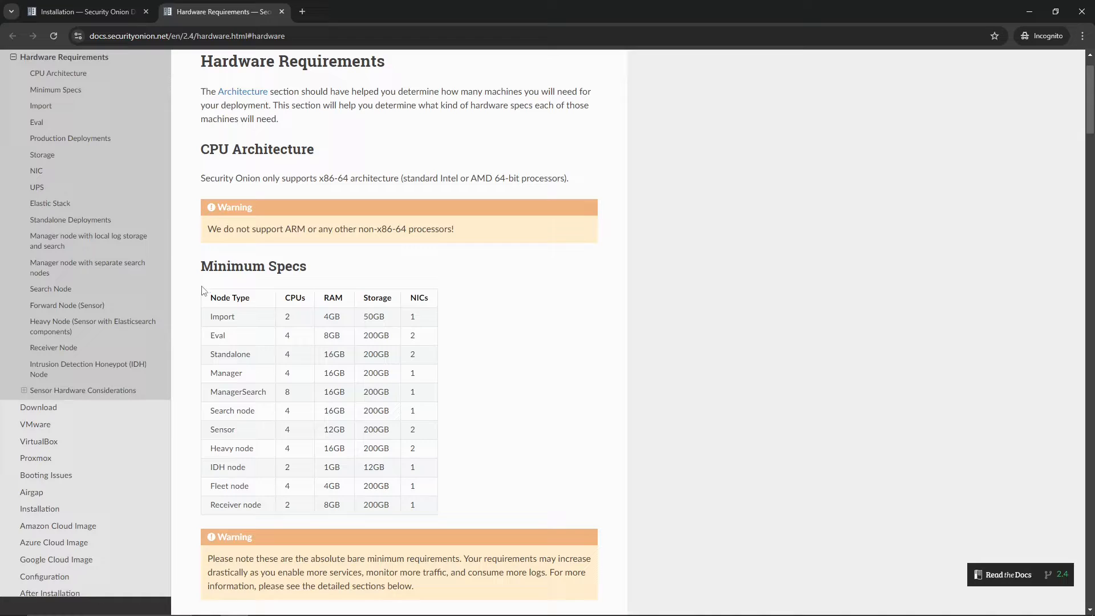
pyautogui.moveTo(203, 262)
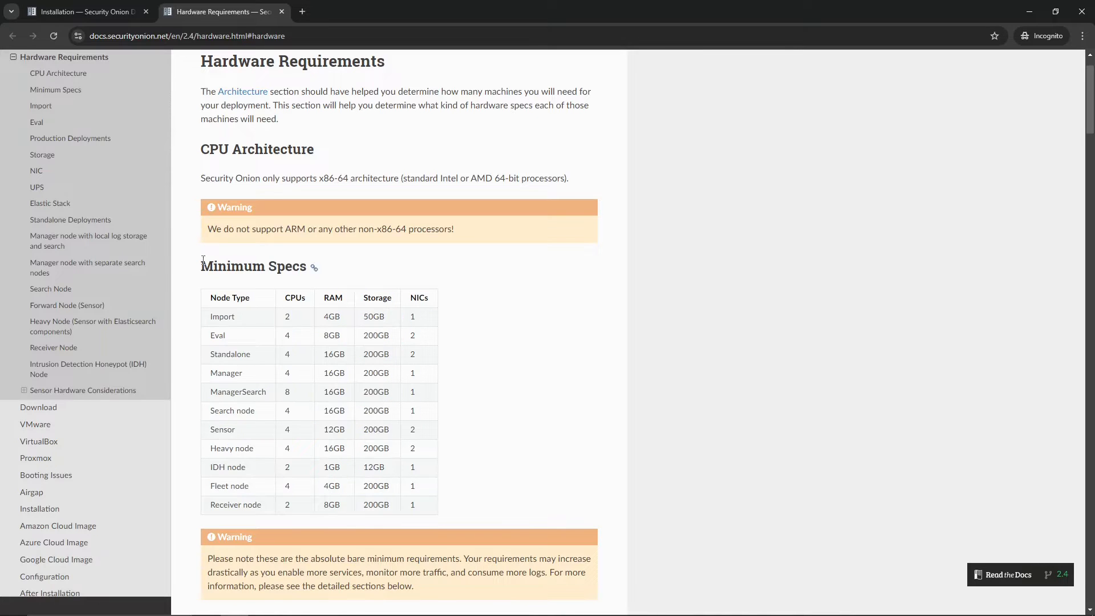
pyautogui.moveTo(197, 240)
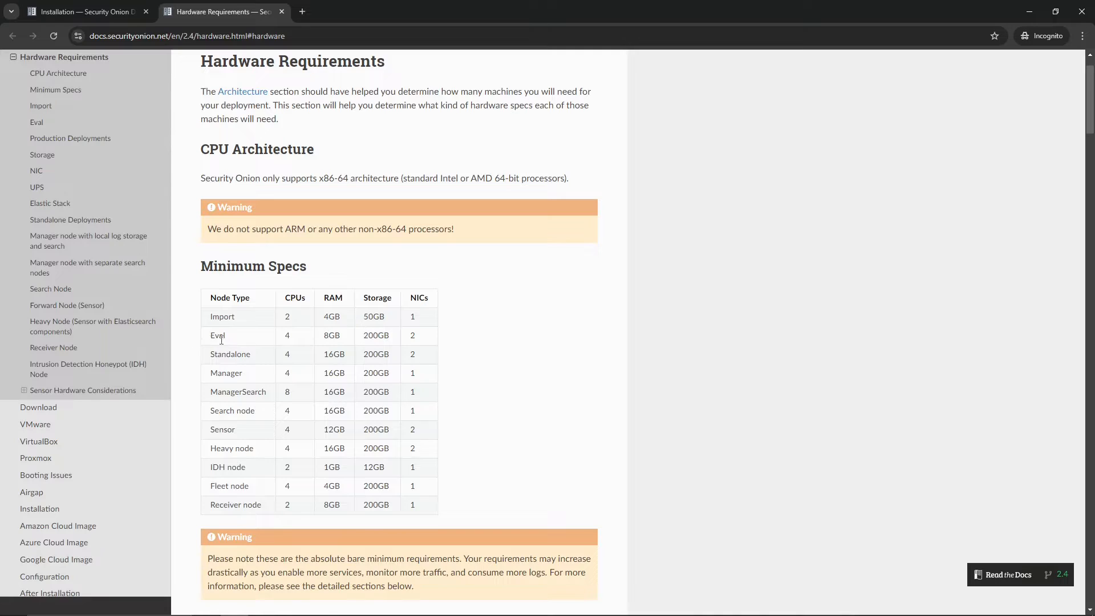
pyautogui.moveTo(519, 399)
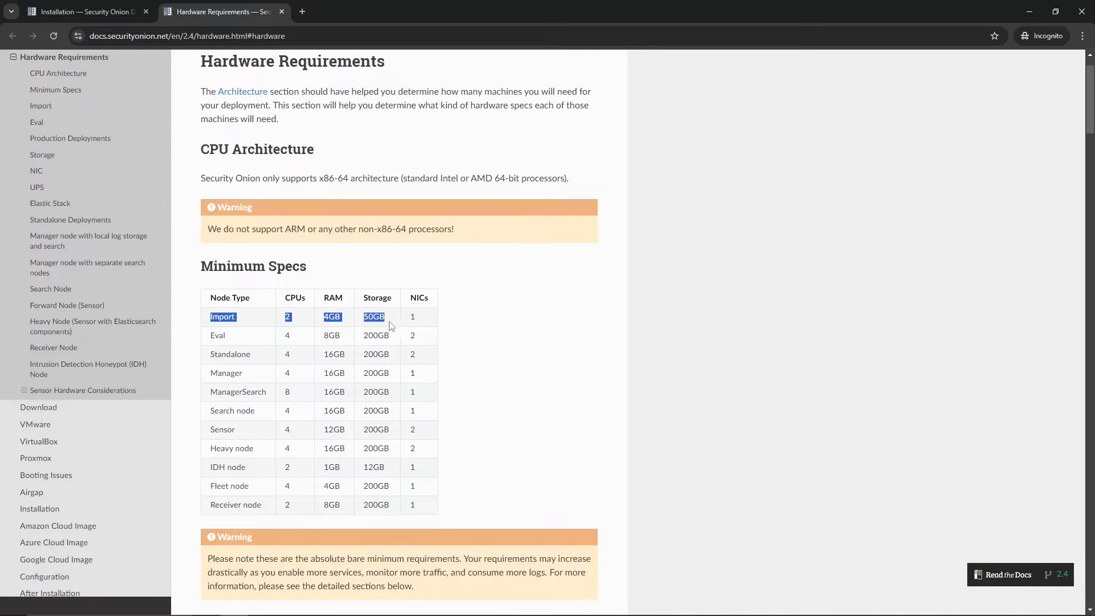
pyautogui.moveTo(397, 325)
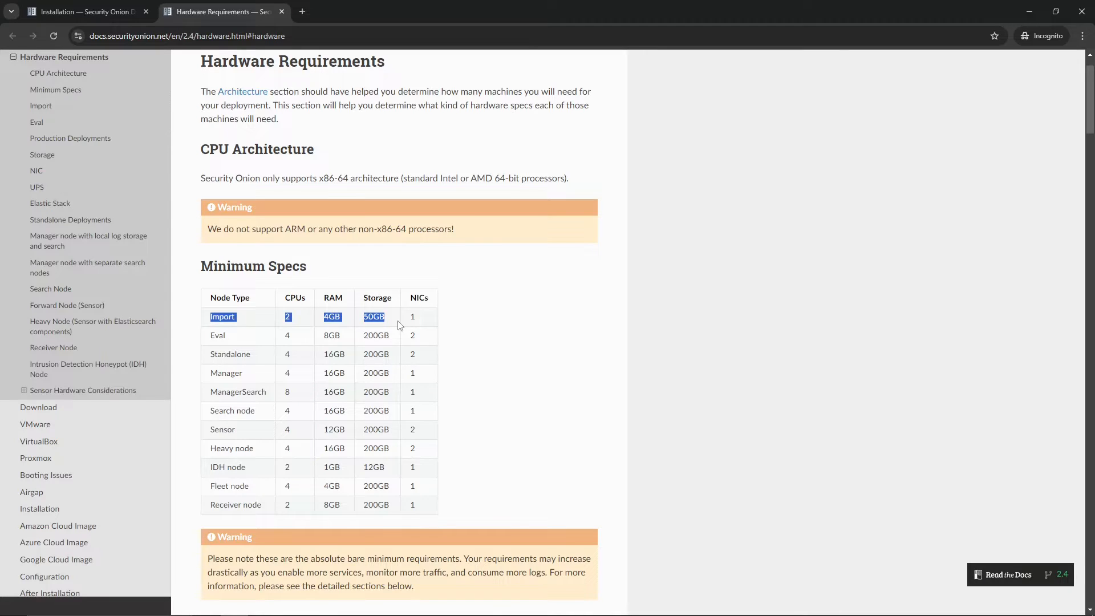
pyautogui.moveTo(491, 335)
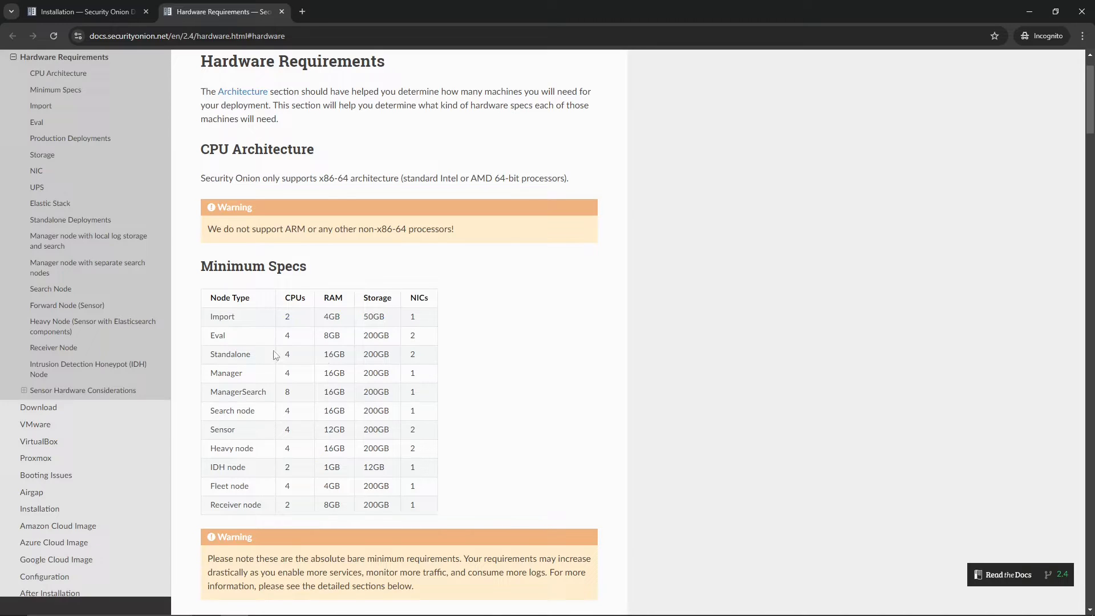
pyautogui.moveTo(203, 326)
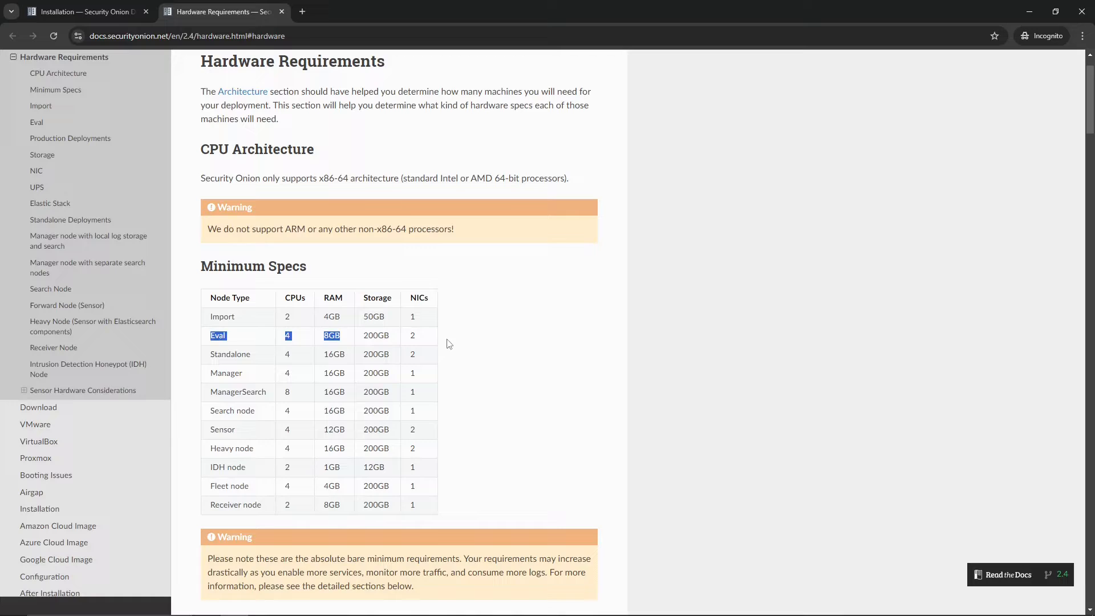
# Highlight entries in the Minimum Specs table, marking the Eval node type, and read on below it.
pyautogui.doubleClick(375, 336)
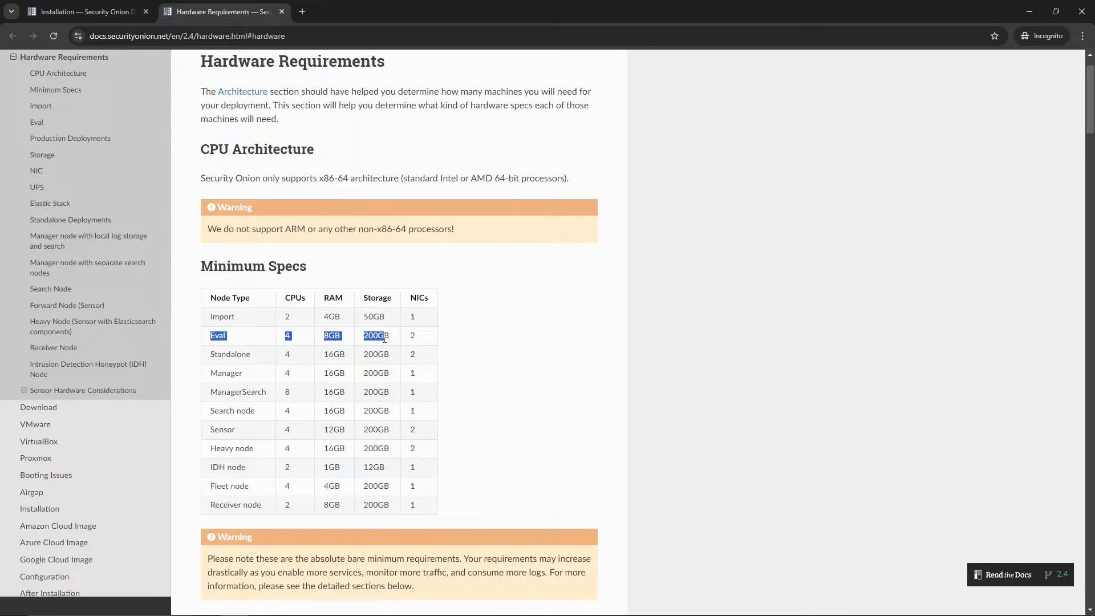
pyautogui.moveTo(271, 375)
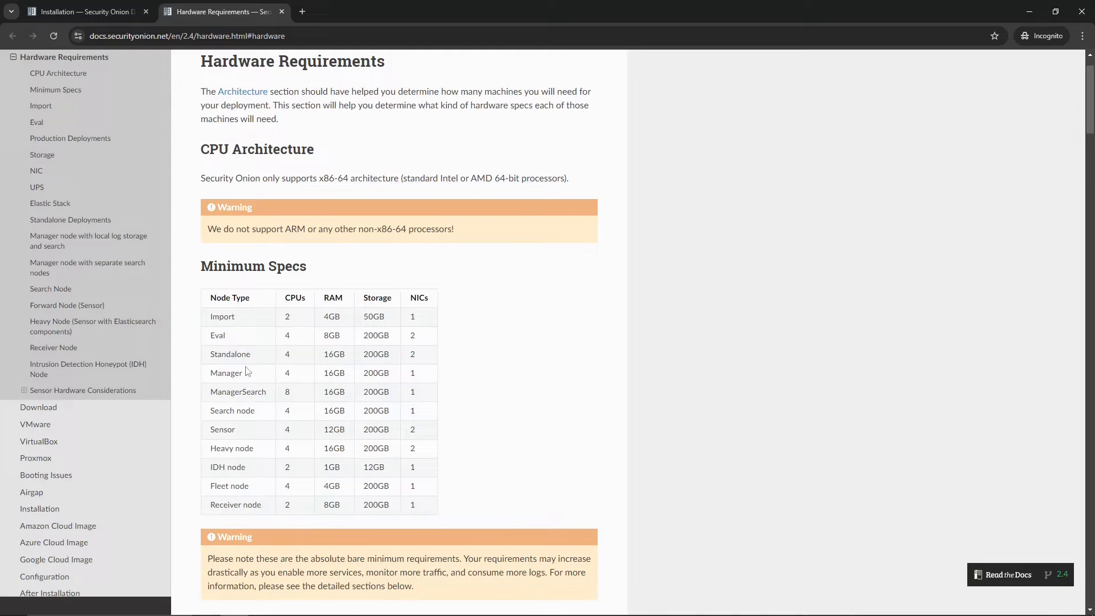
pyautogui.moveTo(293, 253)
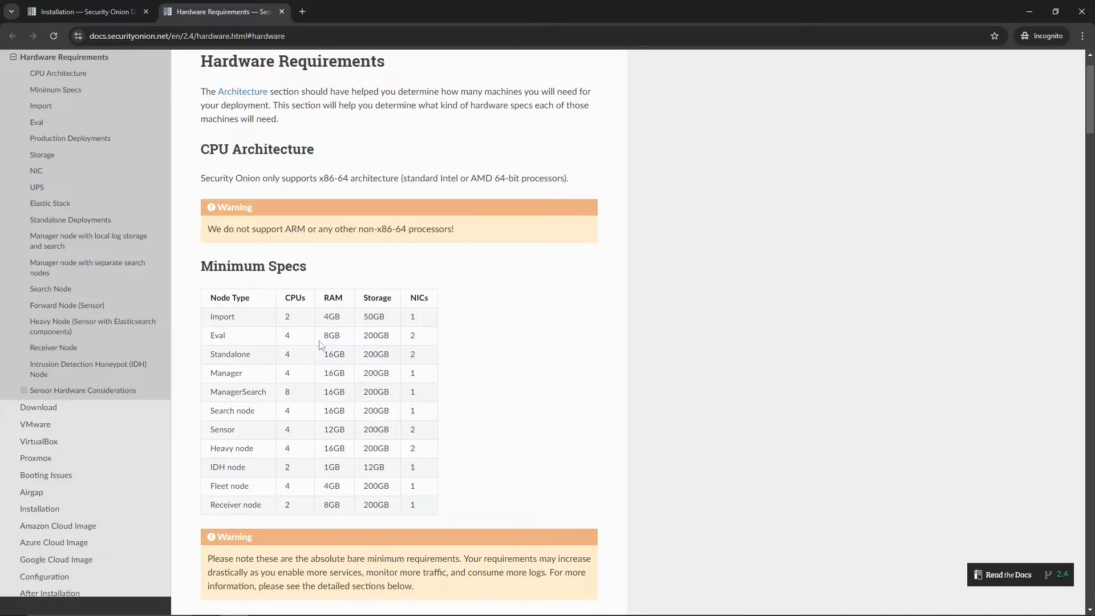
pyautogui.moveTo(378, 335)
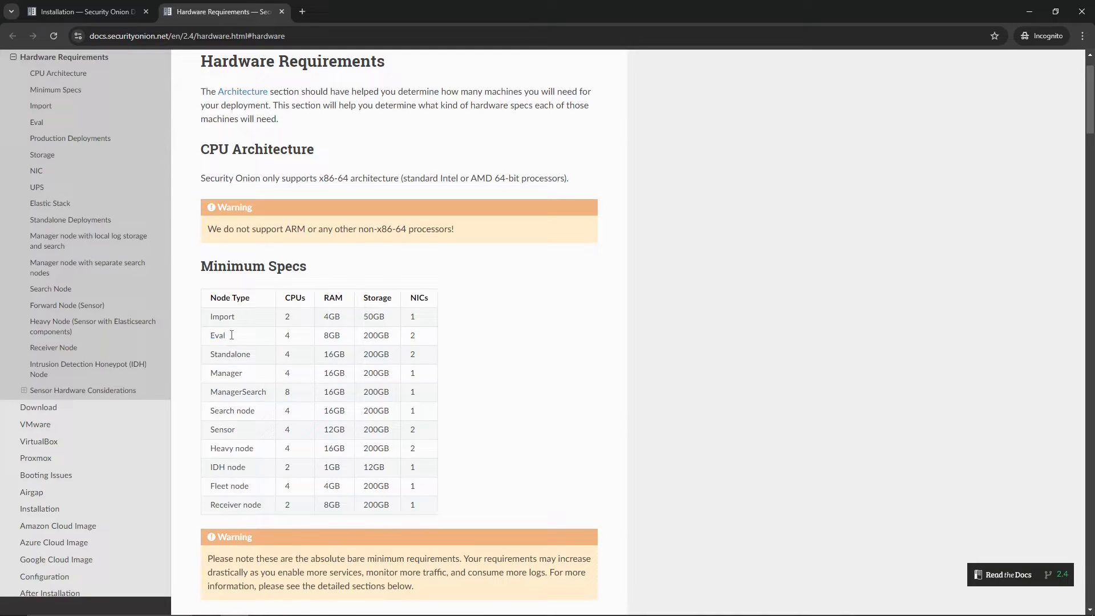
pyautogui.doubleClick(217, 335)
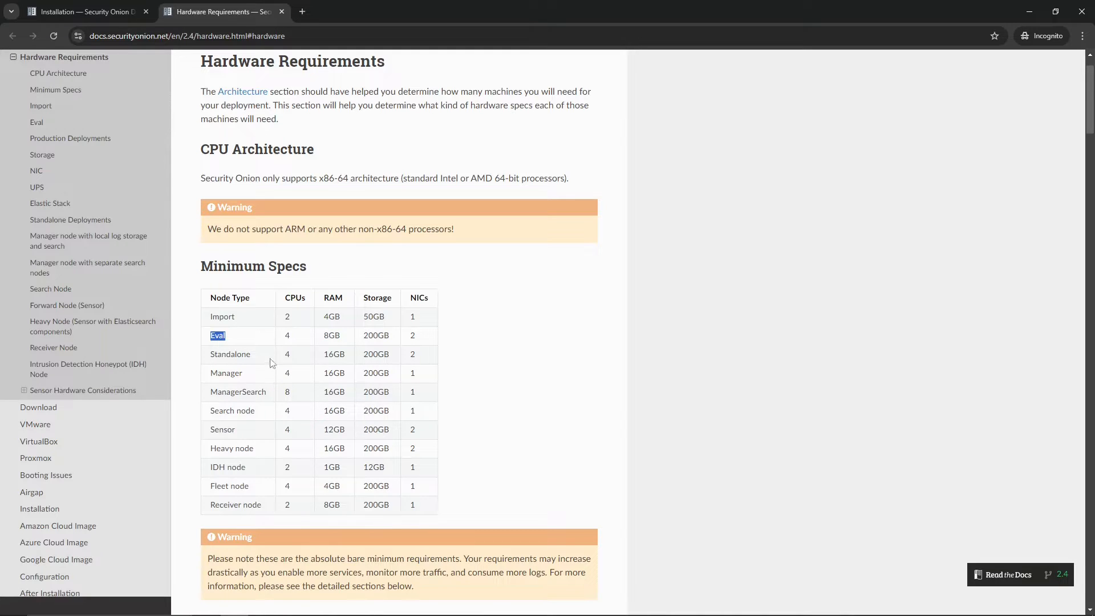
pyautogui.scroll(-3)
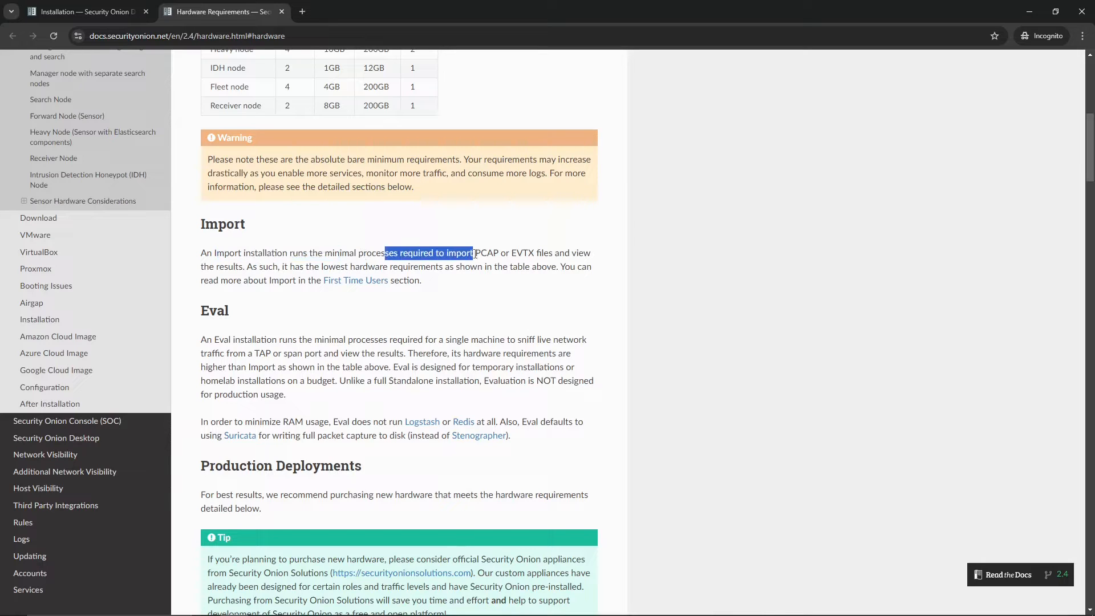
# Read the Import and Eval descriptions, marking and clearing the Eval hardware requirements sentence.
pyautogui.click(247, 253)
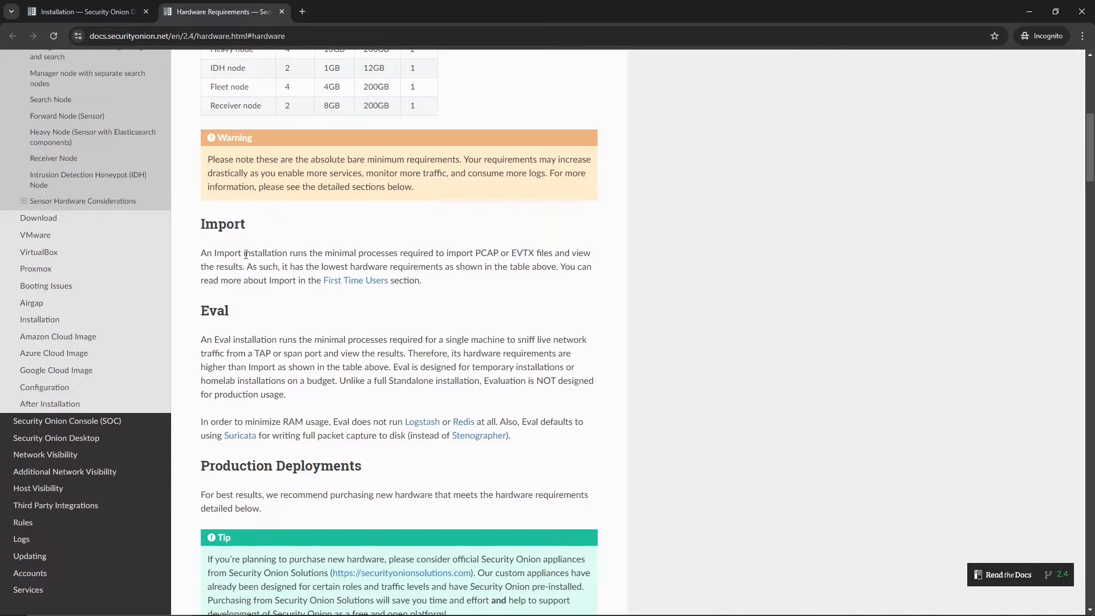
pyautogui.moveTo(233, 339)
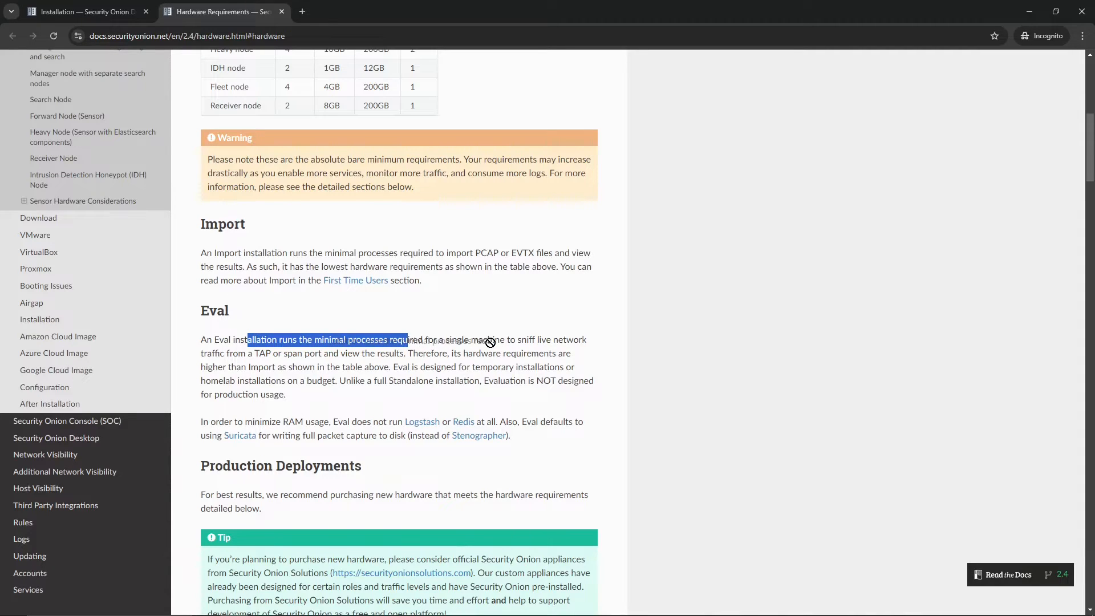
pyautogui.click(239, 359)
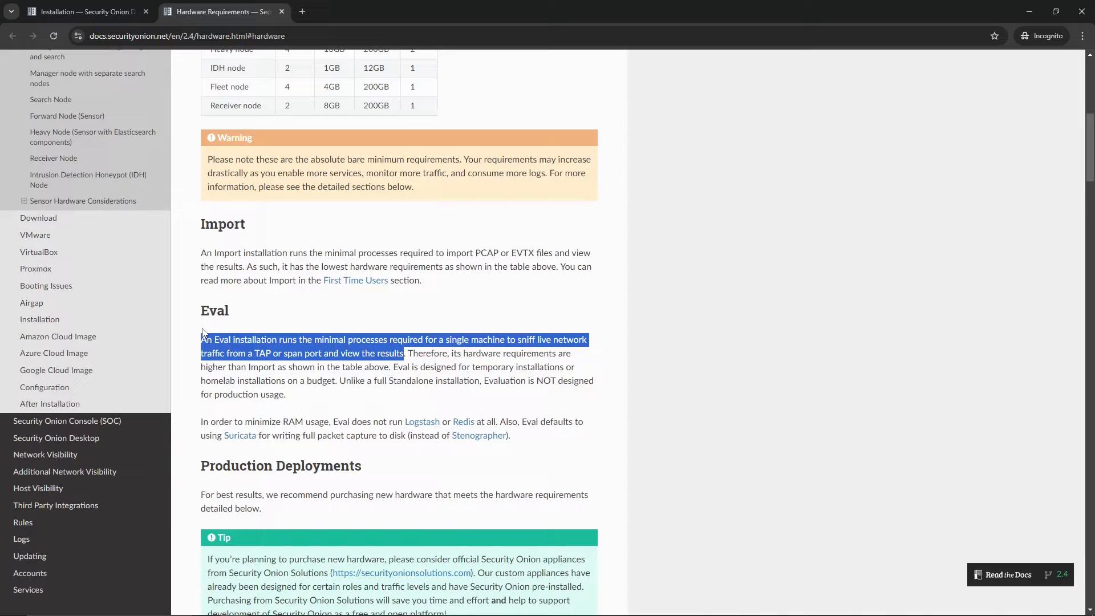
pyautogui.doubleClick(426, 353)
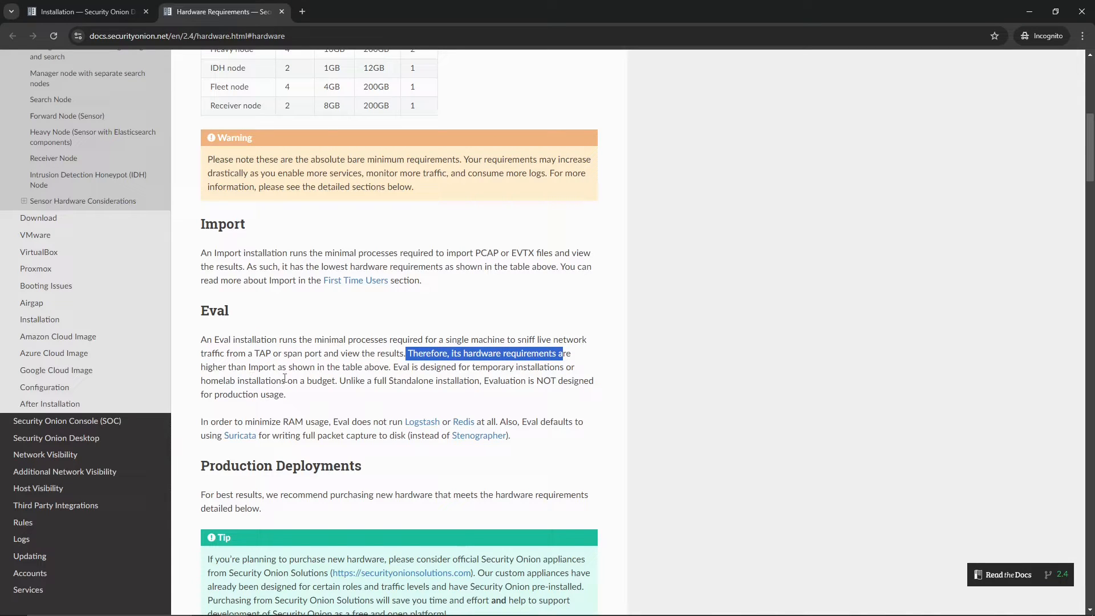
pyautogui.click(447, 355)
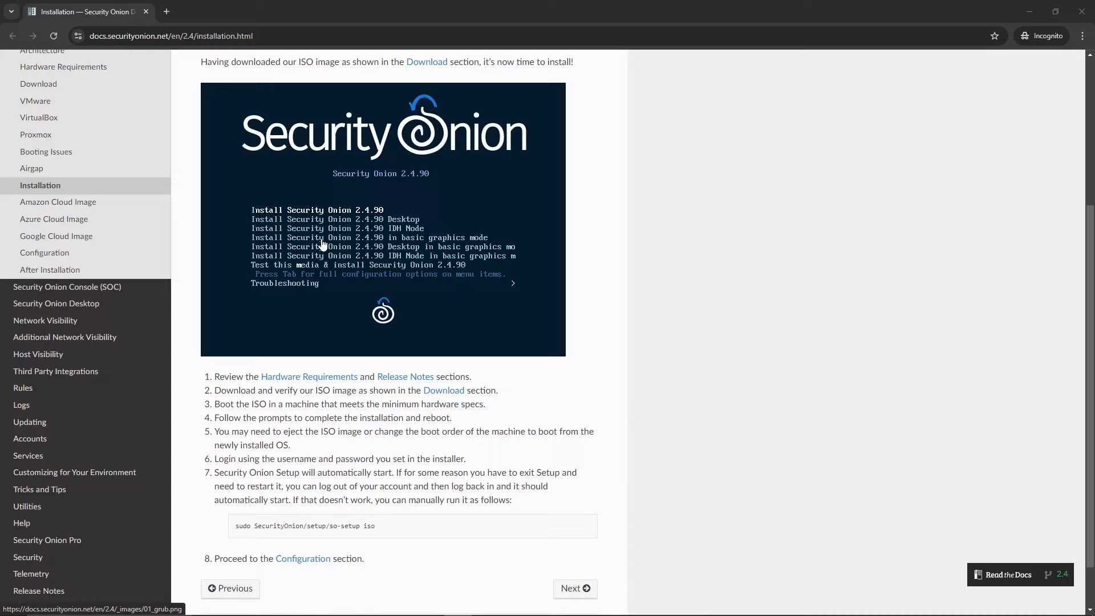
pyautogui.moveTo(224, 394)
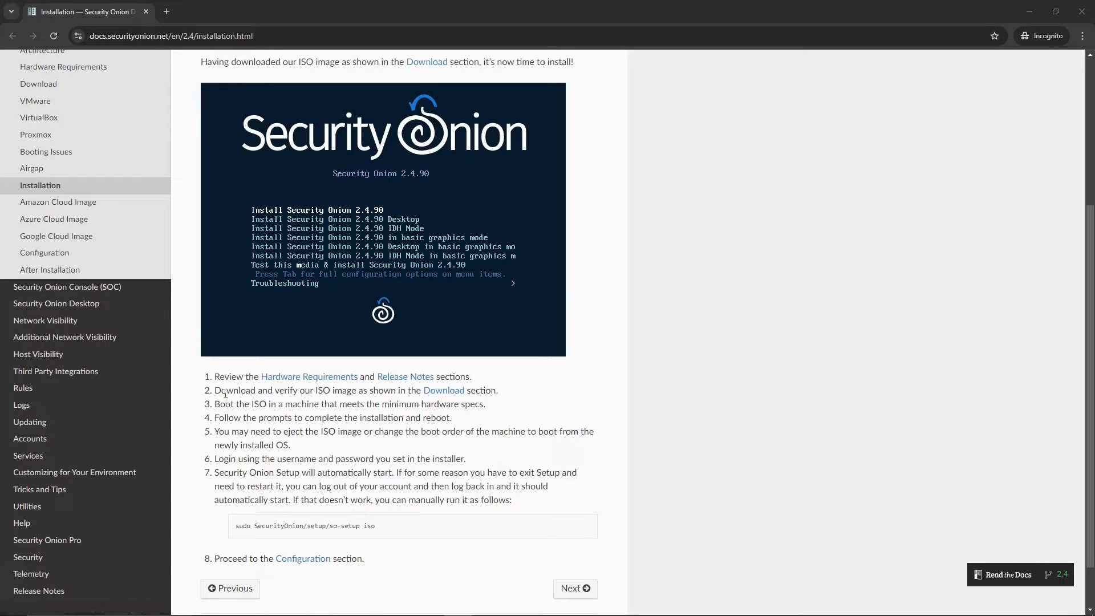
# Open the step 2 Download link in a new tab and follow it to the GitHub download-and-verify guide.
pyautogui.doubleClick(229, 390)
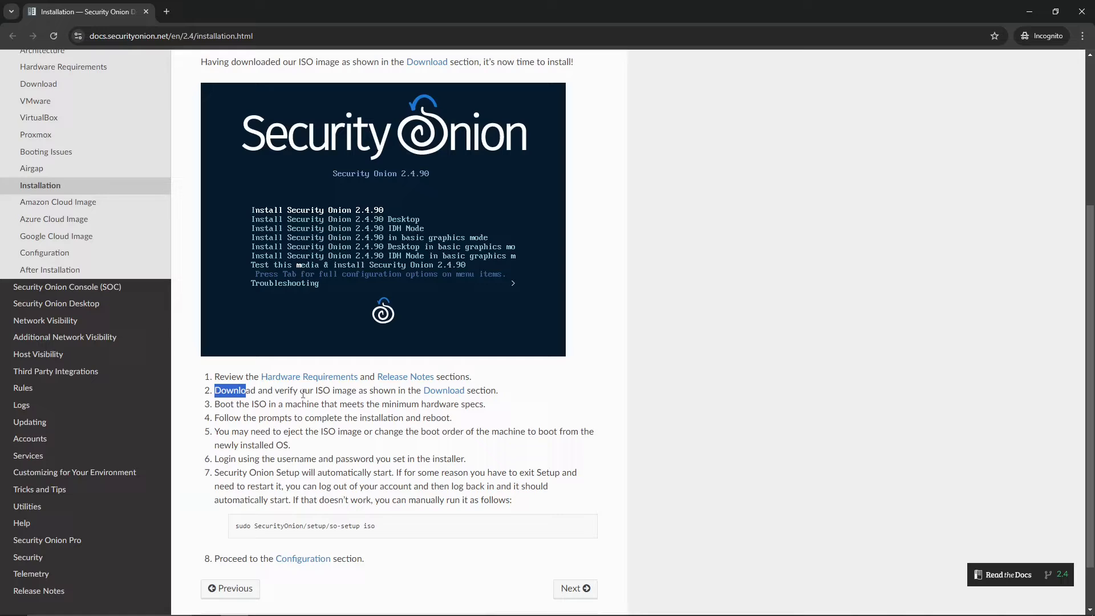
pyautogui.rightClick(444, 390)
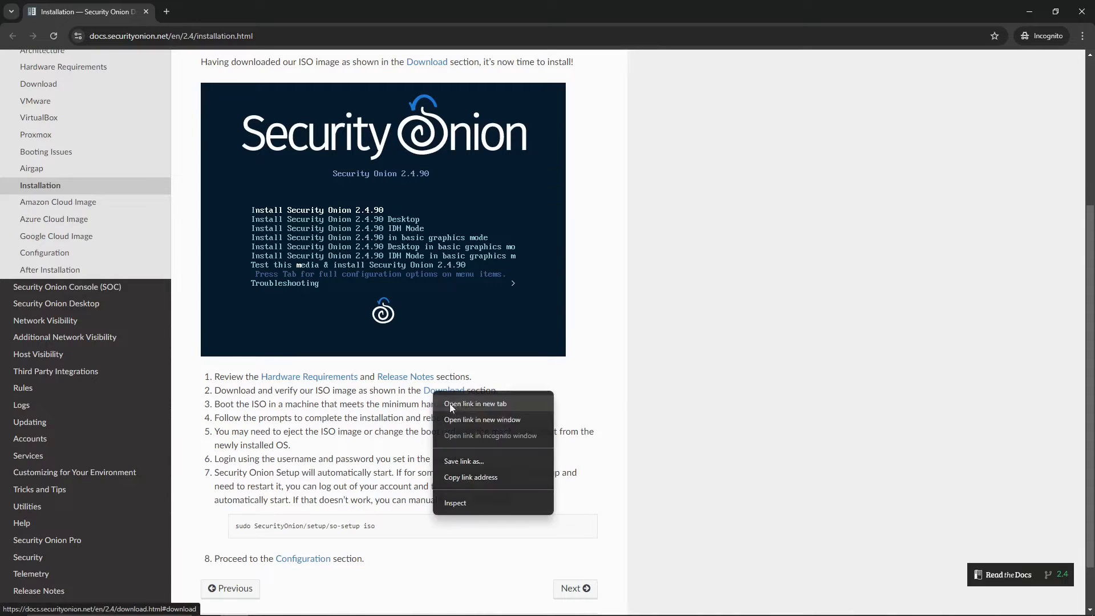
pyautogui.click(475, 404)
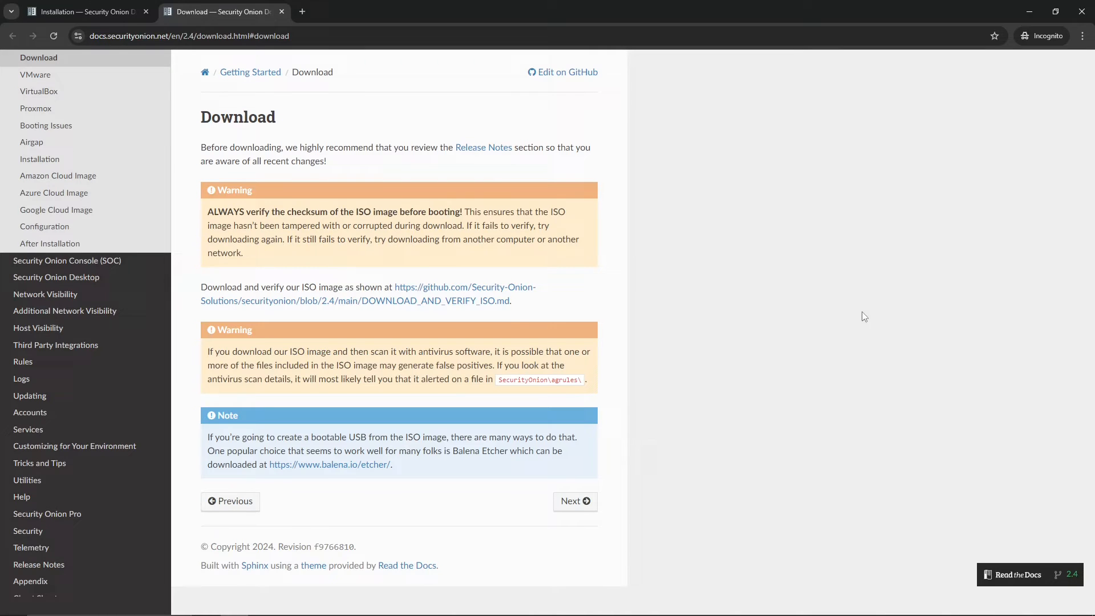
pyautogui.moveTo(253, 284)
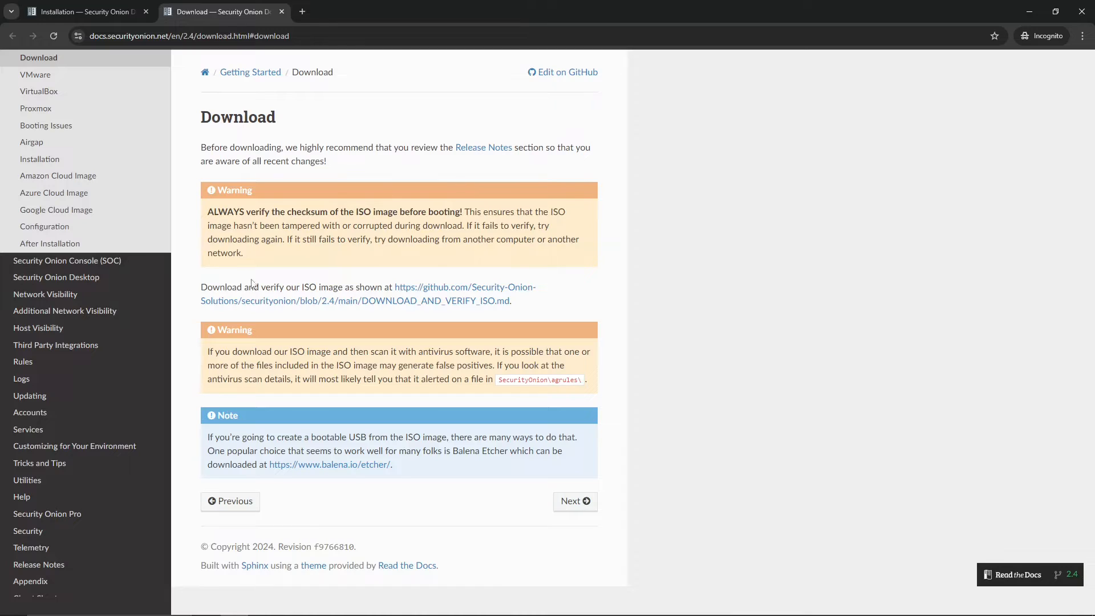
pyautogui.moveTo(356, 289)
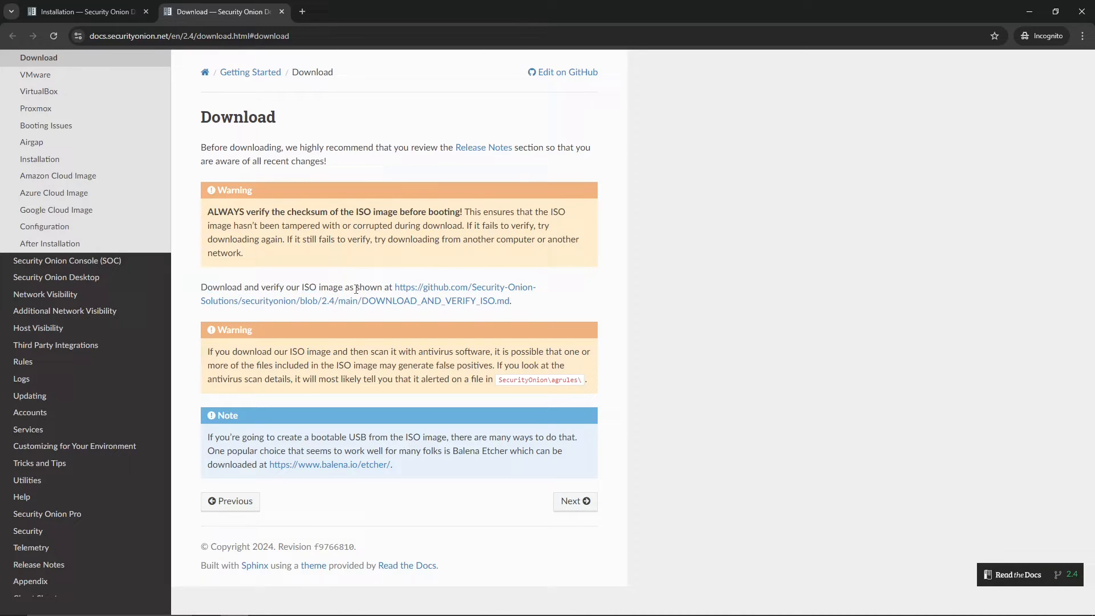
pyautogui.moveTo(438, 293)
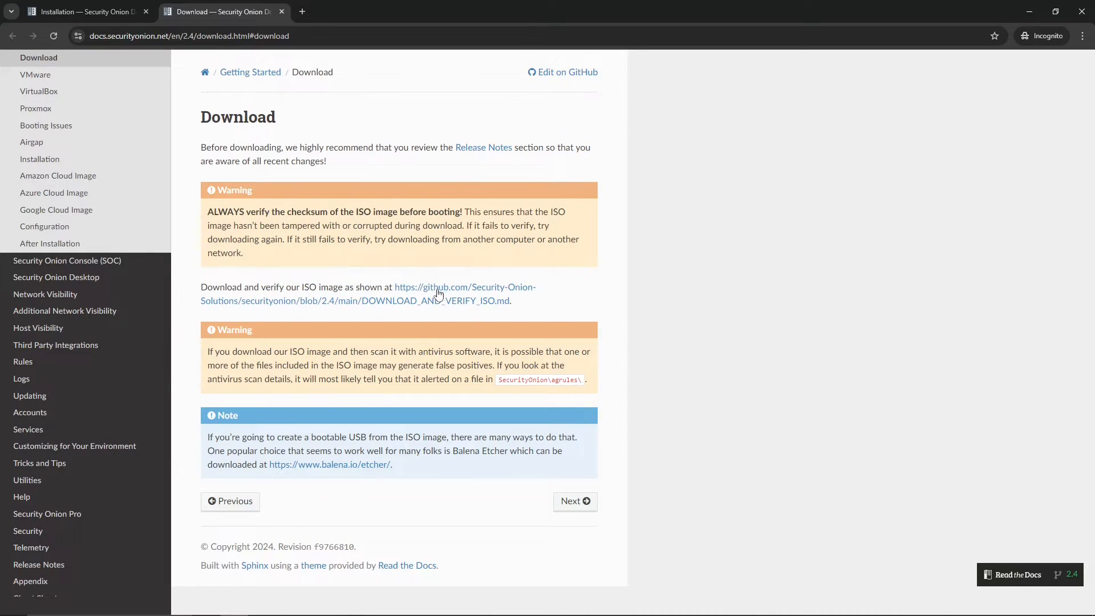
pyautogui.click(436, 287)
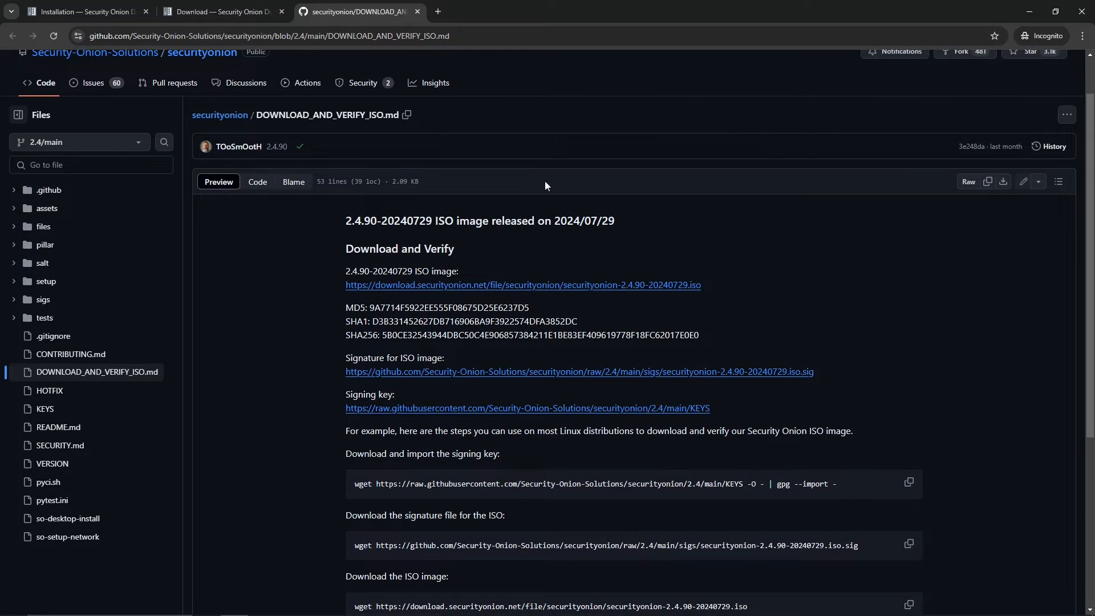
pyautogui.moveTo(698, 290)
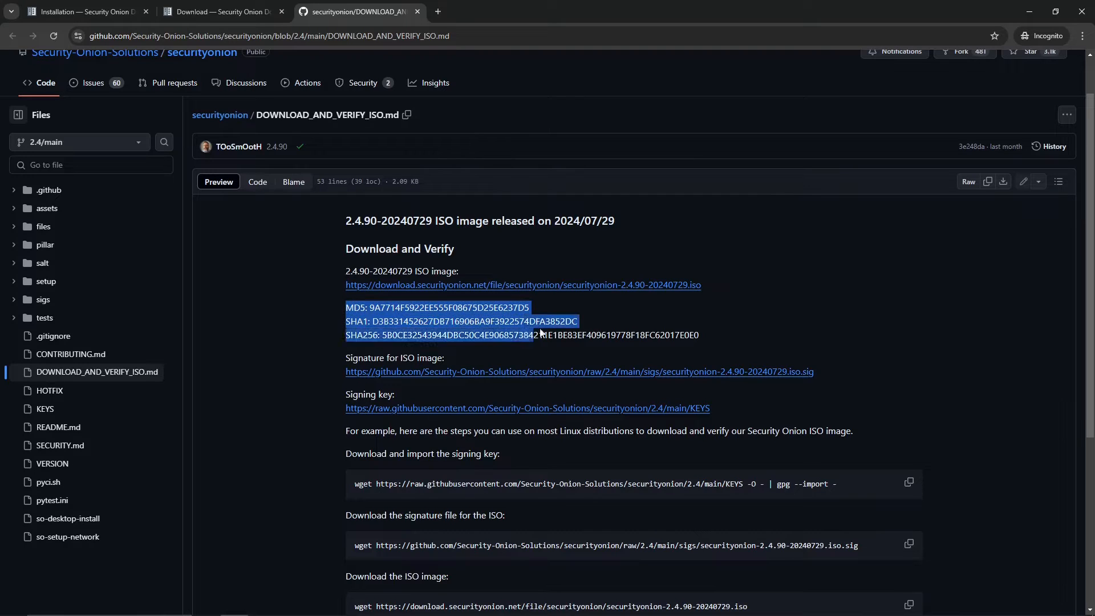
# Read through the 2.4.90 ISO checksums and gpg verification steps, returning to the checksums.
pyautogui.click(694, 338)
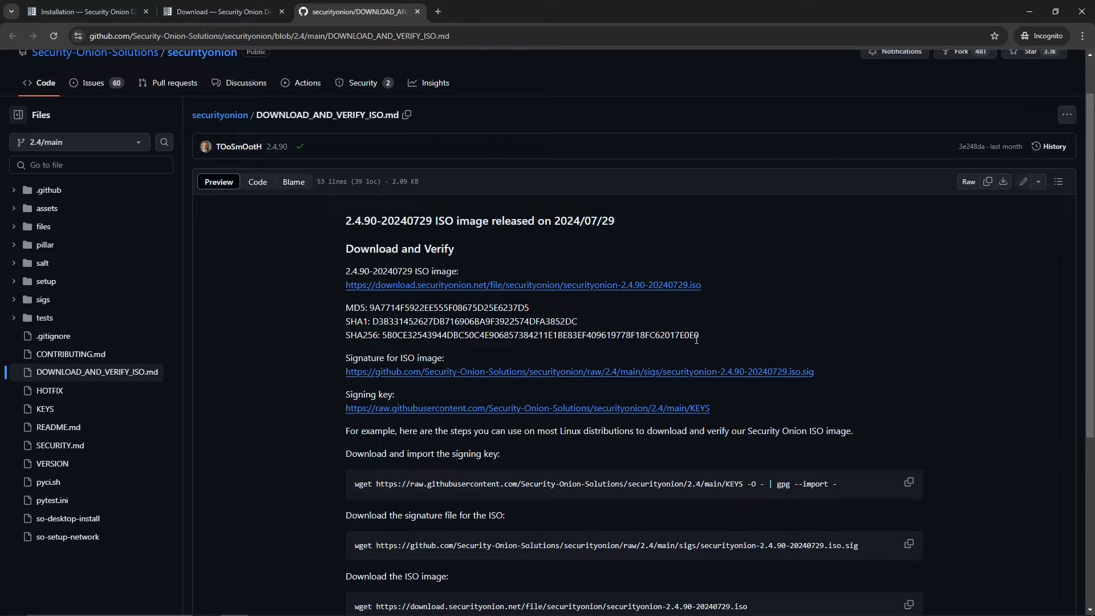
pyautogui.moveTo(394, 170)
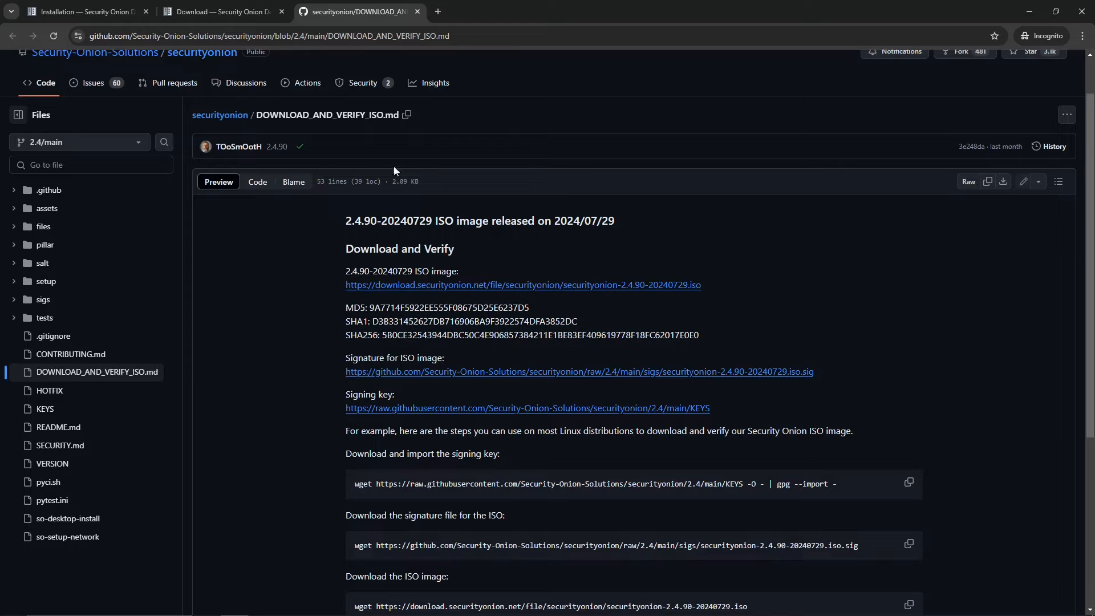
pyautogui.scroll(-3)
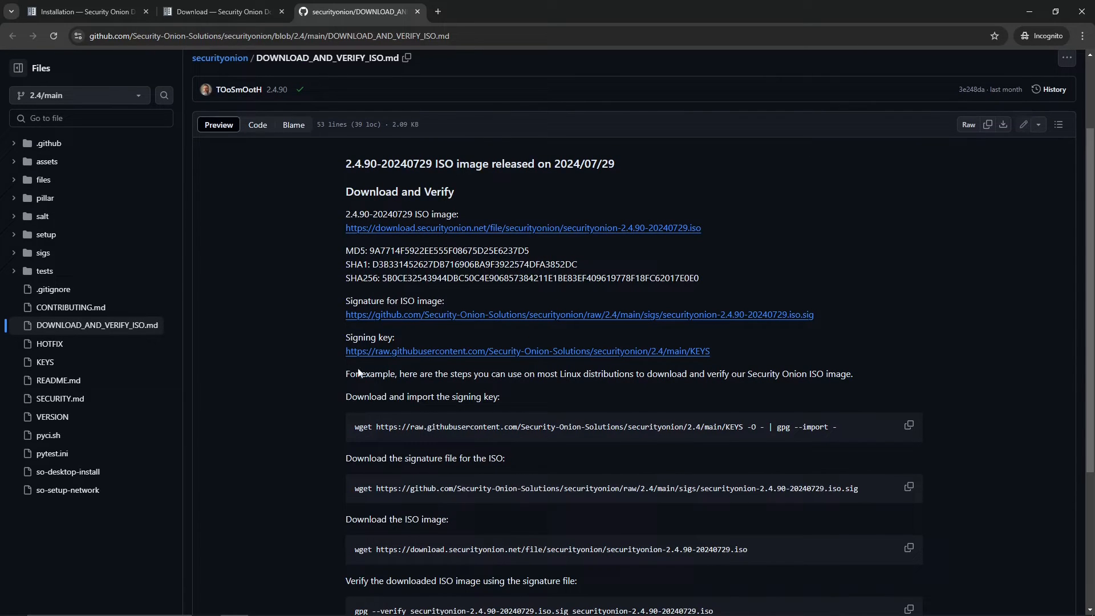
pyautogui.moveTo(418, 453)
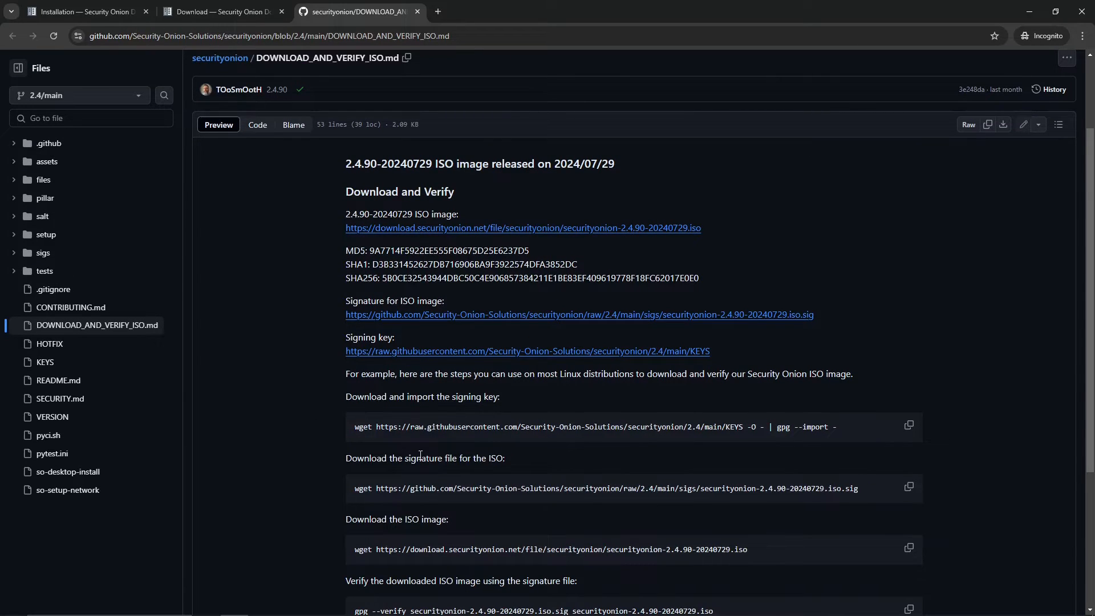
pyautogui.scroll(-3)
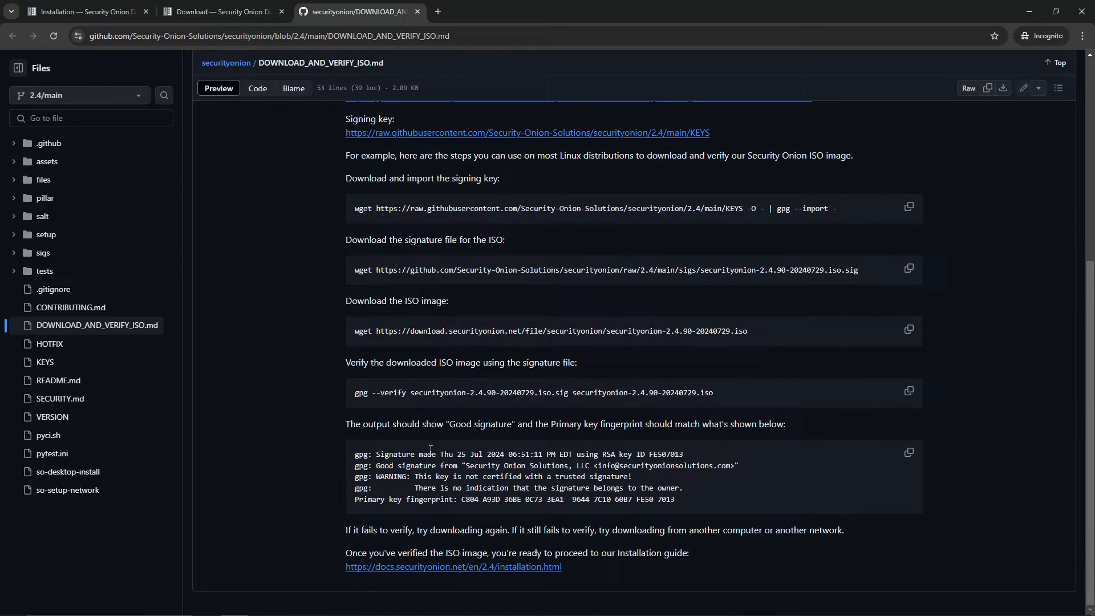
pyautogui.moveTo(445, 419)
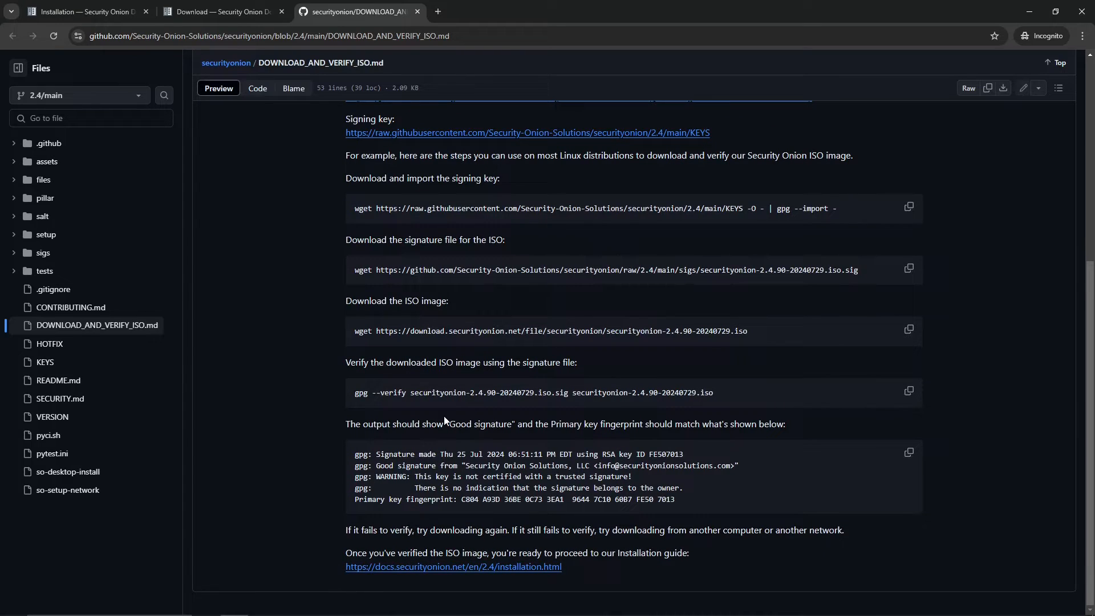
pyautogui.moveTo(342, 395)
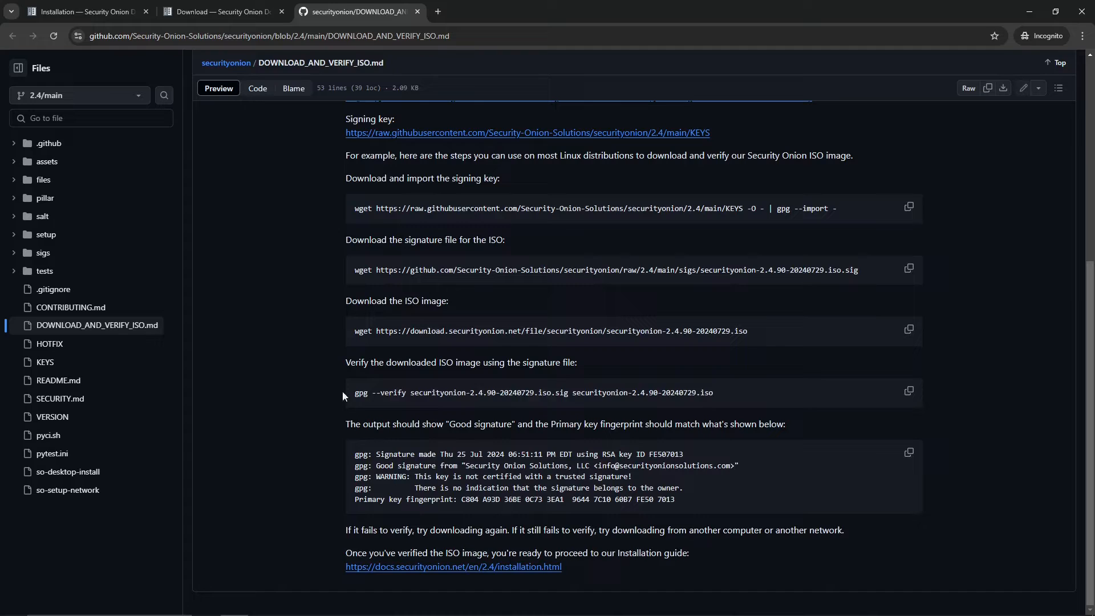
pyautogui.scroll(3)
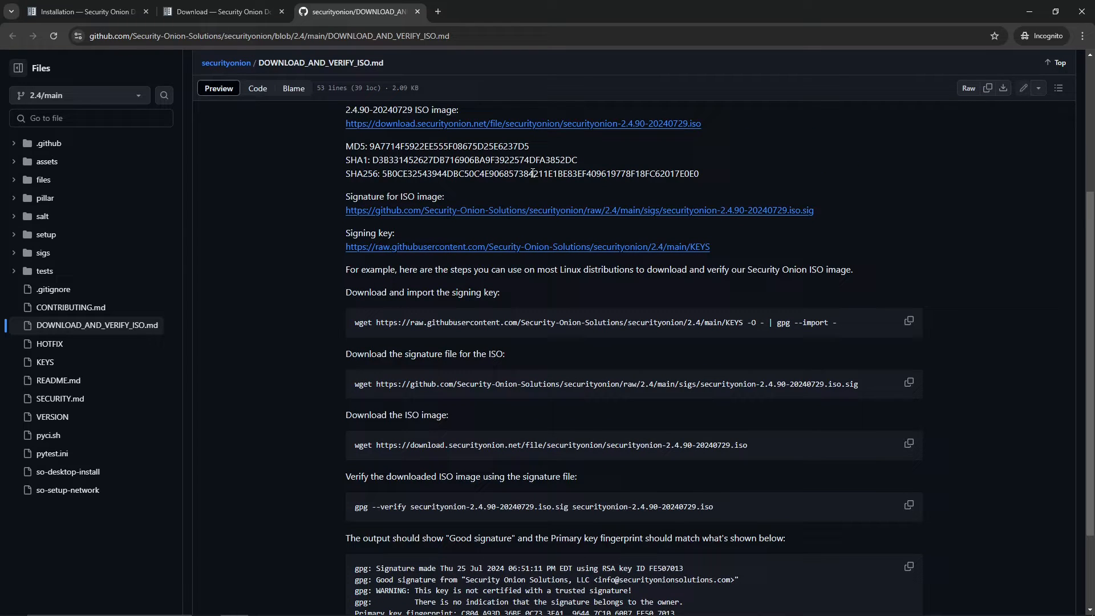
pyautogui.moveTo(585, 226)
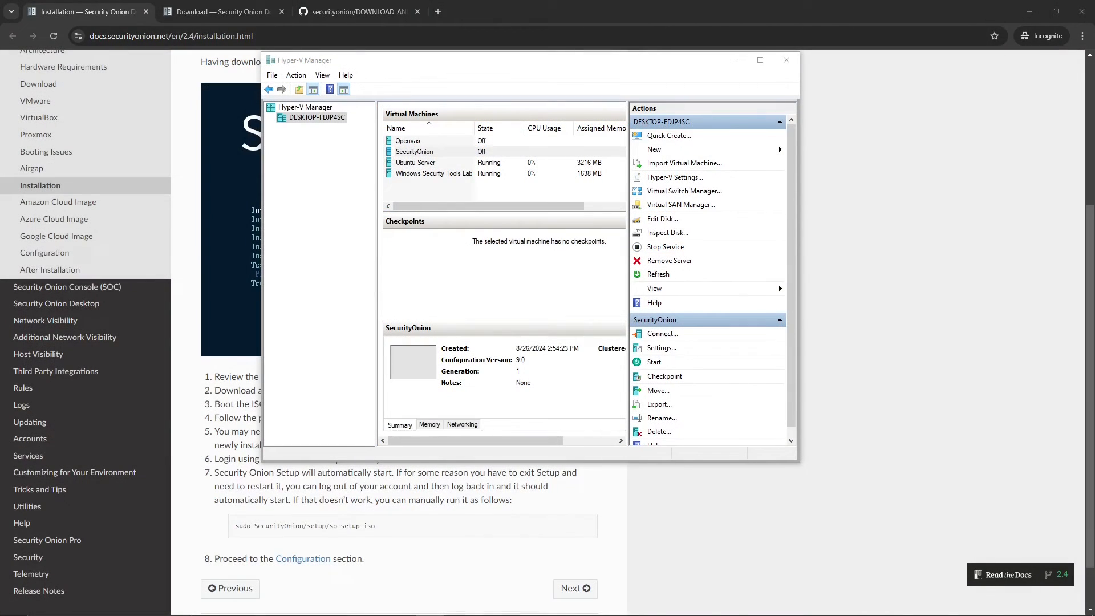
pyautogui.moveTo(588, 64)
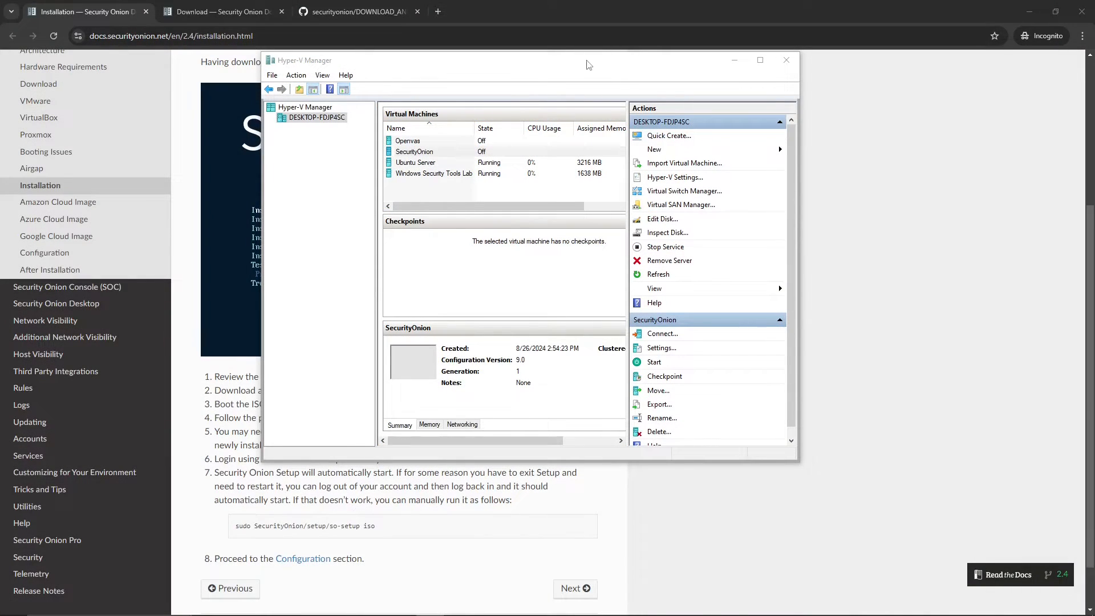
pyautogui.moveTo(383, 76)
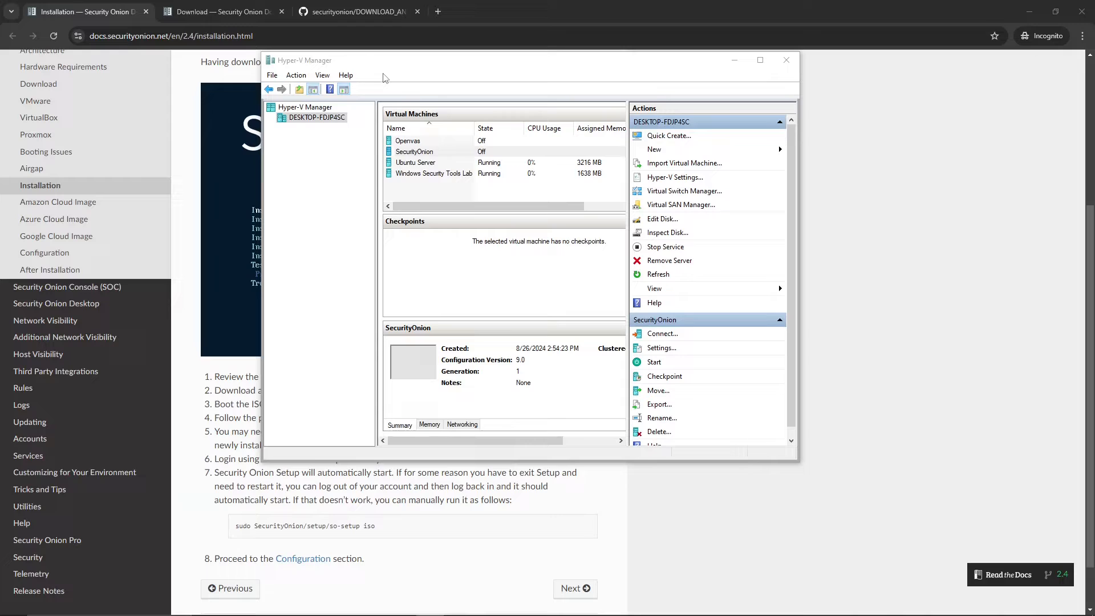
pyautogui.moveTo(357, 69)
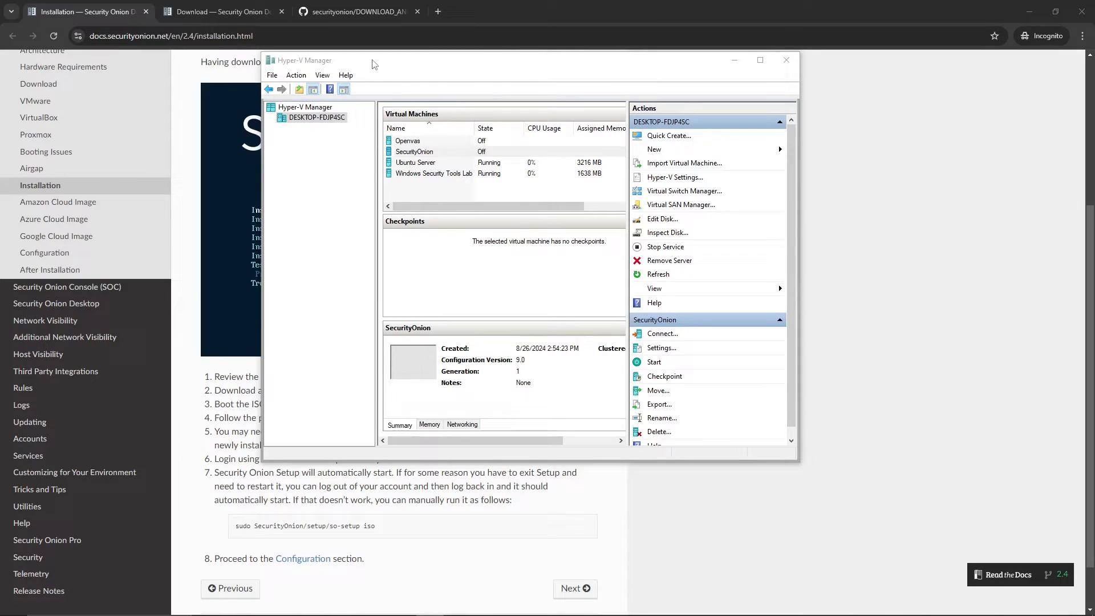
# Maximize the Hyper-V Manager window listing the existing lab virtual machines.
pyautogui.click(759, 60)
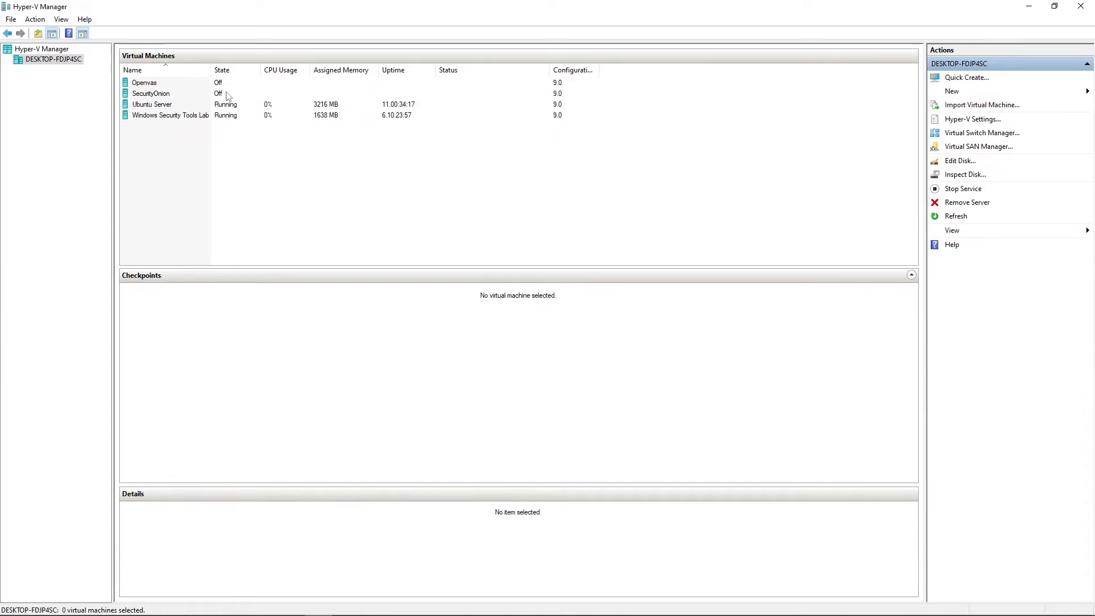
pyautogui.moveTo(395, 66)
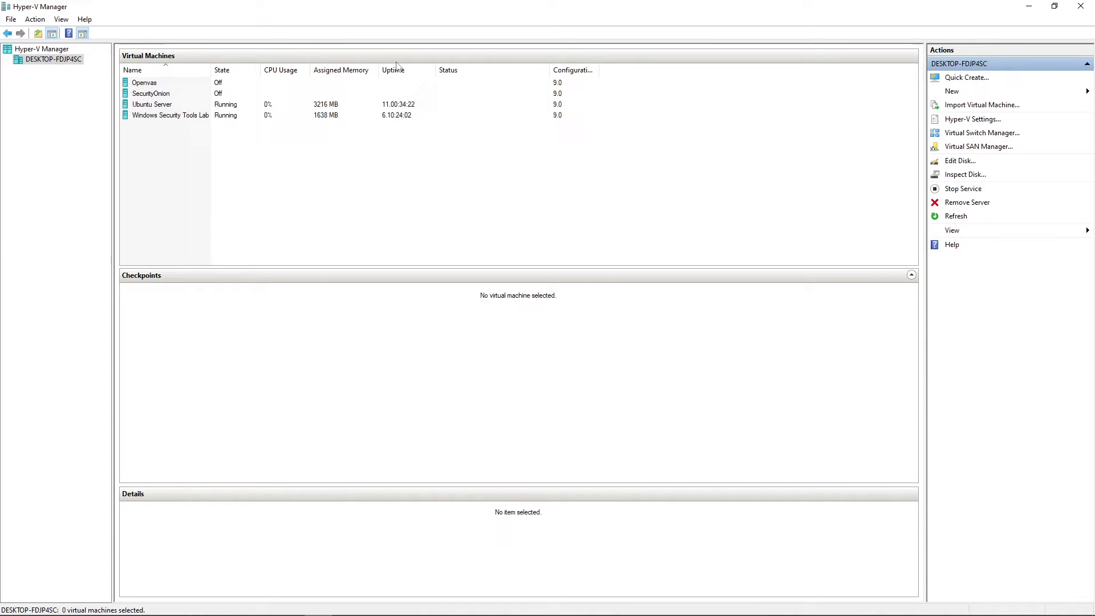
pyautogui.moveTo(193, 170)
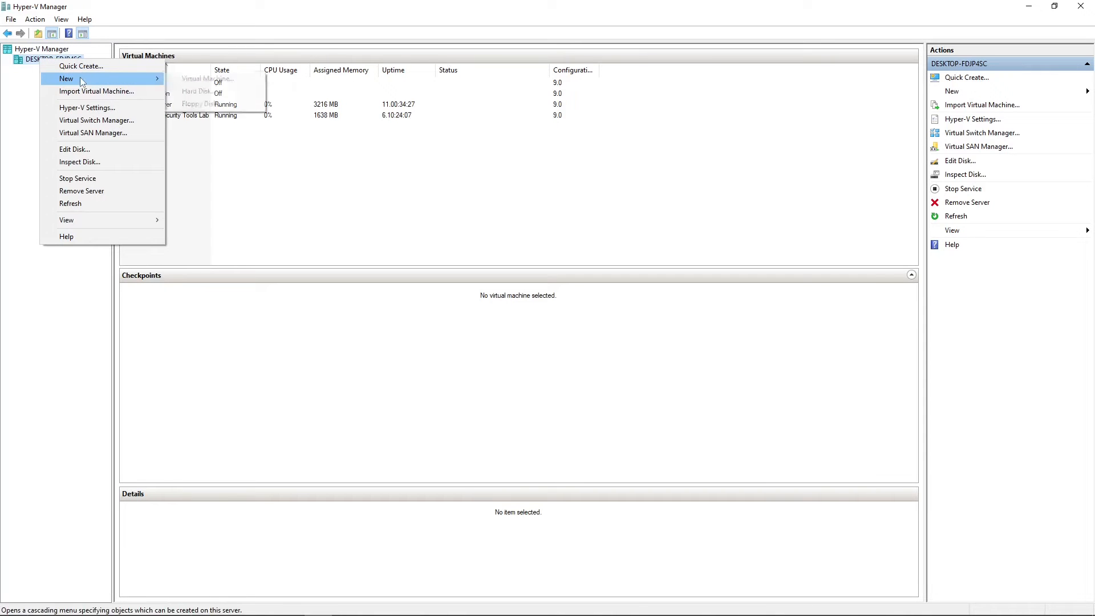
# Start the New Virtual Machine Wizard and name the machine SecurityOnionVideo.
pyautogui.click(206, 79)
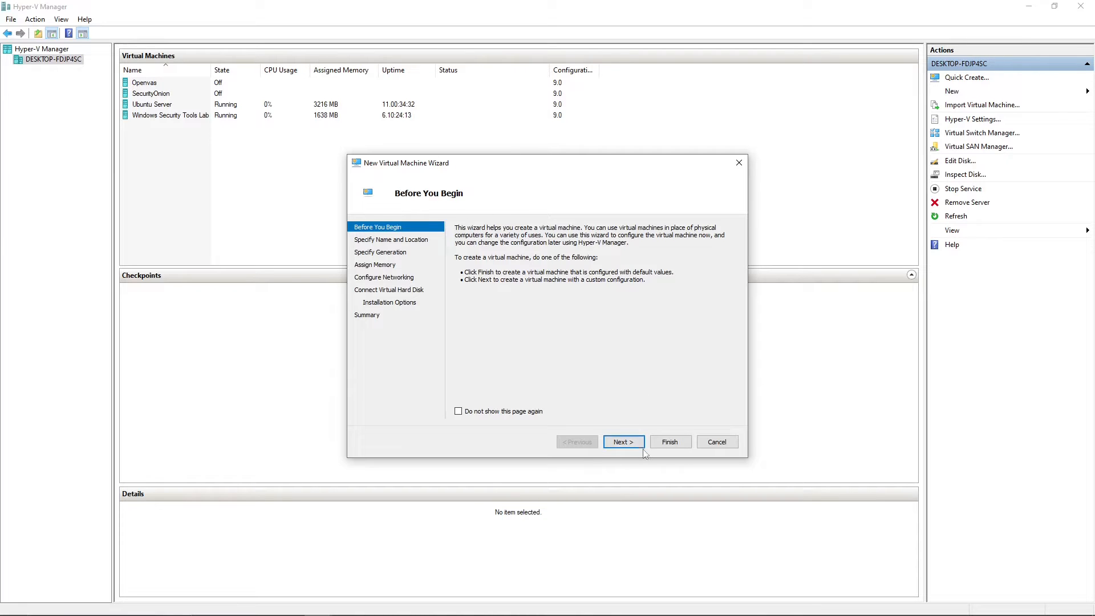
pyautogui.click(623, 441)
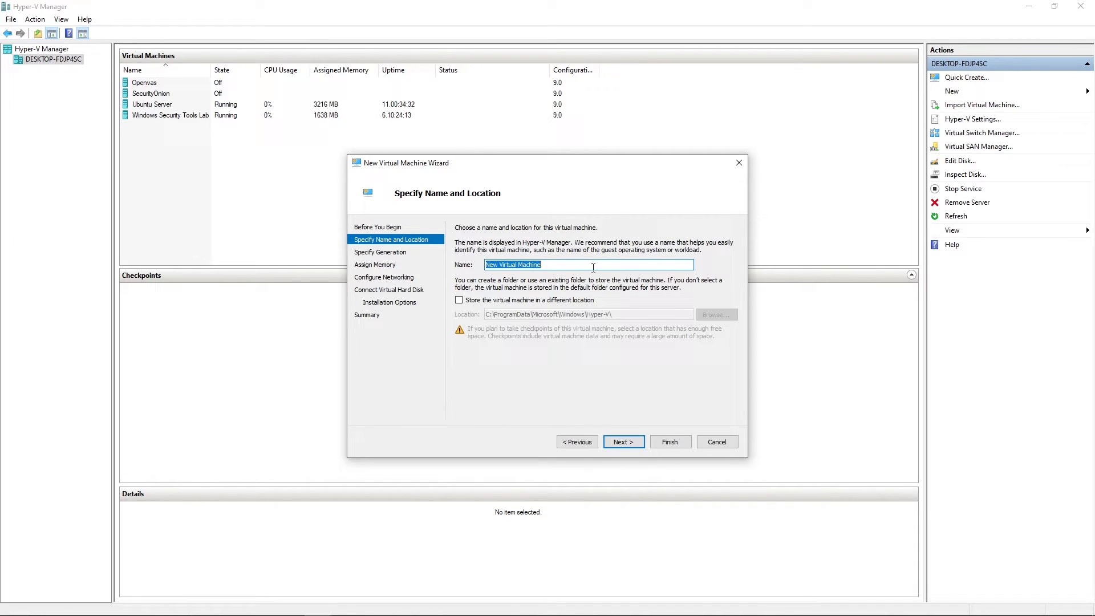
pyautogui.write('Securityo')
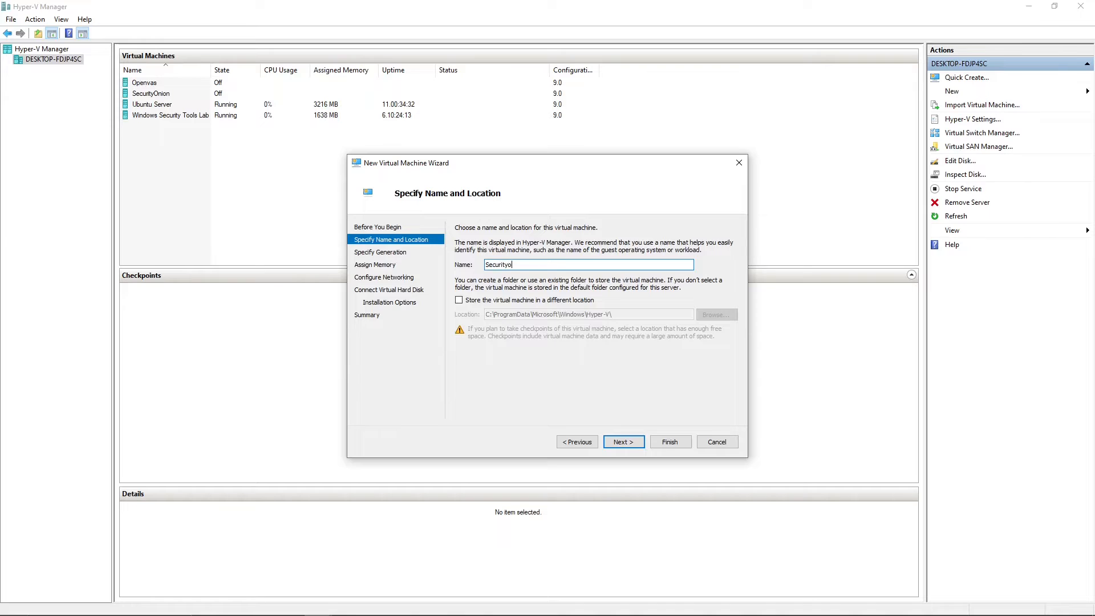
pyautogui.write('nion')
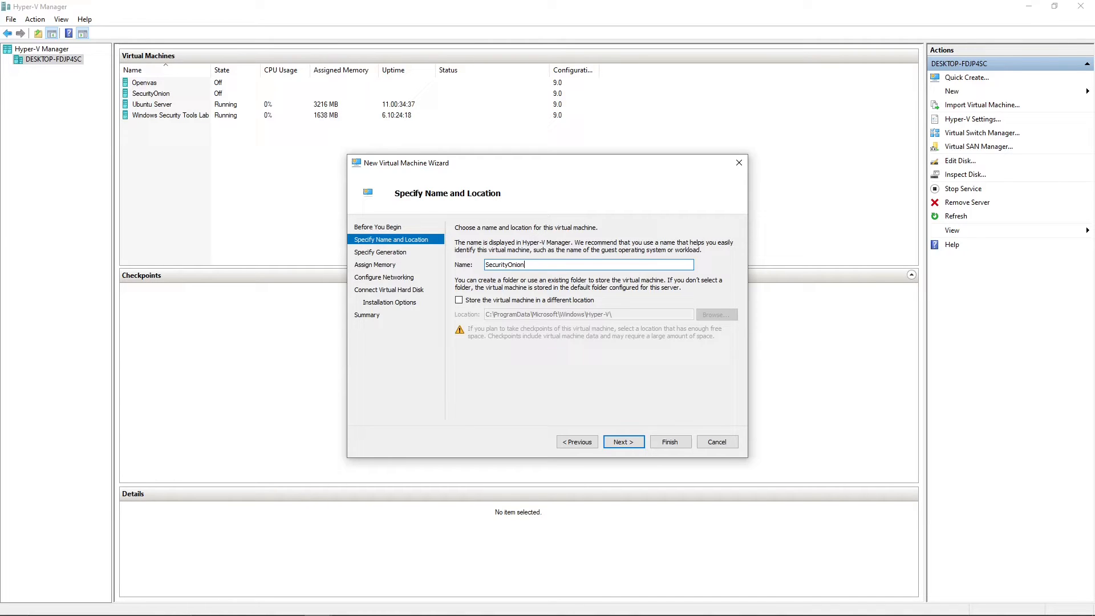
pyautogui.write('Video')
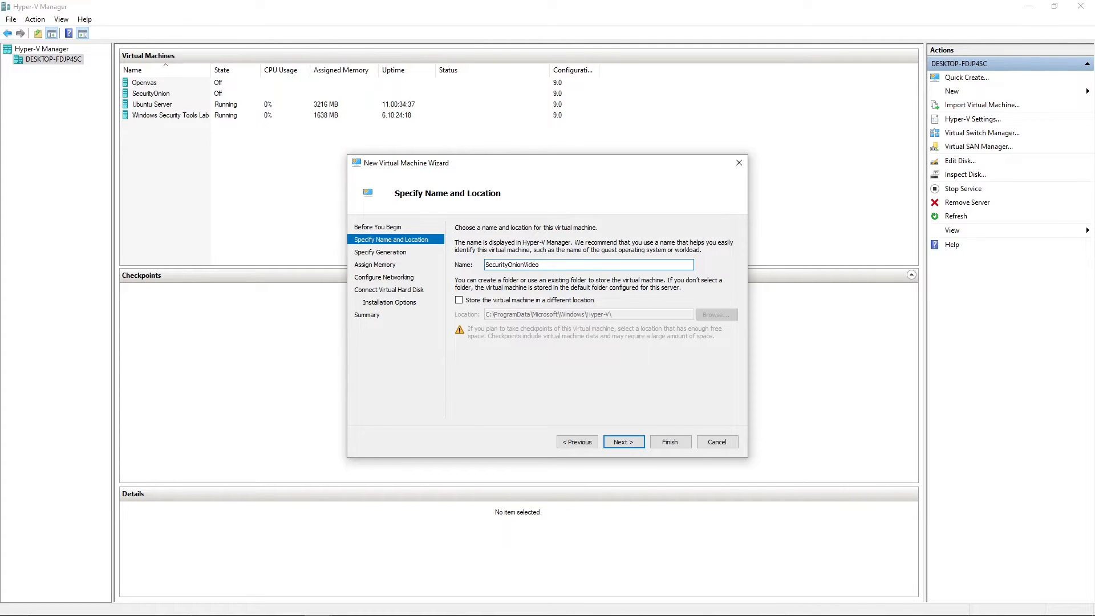
pyautogui.click(622, 441)
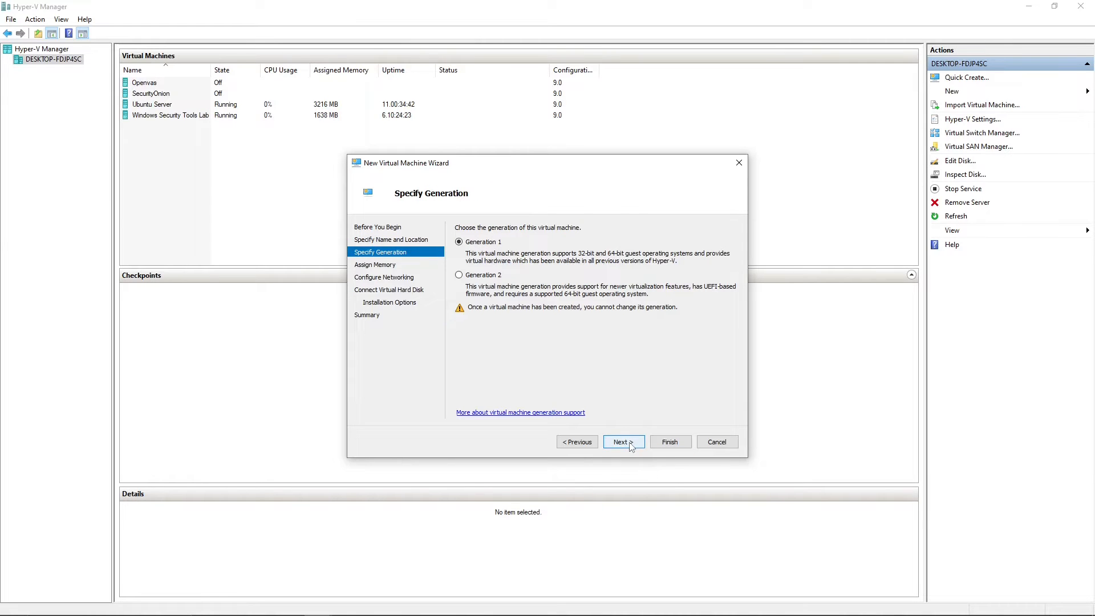
# Keep Generation 1 and enter 8000 MB as the startup memory.
pyautogui.click(623, 441)
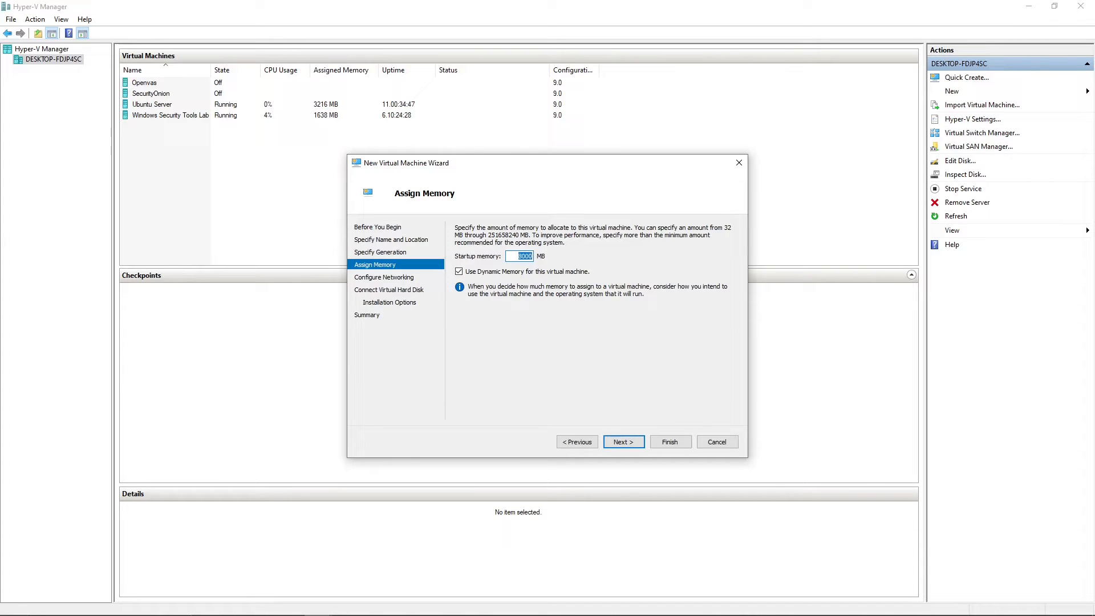
pyautogui.write('1600')
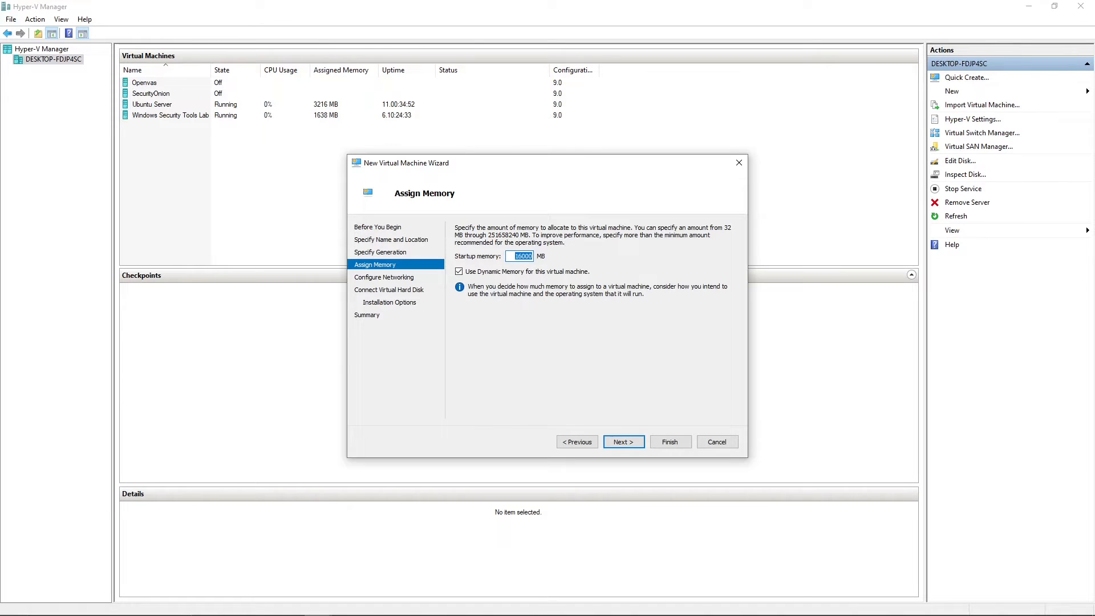
pyautogui.write('800')
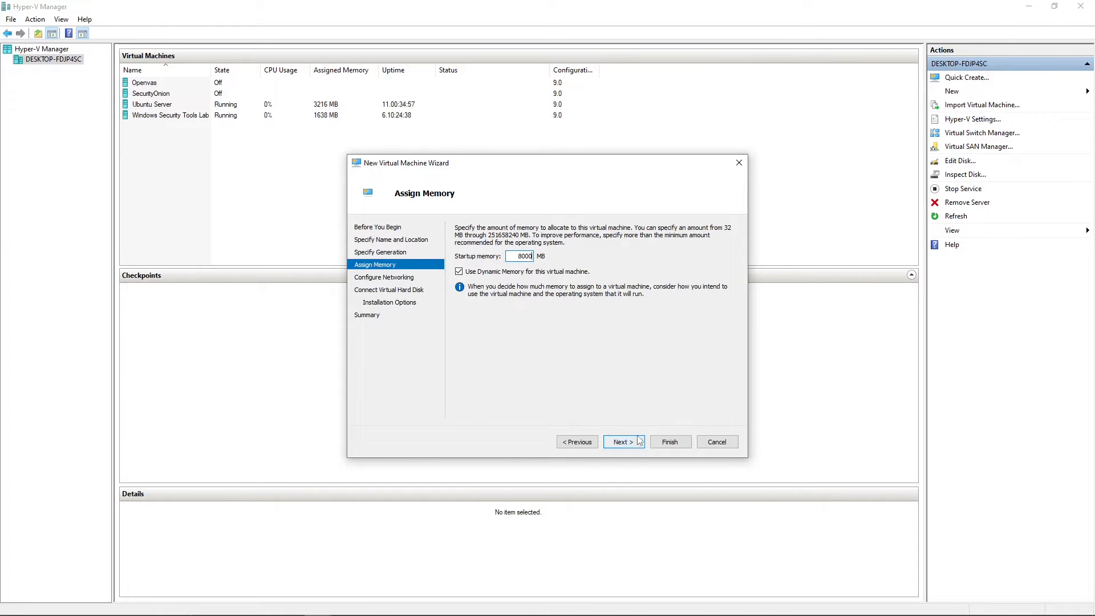
# Accept the 8000 MB memory and move to network configuration.
pyautogui.click(620, 441)
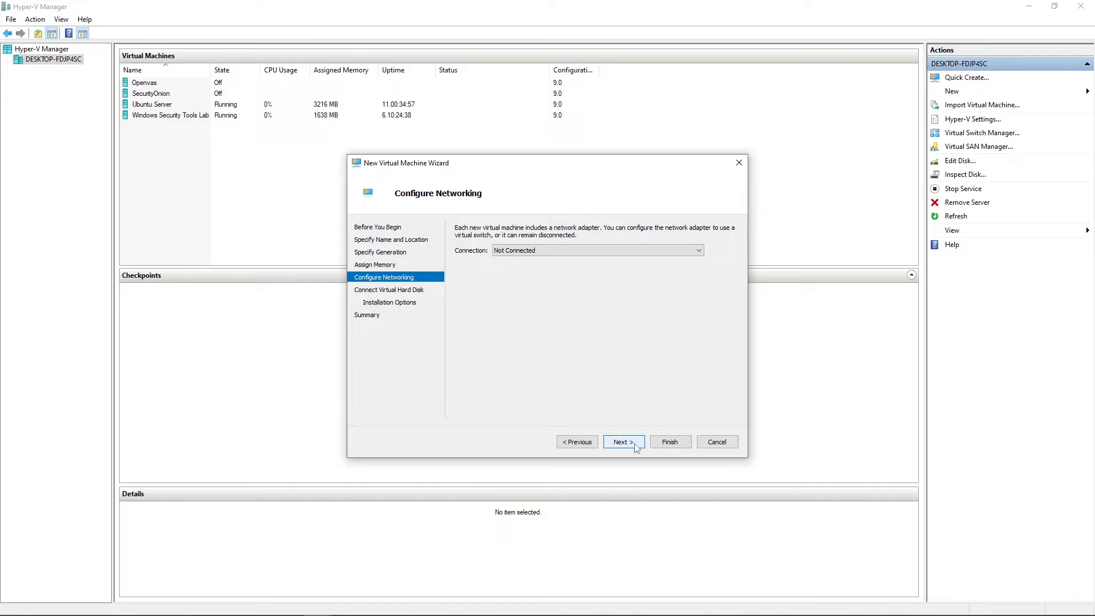
pyautogui.moveTo(462, 282)
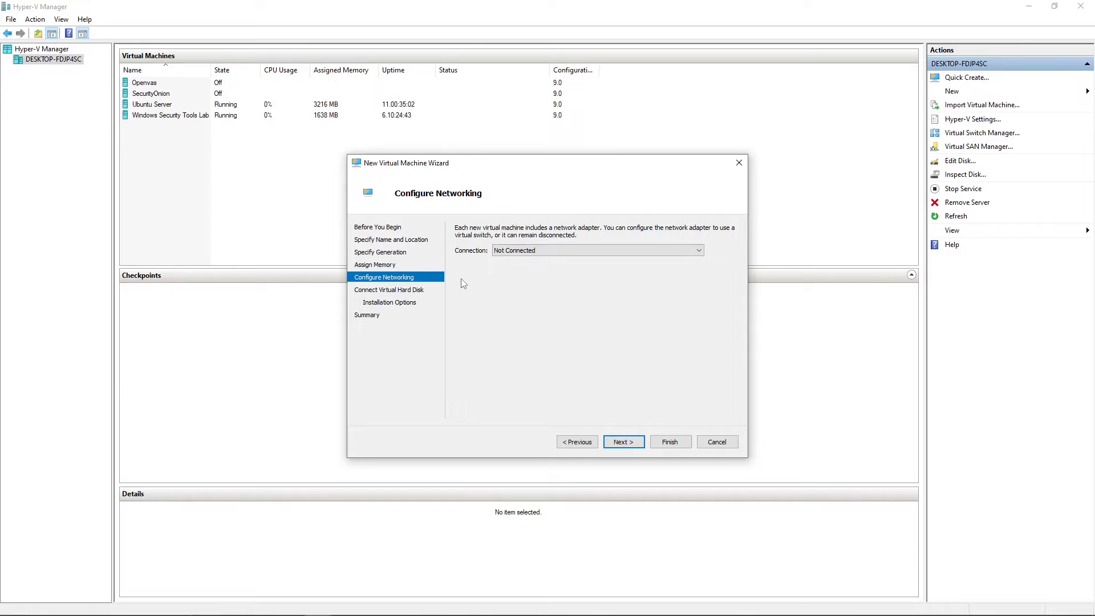
pyautogui.moveTo(509, 263)
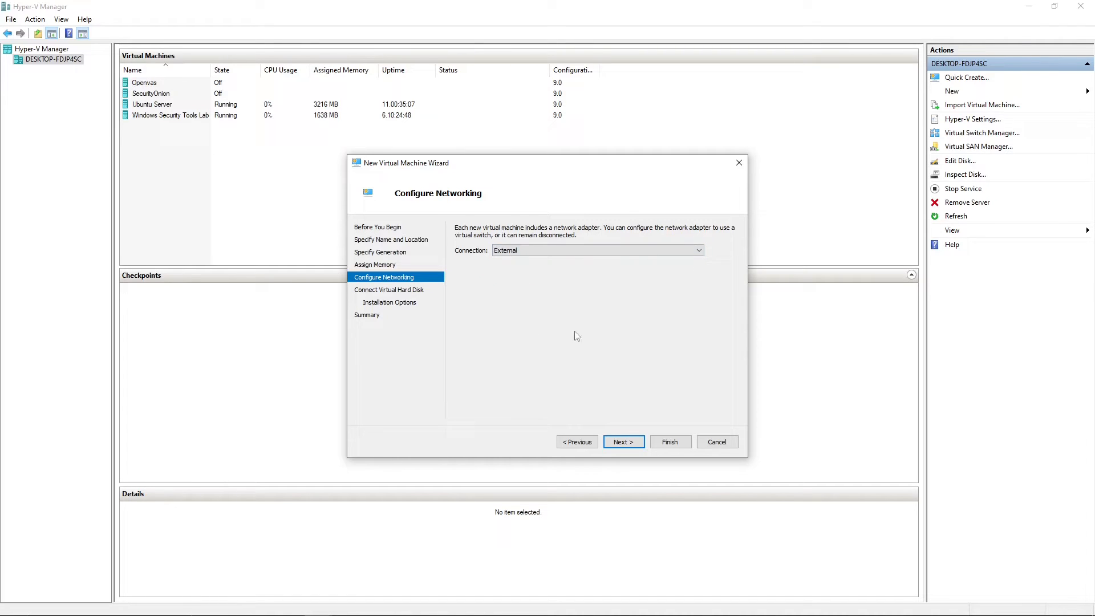
pyautogui.moveTo(511, 176)
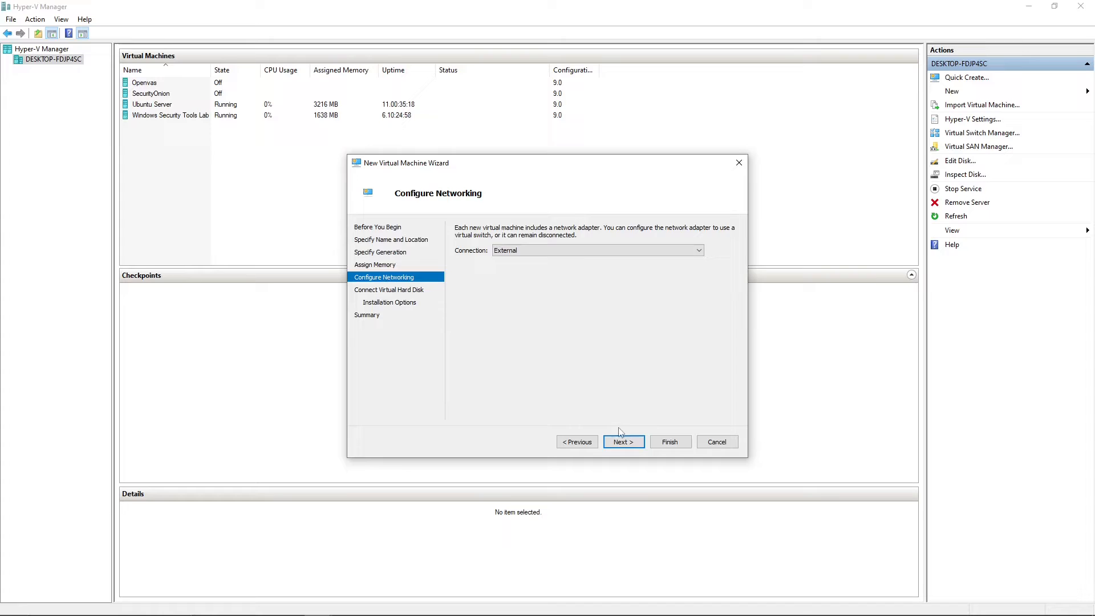
# Accept External networking and the 200 GB SecurityOnionVideo.vhdx disk, reaching installation options.
pyautogui.click(622, 442)
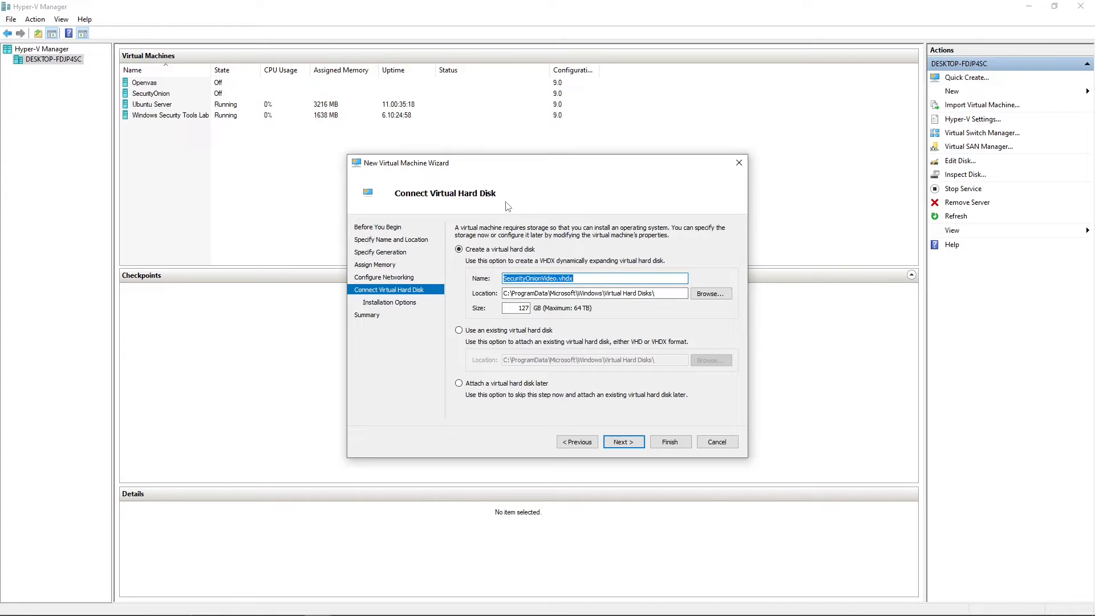
pyautogui.moveTo(570, 208)
pyautogui.write('200')
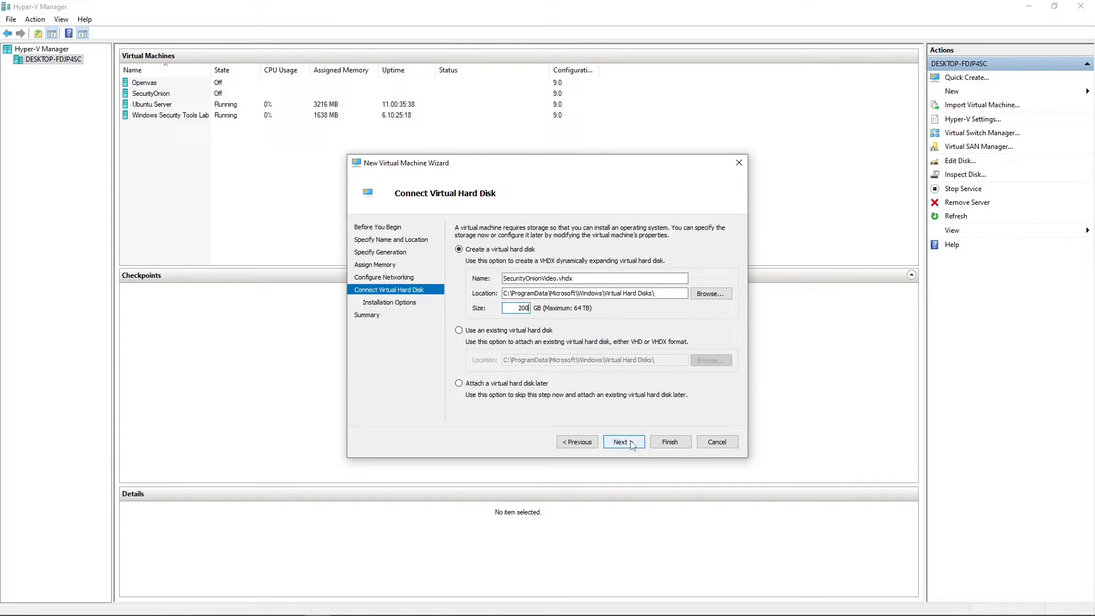
pyautogui.click(621, 441)
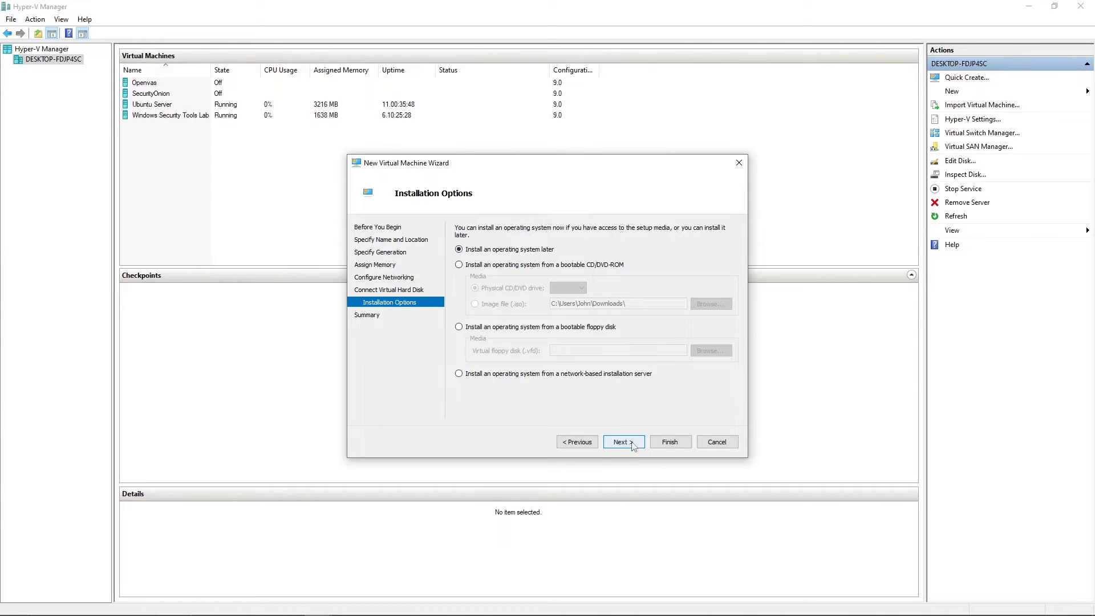
# Keep 'Install an operating system later' and finish creating the SecurityOnionVideo machine.
pyautogui.click(620, 442)
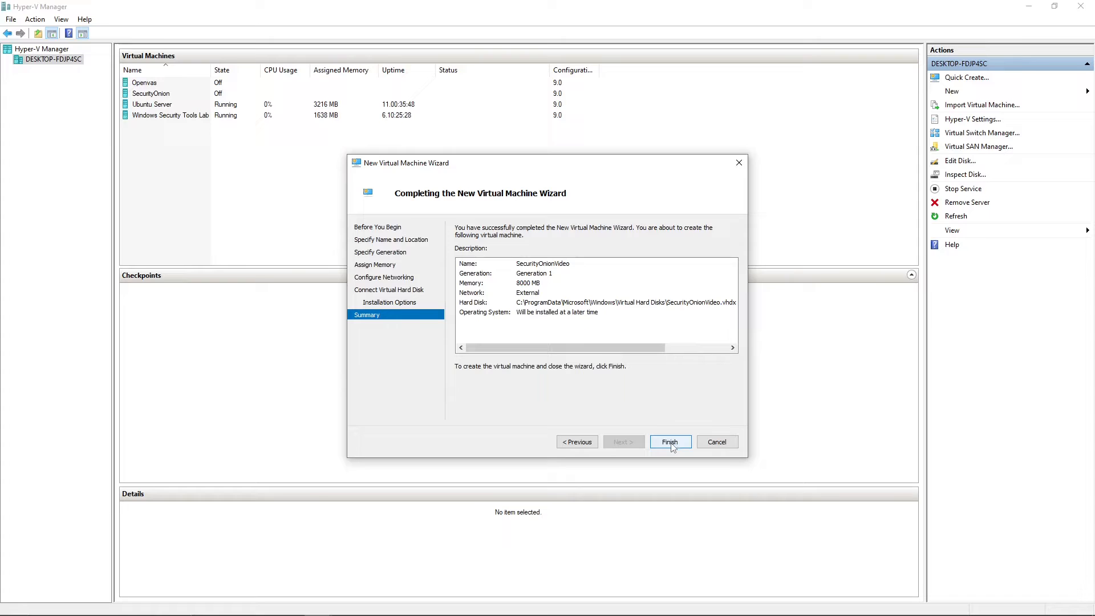
pyautogui.click(668, 441)
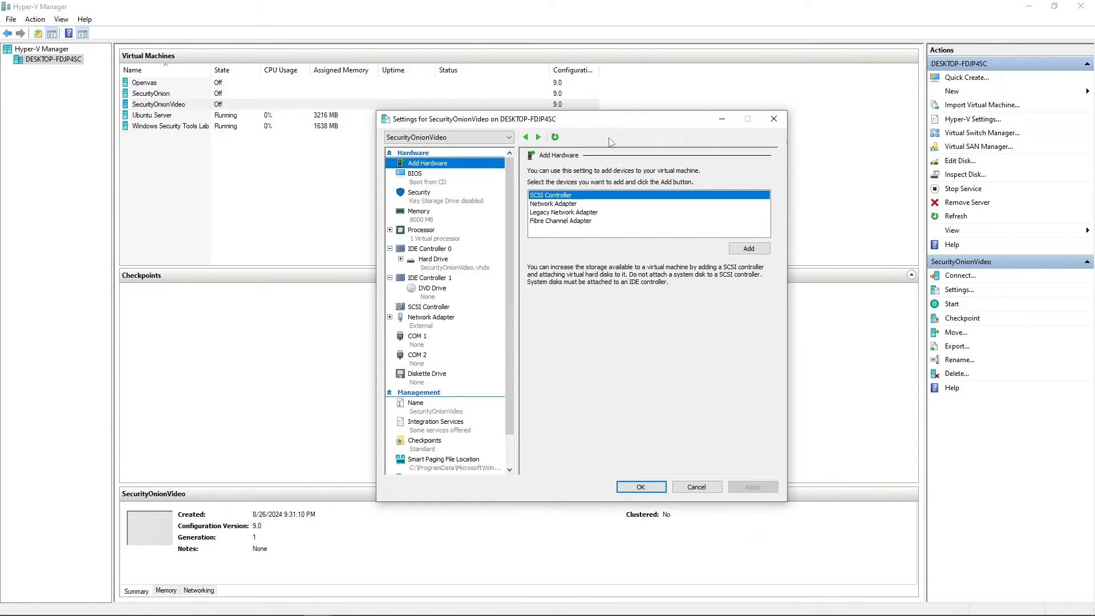
pyautogui.moveTo(431, 253)
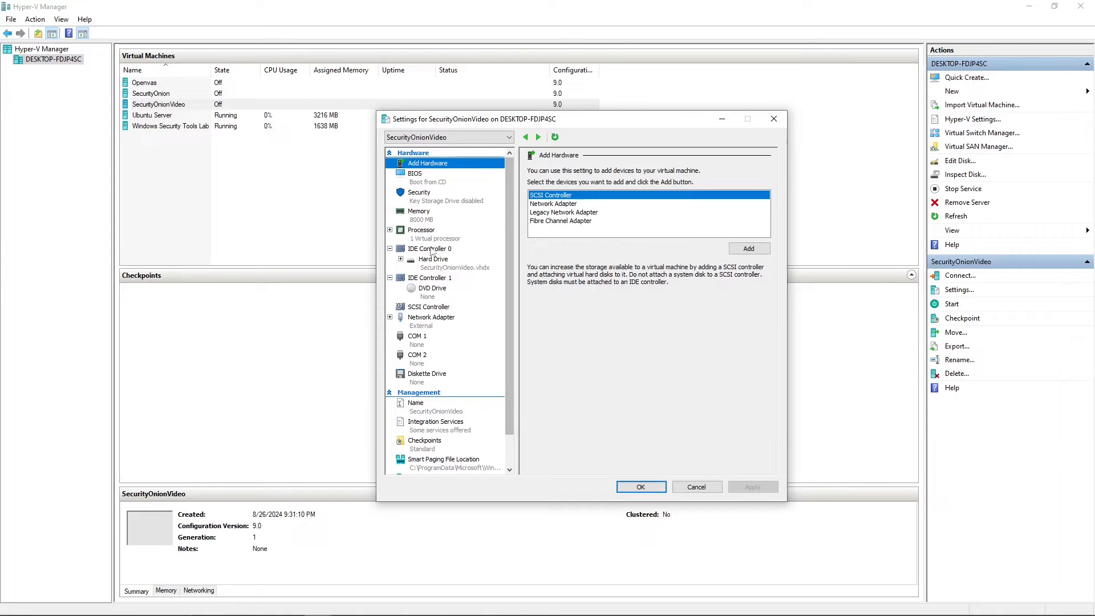
# In the Processor settings, raise the number of virtual processors to 4.
pyautogui.click(421, 229)
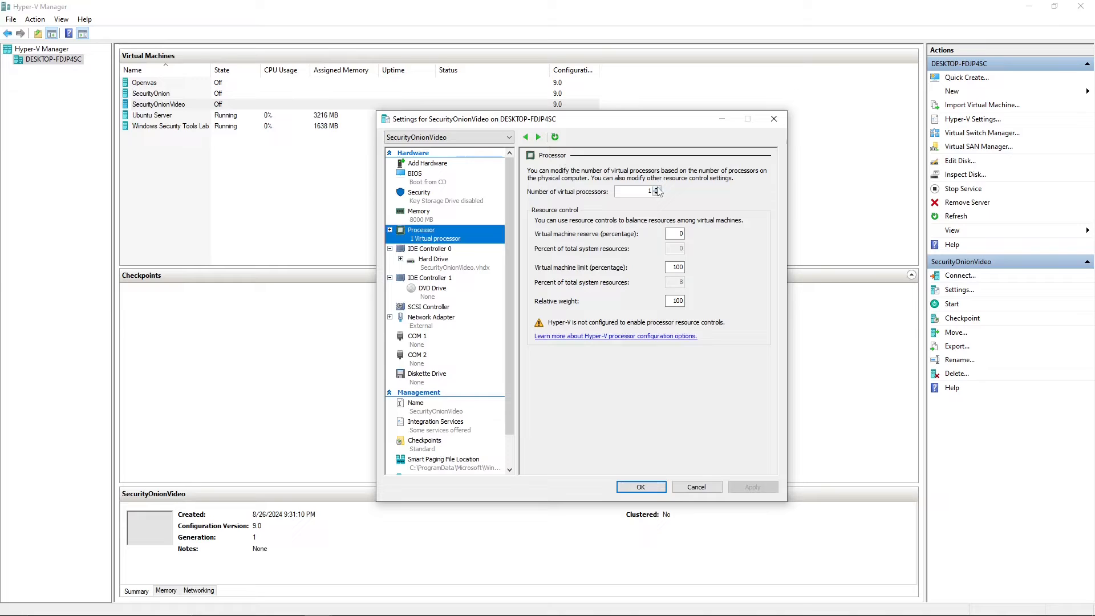
pyautogui.click(654, 188)
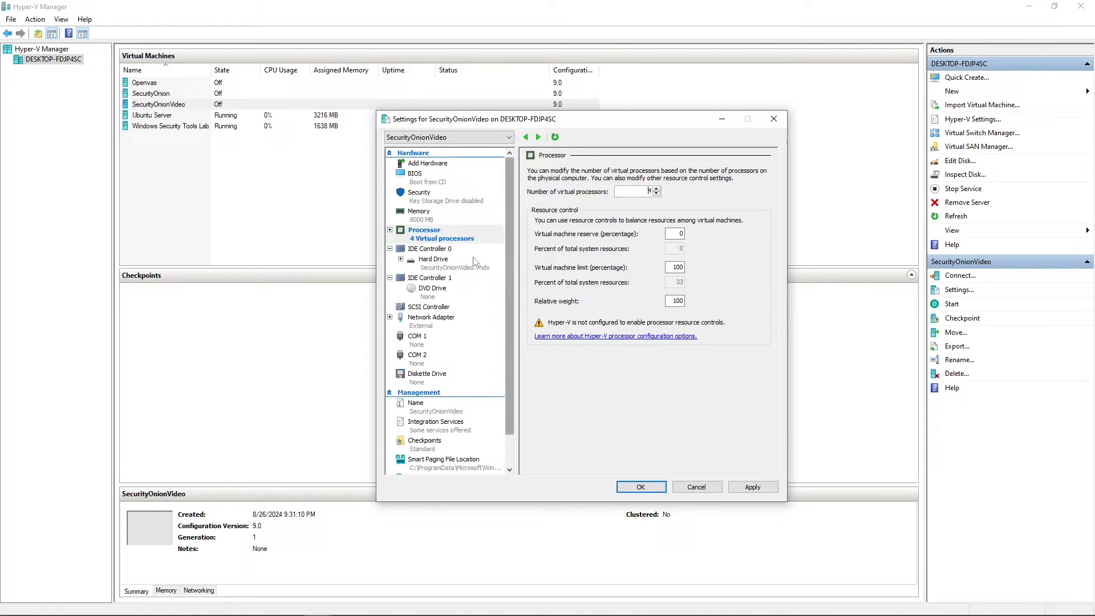
pyautogui.moveTo(428, 306)
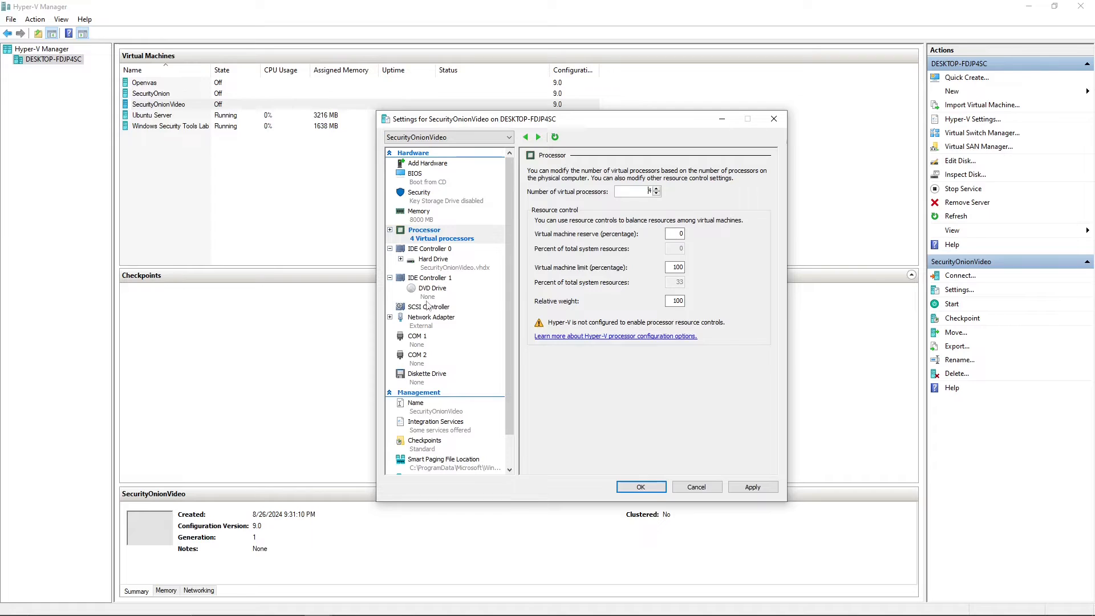
# Point the DVD drive at image file C:\Users\Downloads\securityonion-2.4.90-20240729.iso.
pyautogui.click(432, 287)
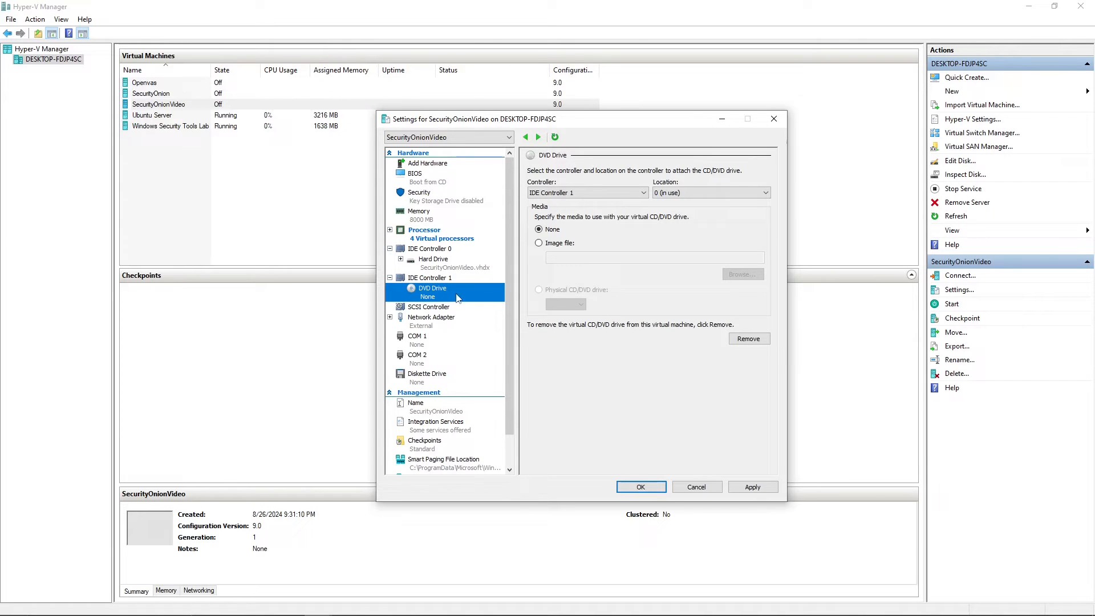
pyautogui.click(538, 242)
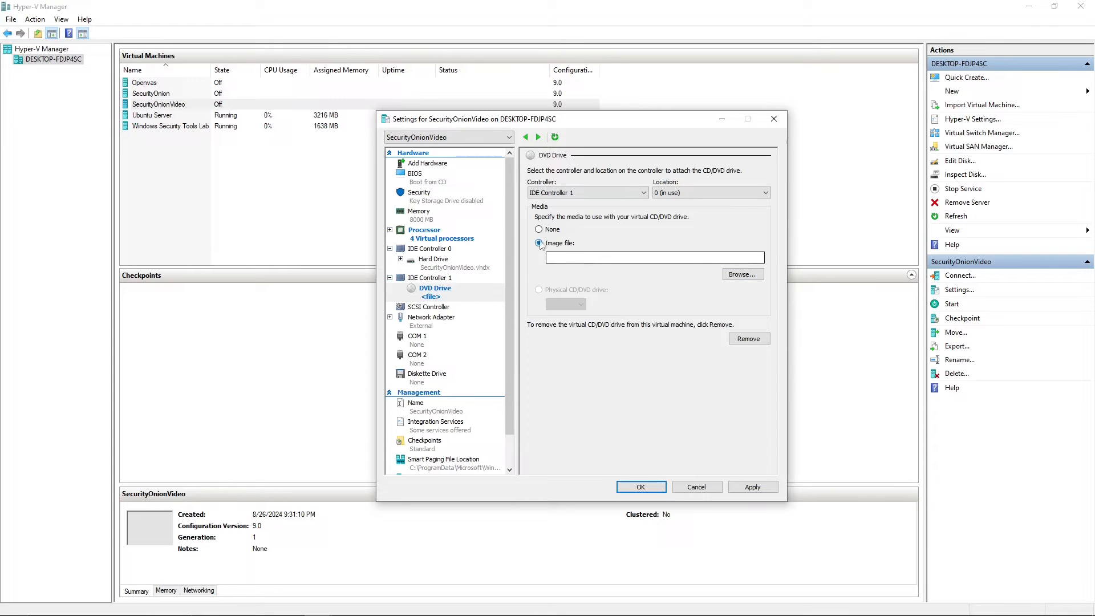
pyautogui.click(539, 242)
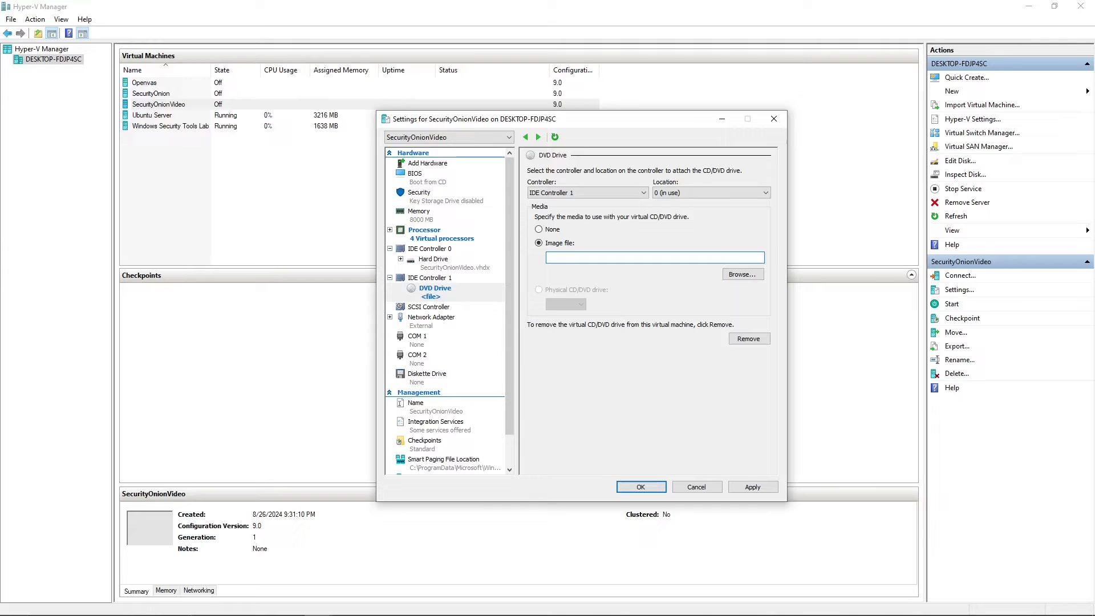
pyautogui.write('C:\\Users\\Downloads\\securityonion-2.4.90-20240729.iso')
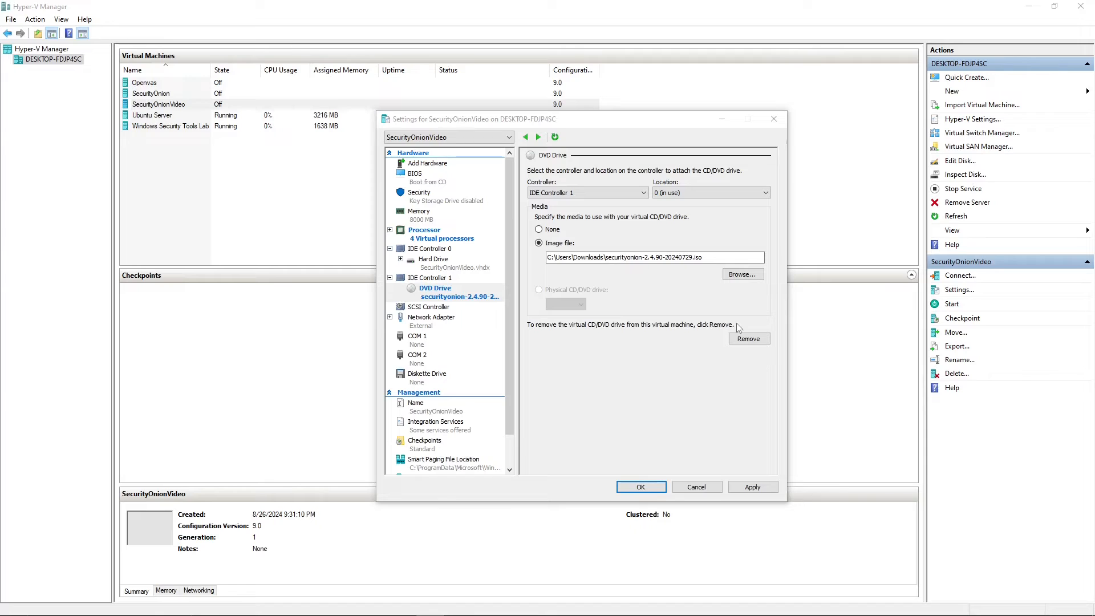
pyautogui.moveTo(468, 191)
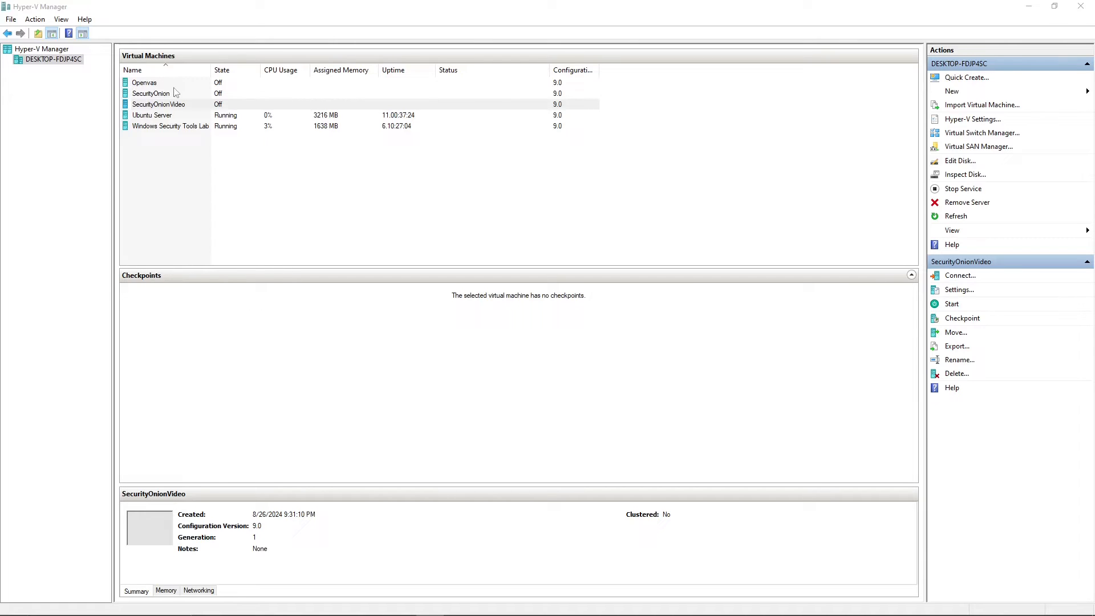
pyautogui.rightClick(157, 104)
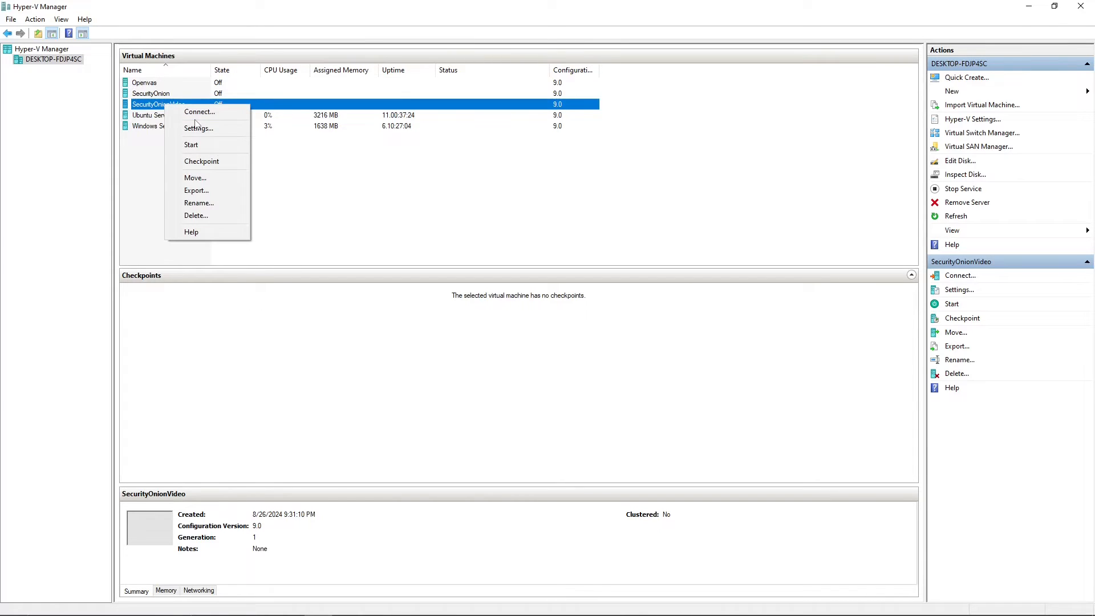
pyautogui.moveTo(209, 145)
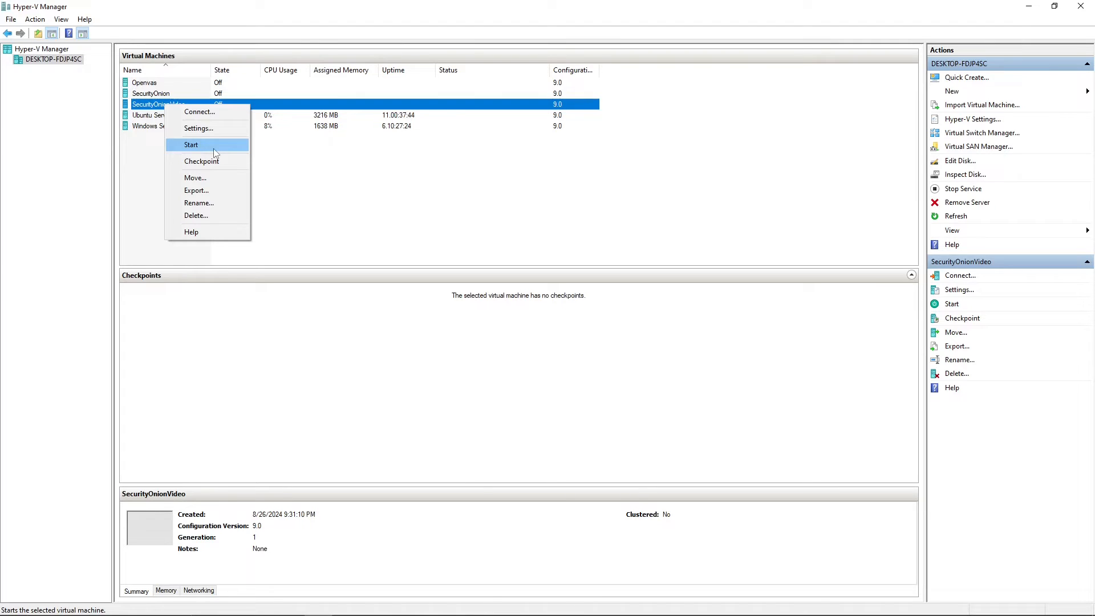
pyautogui.click(151, 93)
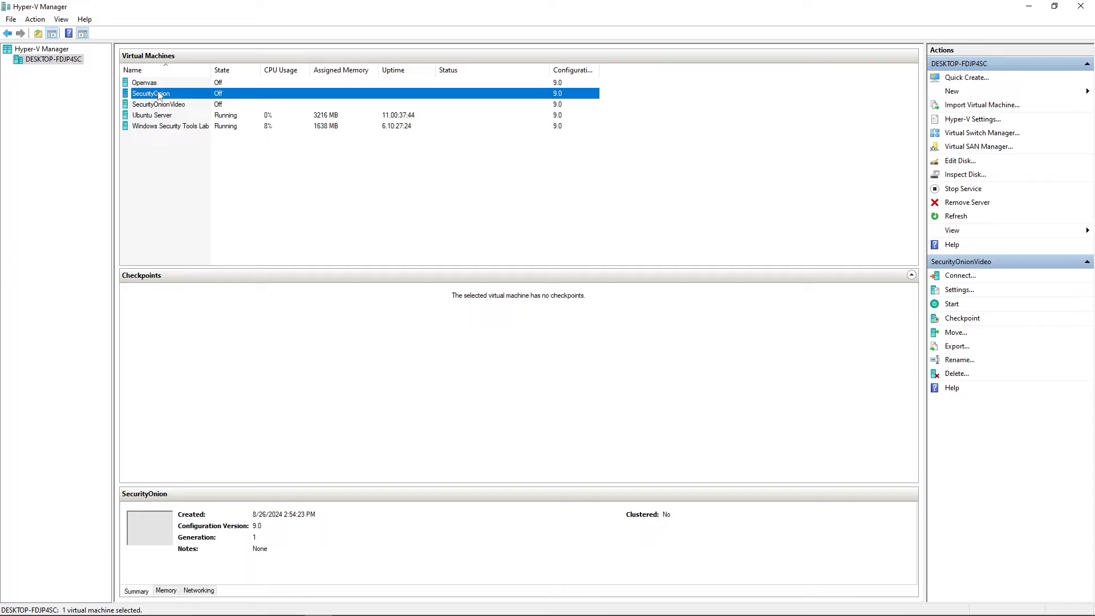
pyautogui.click(151, 93)
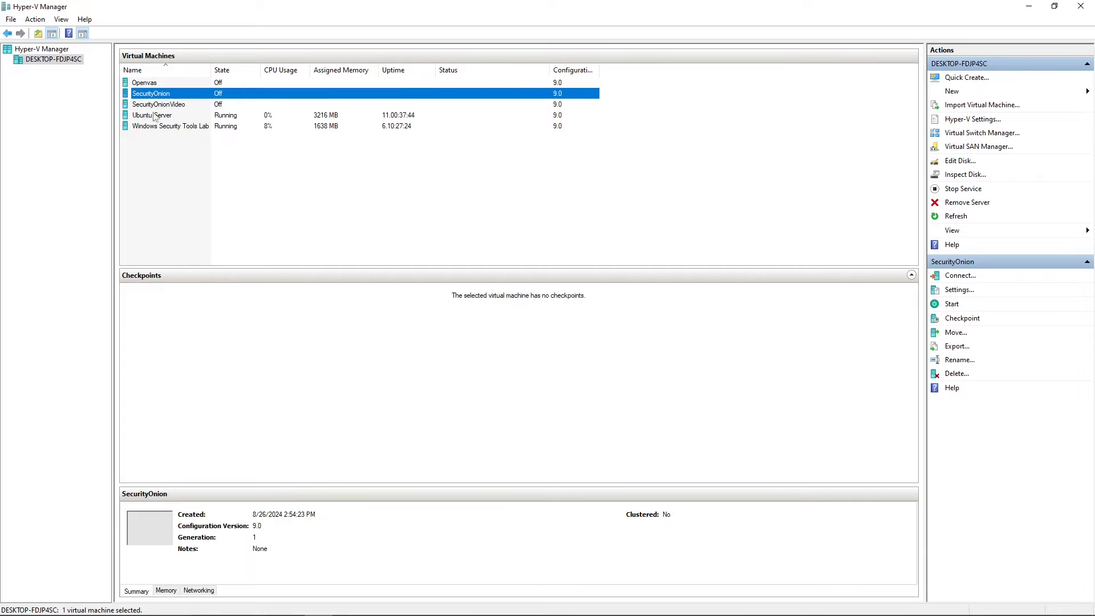
pyautogui.click(158, 103)
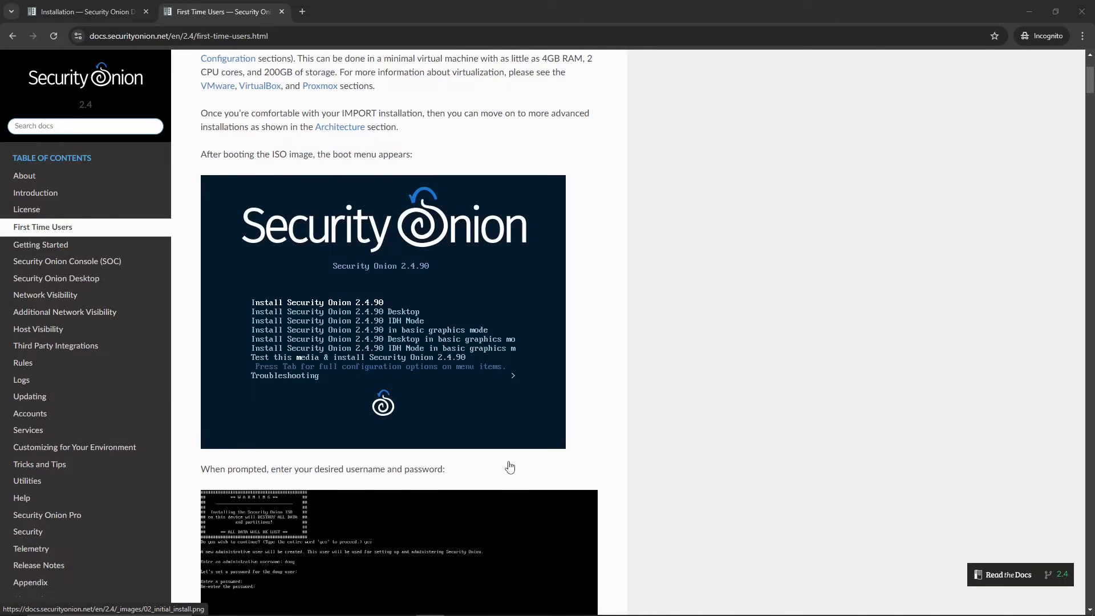
pyautogui.moveTo(487, 421)
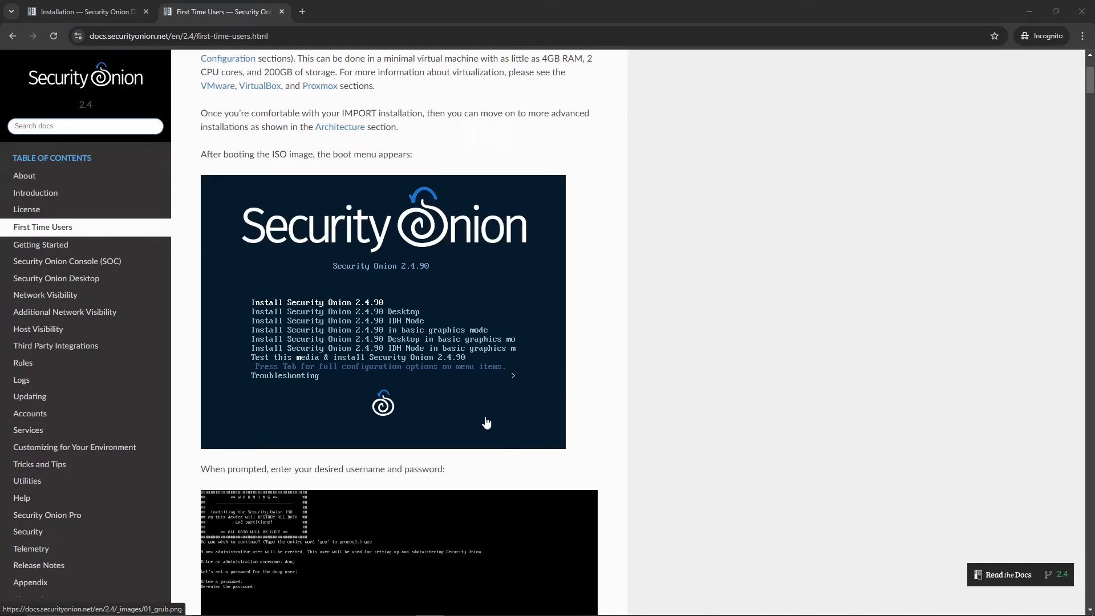
pyautogui.scroll(3)
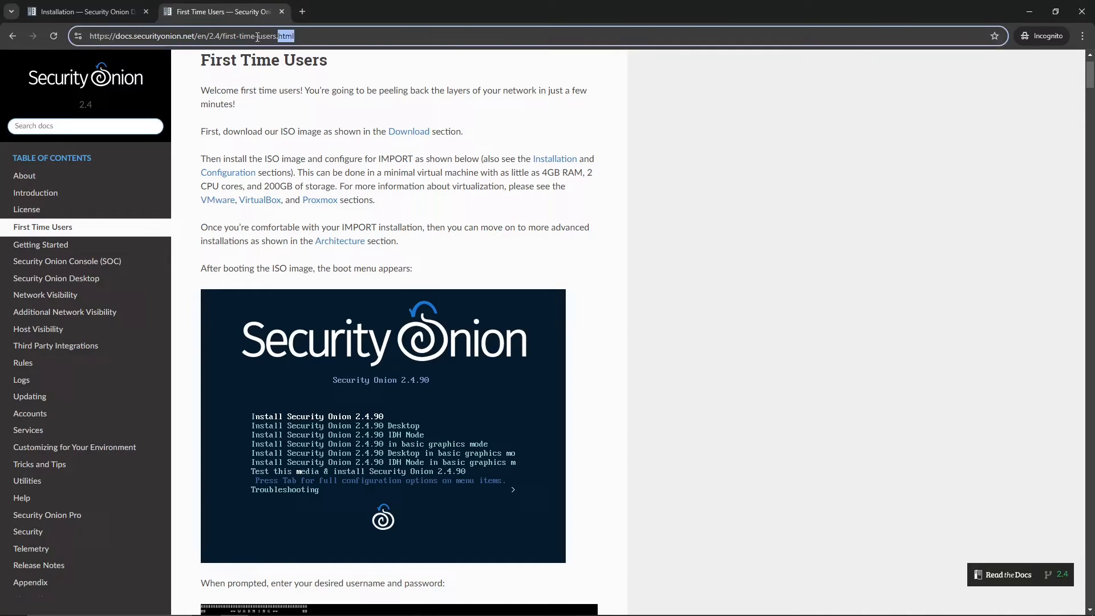
pyautogui.scroll(-3)
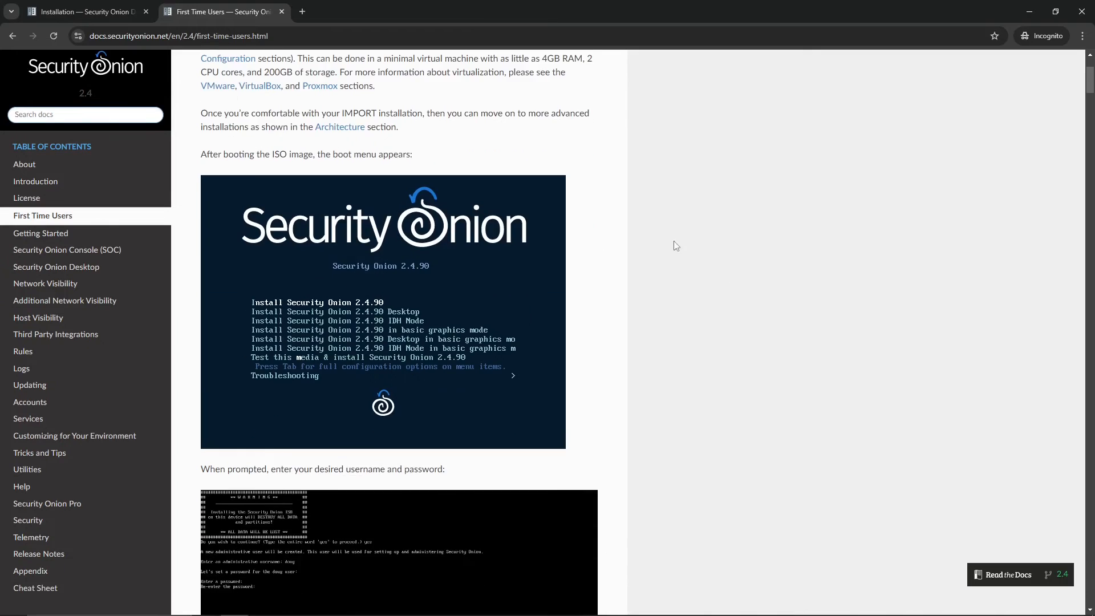
pyautogui.scroll(-3)
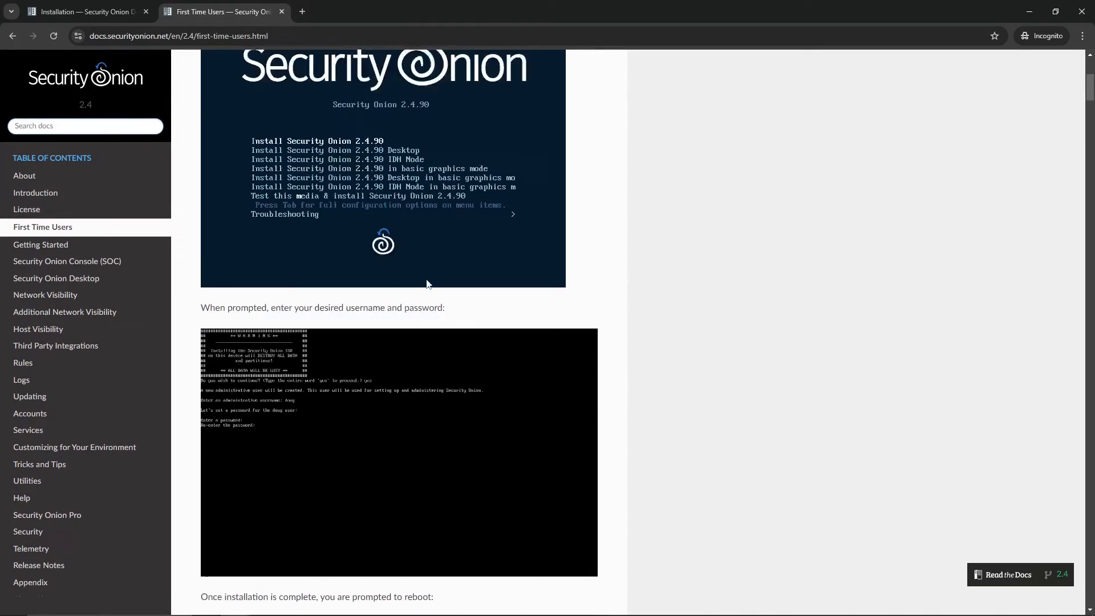
pyautogui.click(383, 167)
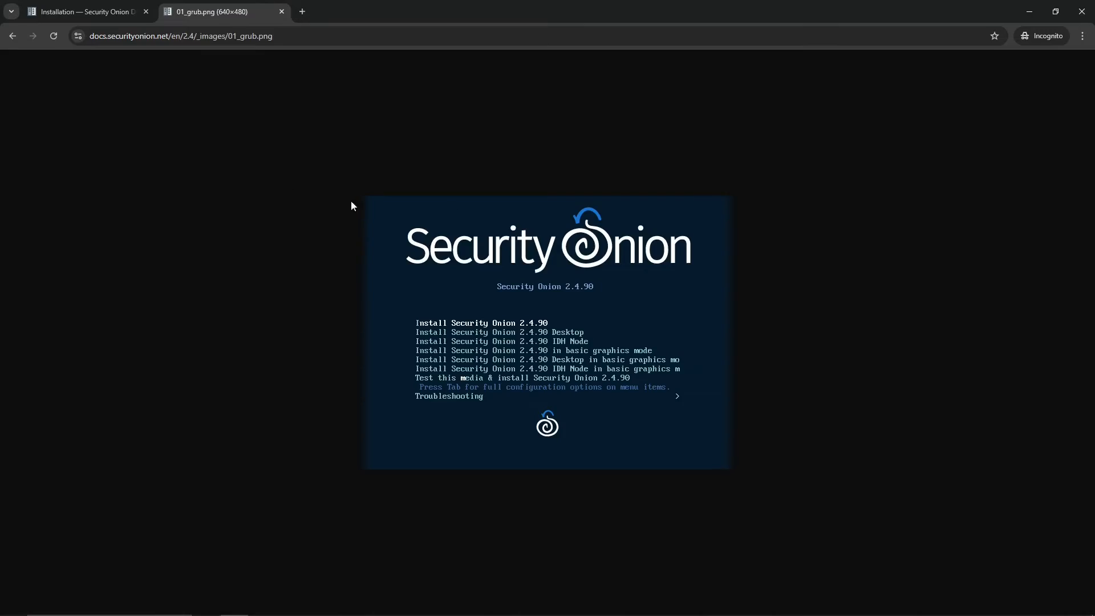
pyautogui.moveTo(447, 334)
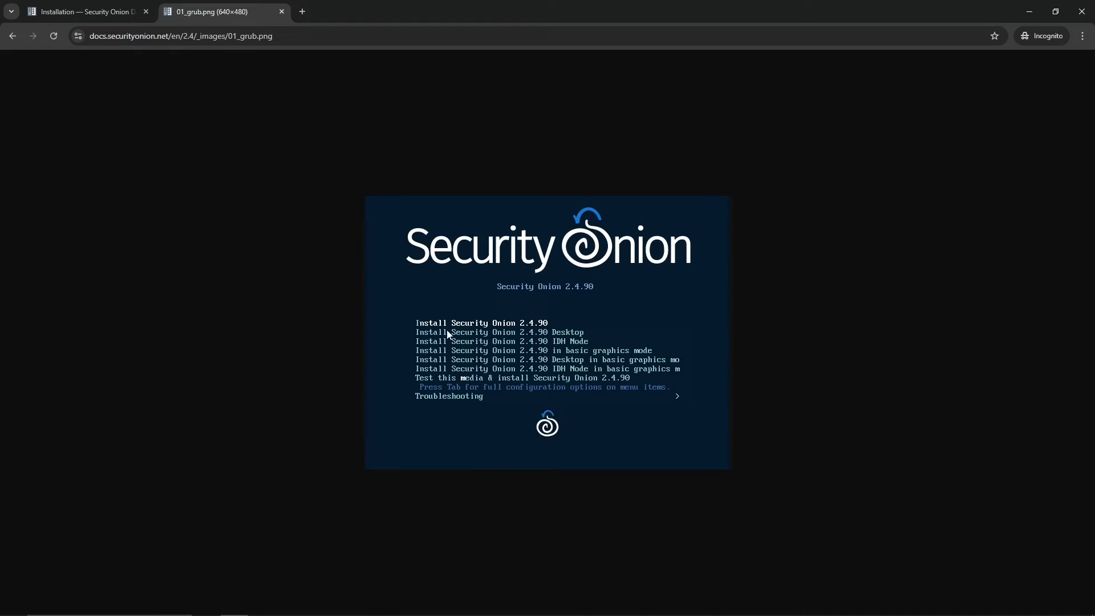
pyautogui.moveTo(171, 113)
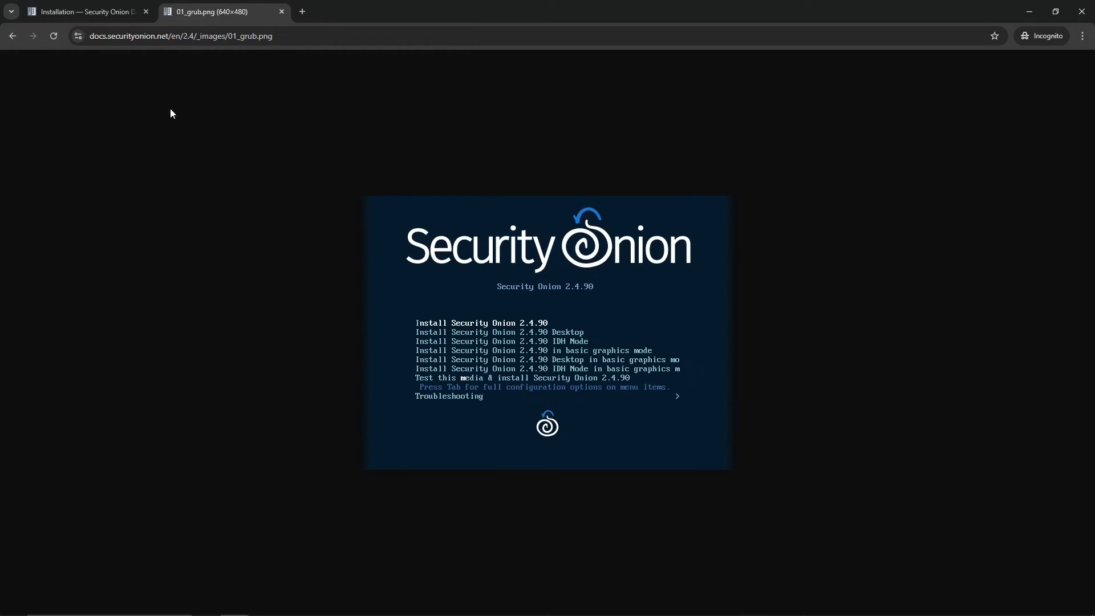
pyautogui.moveTo(11, 36)
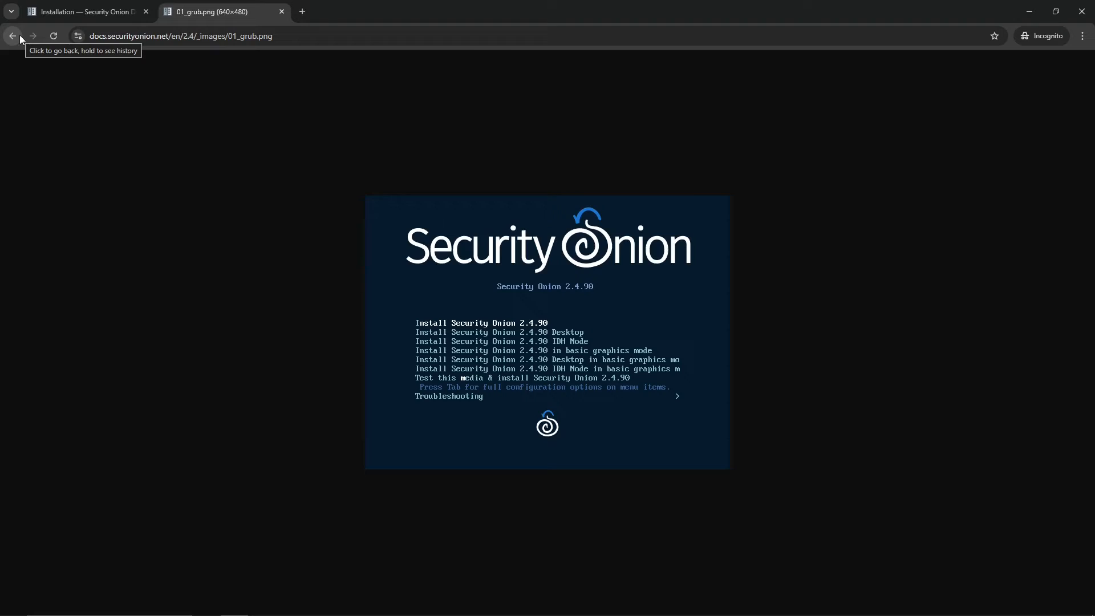
pyautogui.click(11, 36)
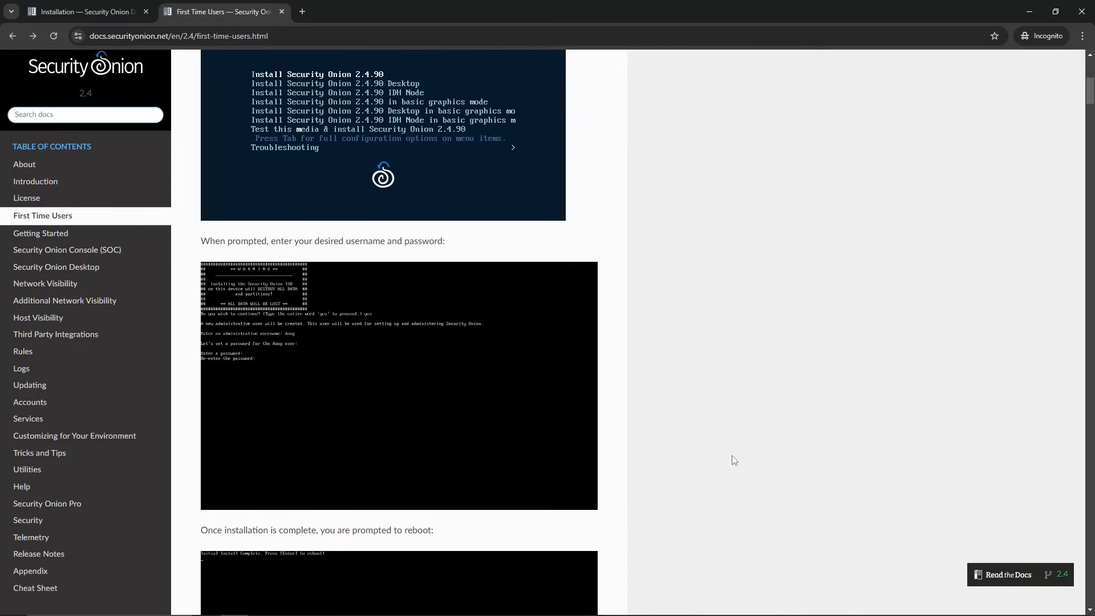
pyautogui.scroll(-3)
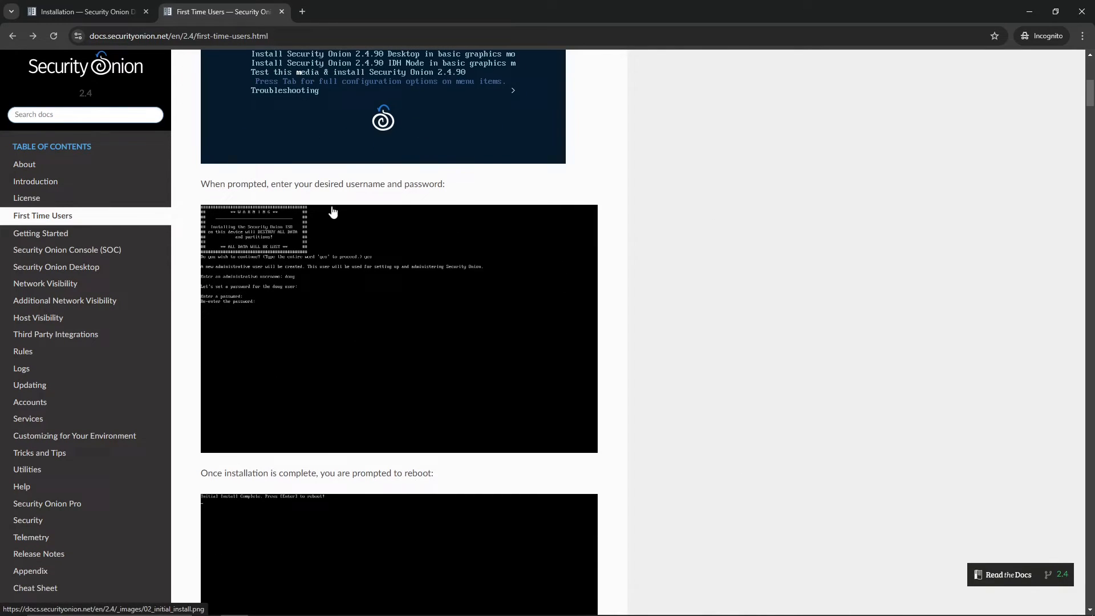
pyautogui.moveTo(375, 219)
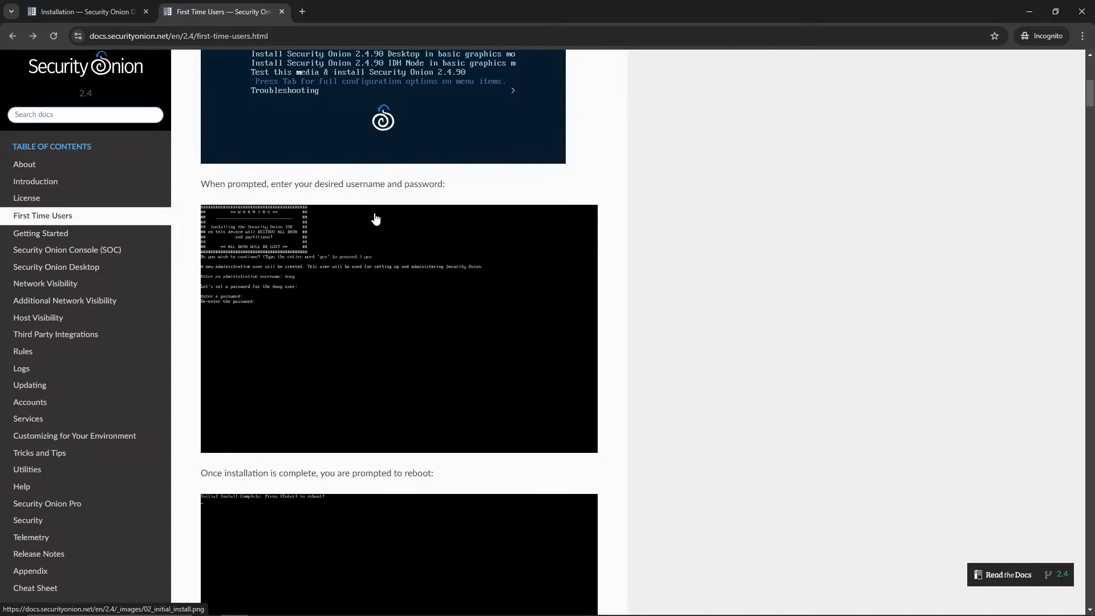
pyautogui.scroll(-3)
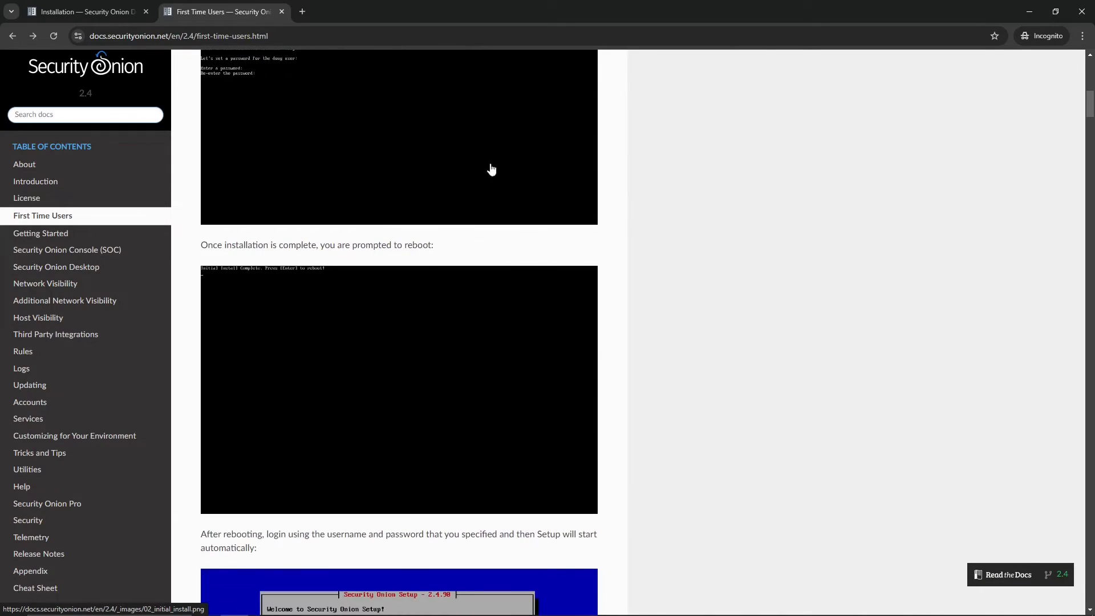
pyautogui.moveTo(516, 302)
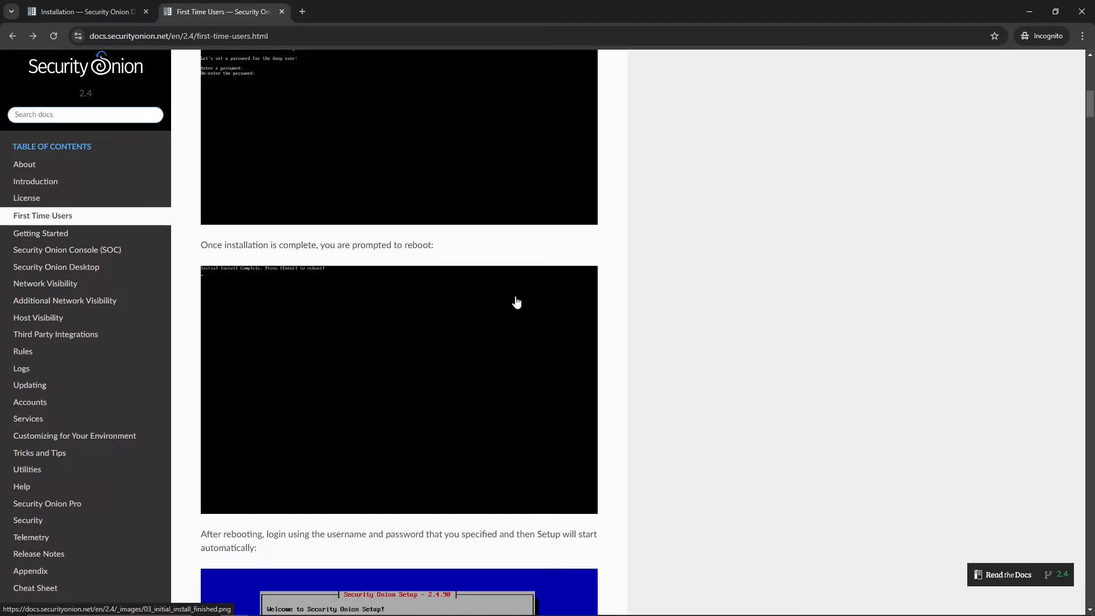
pyautogui.moveTo(426, 196)
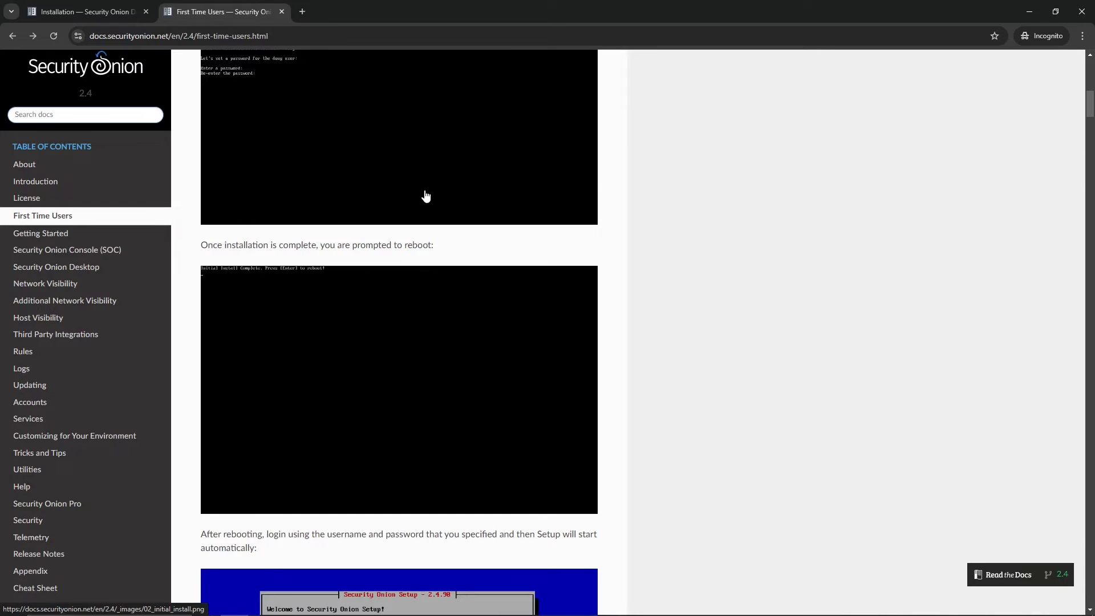
pyautogui.moveTo(427, 306)
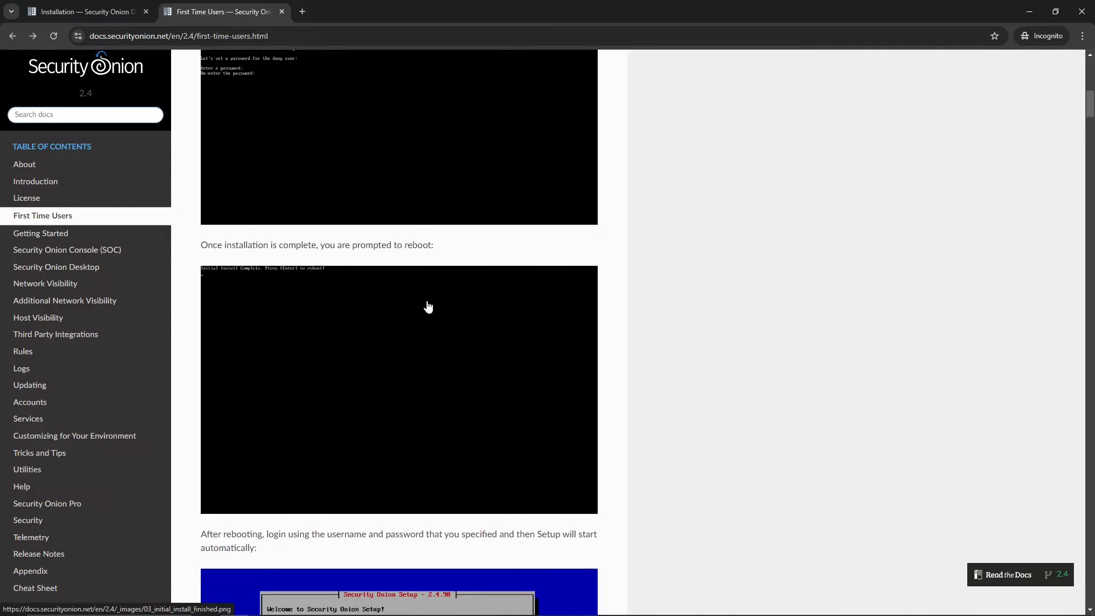
pyautogui.scroll(-3)
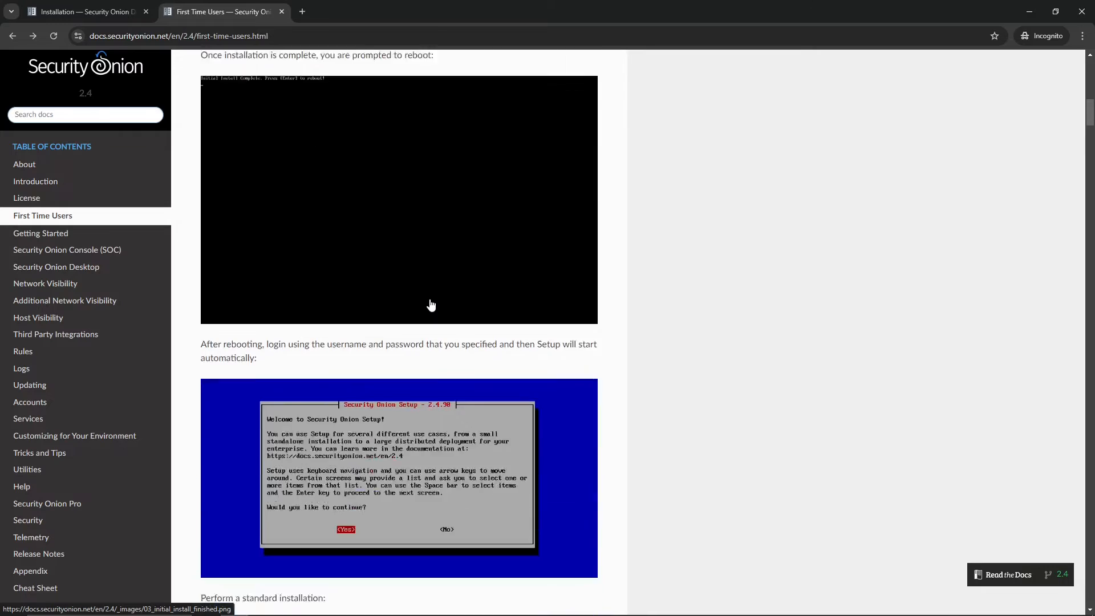
# Scroll the First Time Users page down to the 'select IMPORT' installation-type screenshot.
pyautogui.scroll(-3)
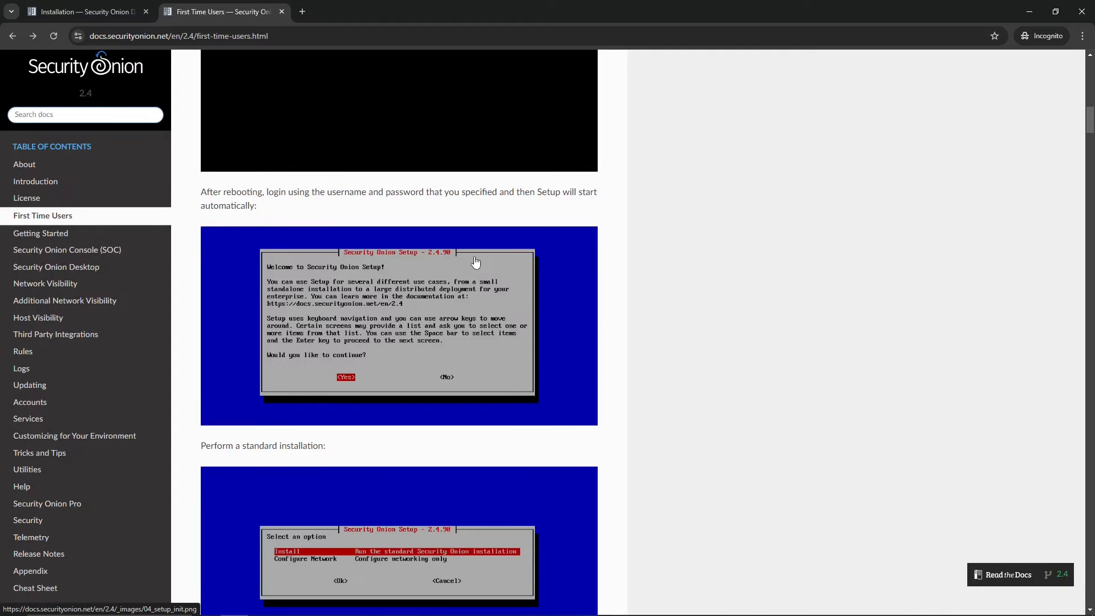
pyautogui.scroll(-3)
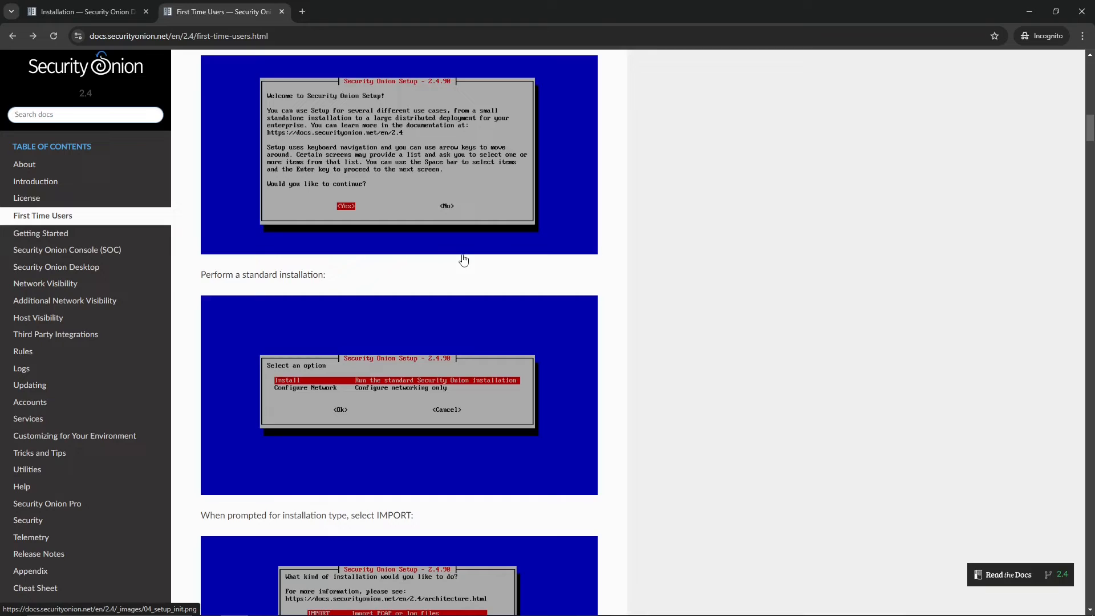
pyautogui.scroll(-3)
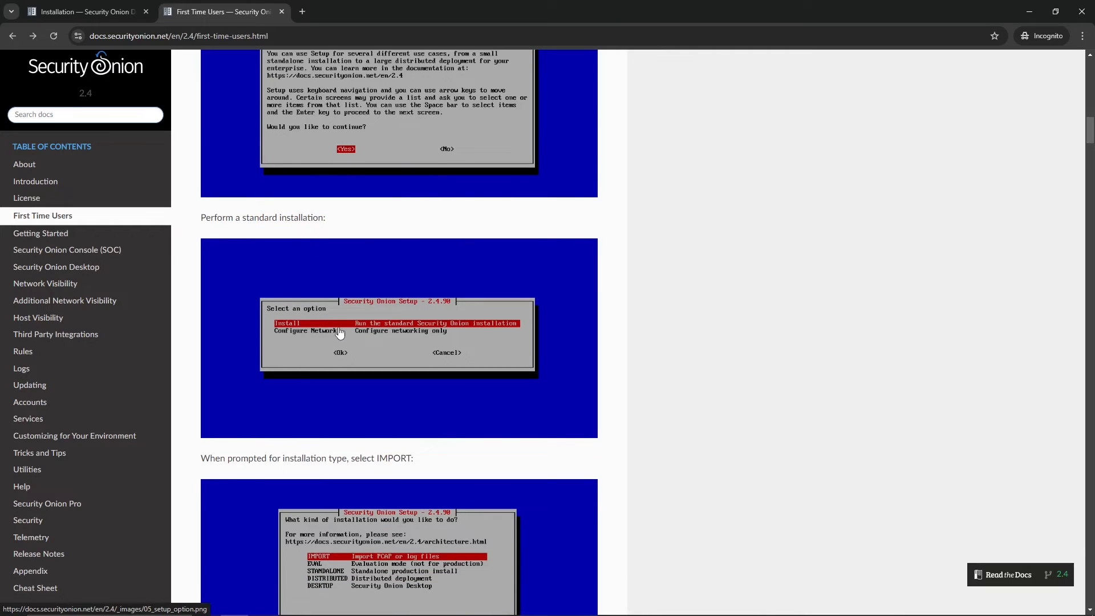
pyautogui.scroll(-3)
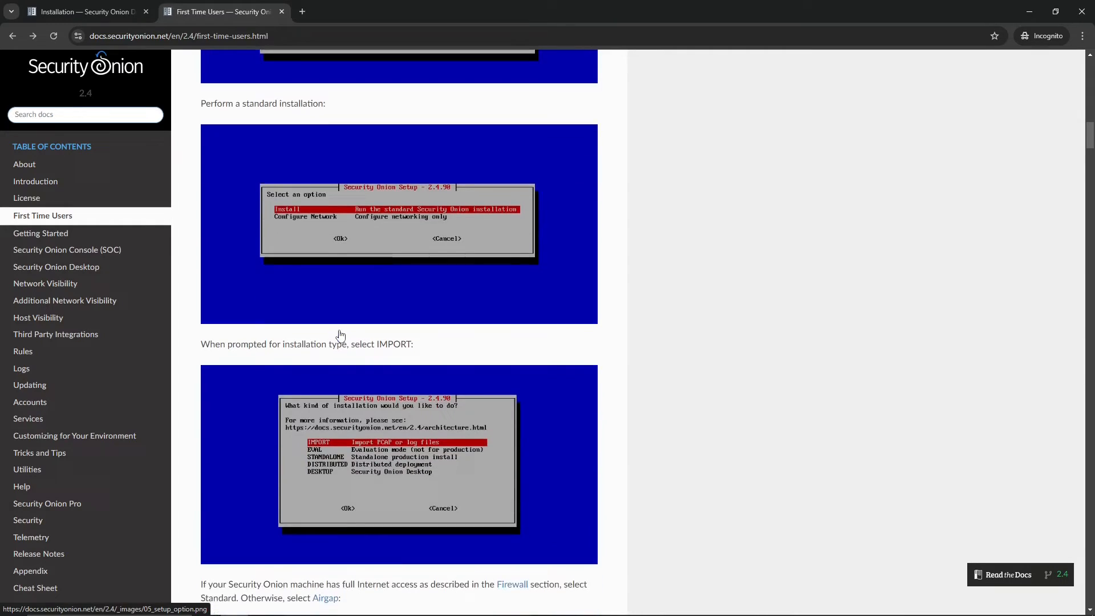
pyautogui.scroll(-3)
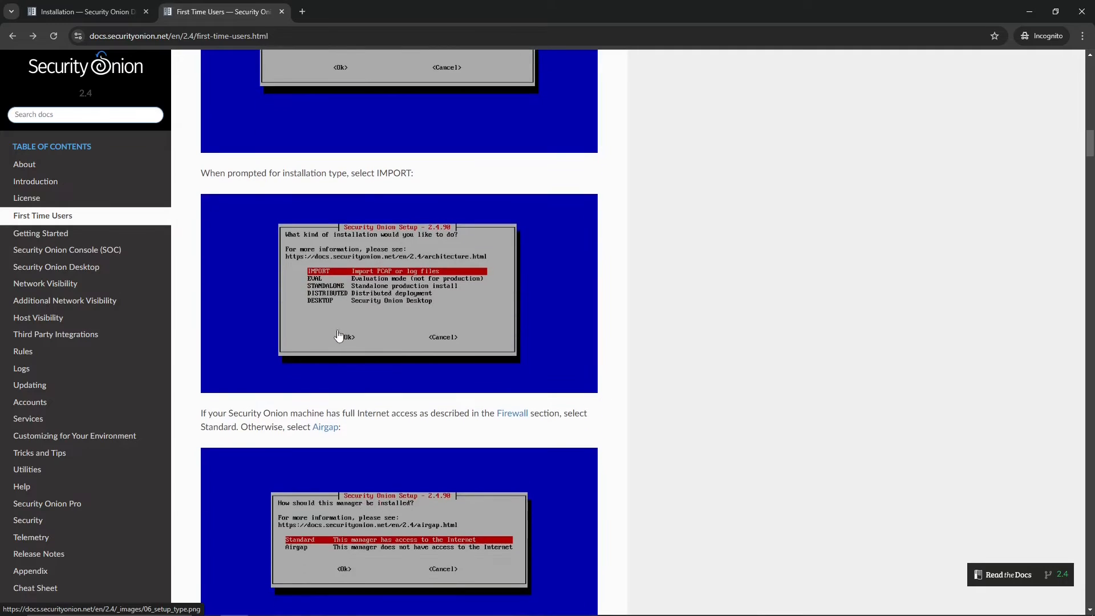
pyautogui.moveTo(334, 316)
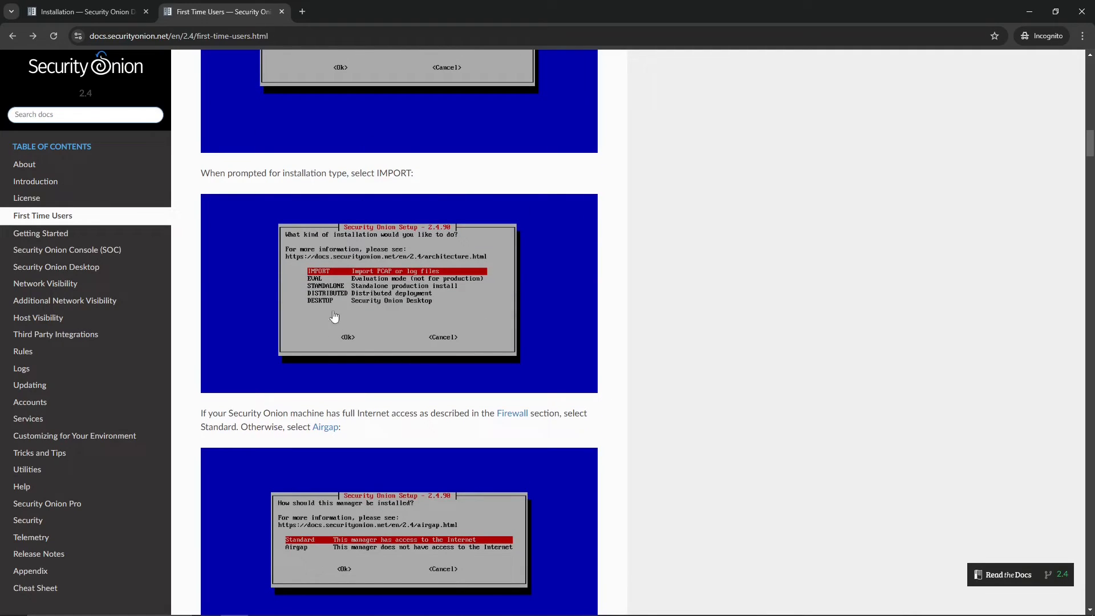
pyautogui.moveTo(409, 304)
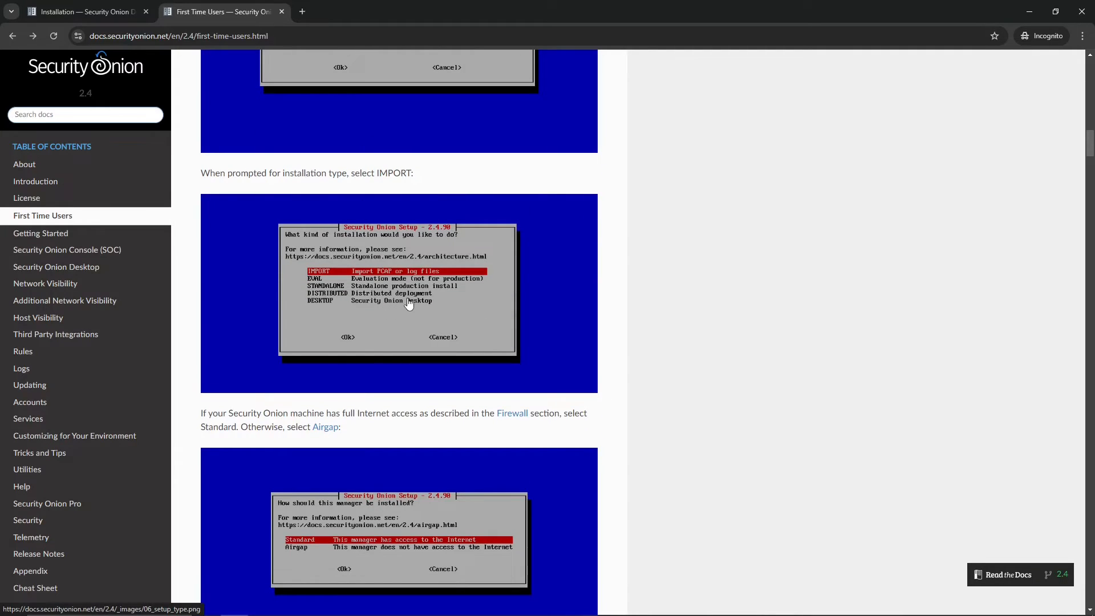
pyautogui.moveTo(398, 302)
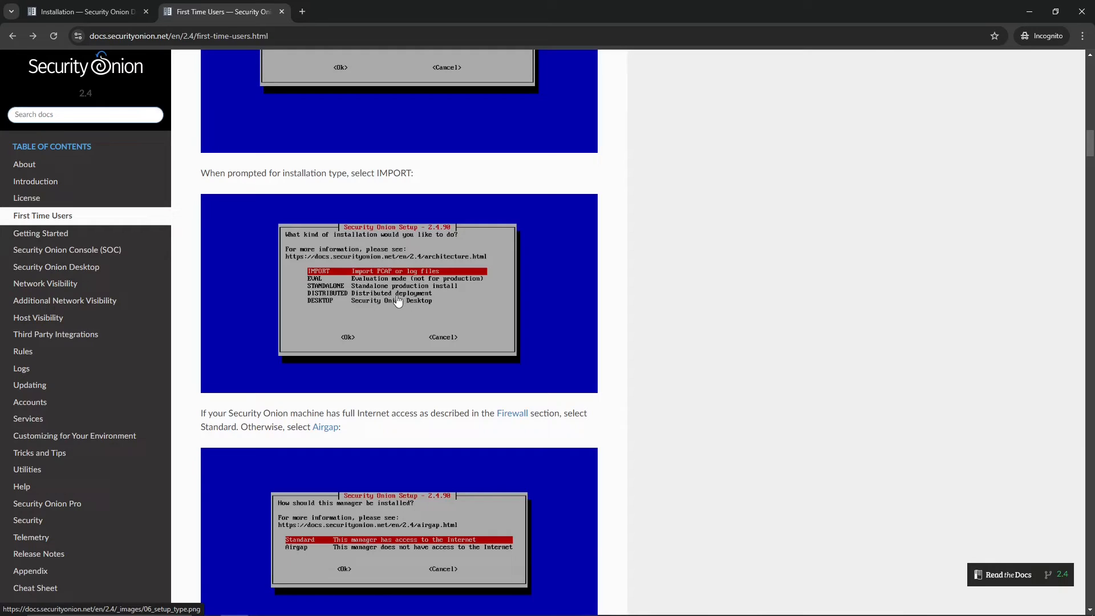
pyautogui.moveTo(303, 253)
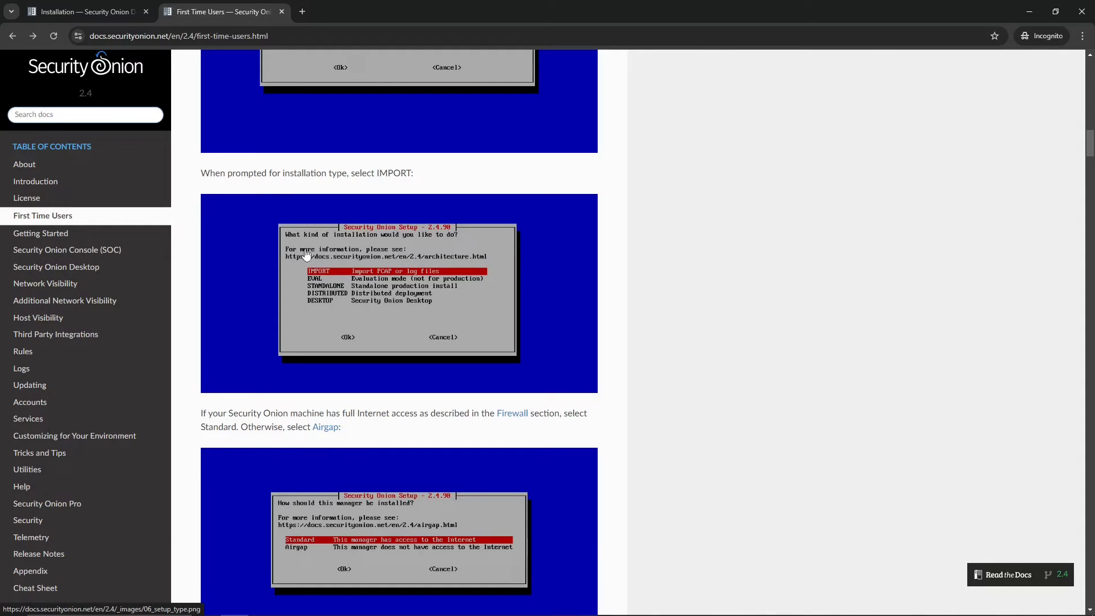
pyautogui.moveTo(364, 275)
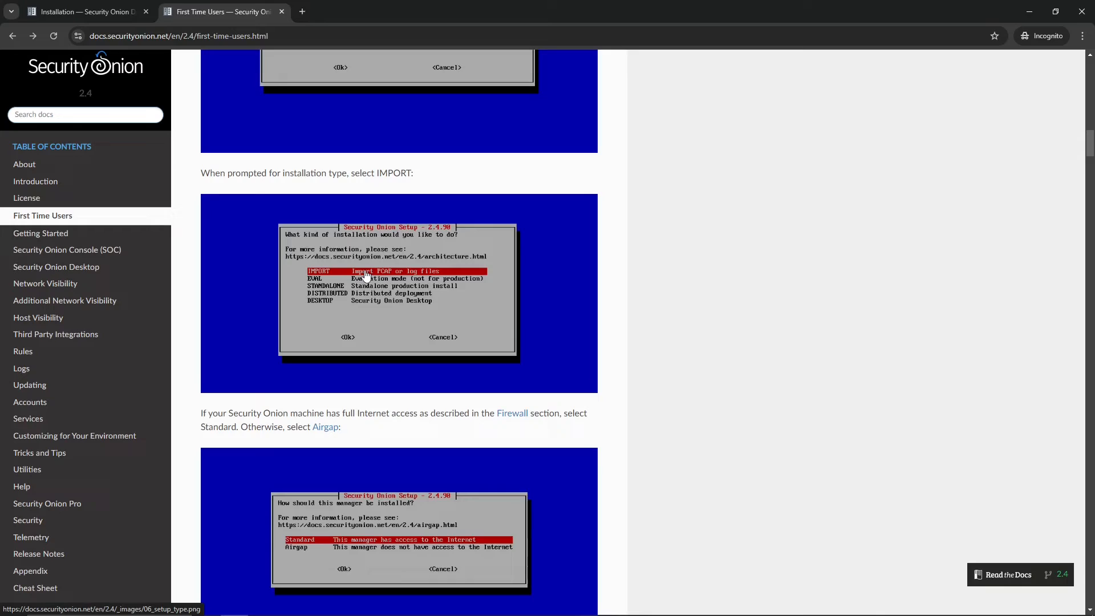
pyautogui.moveTo(369, 274)
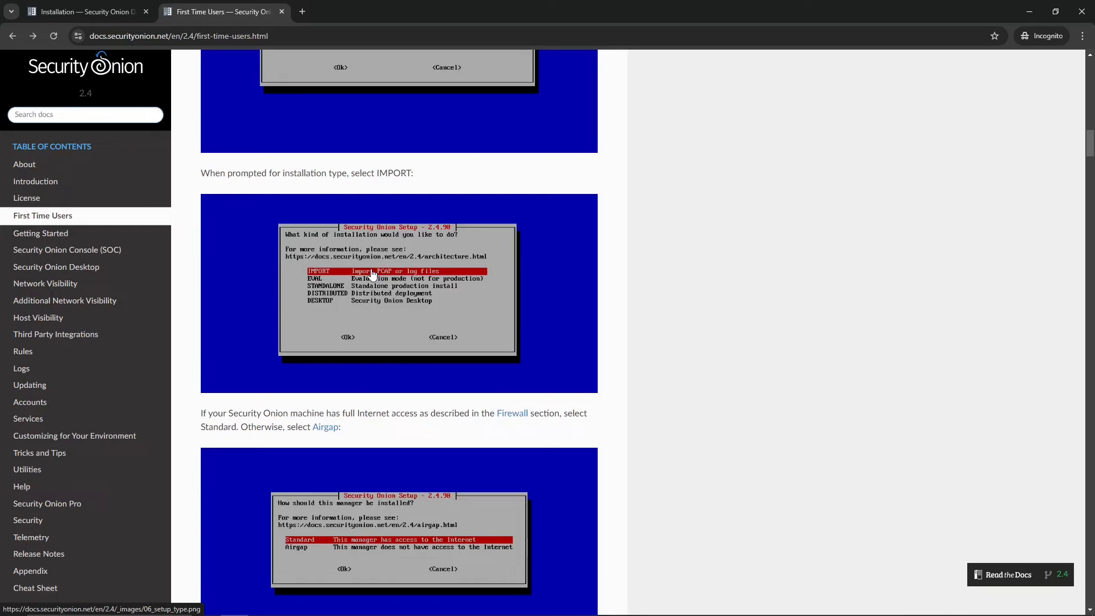
pyautogui.moveTo(430, 291)
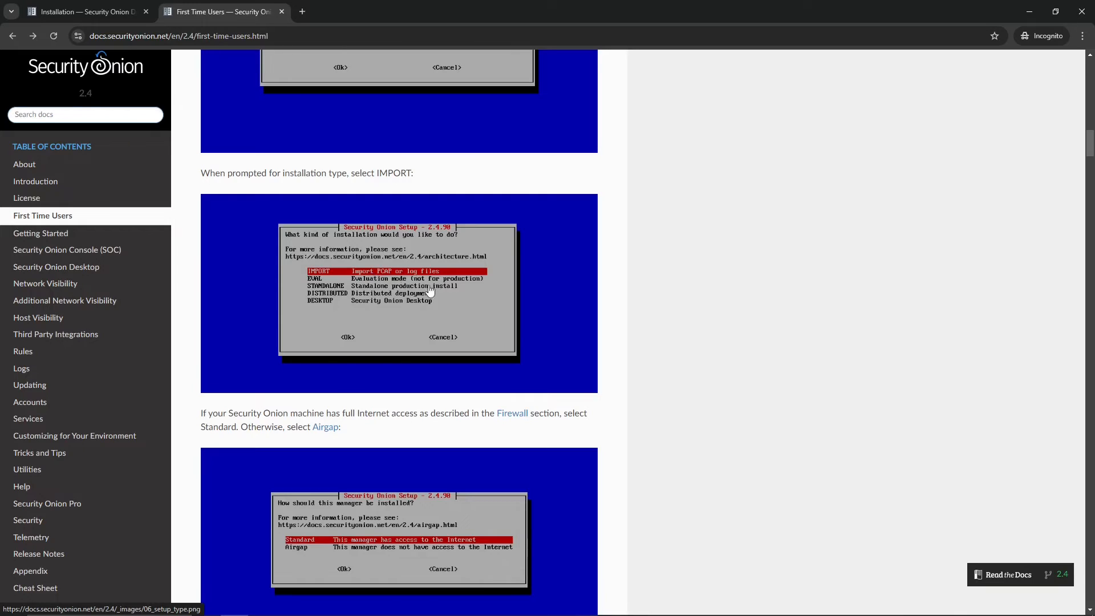
pyautogui.moveTo(662, 346)
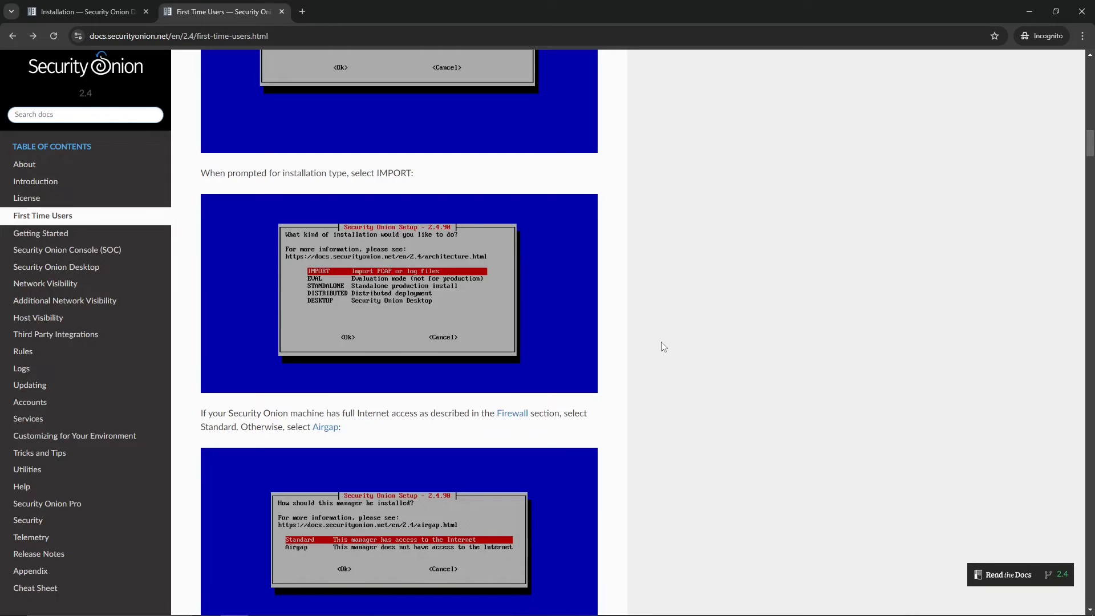
pyautogui.moveTo(414, 131)
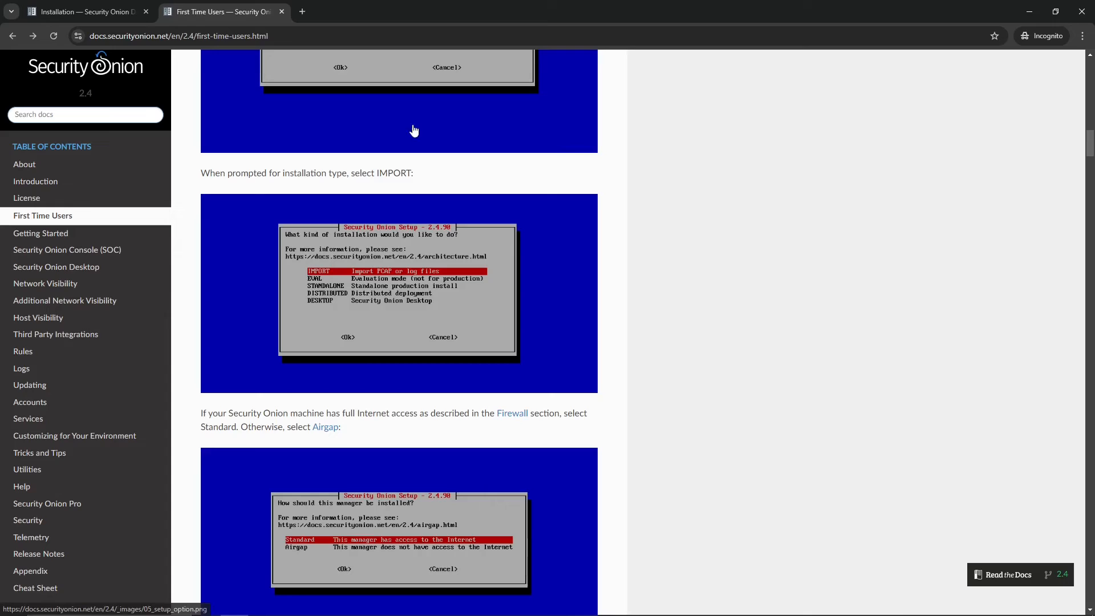
pyautogui.moveTo(518, 306)
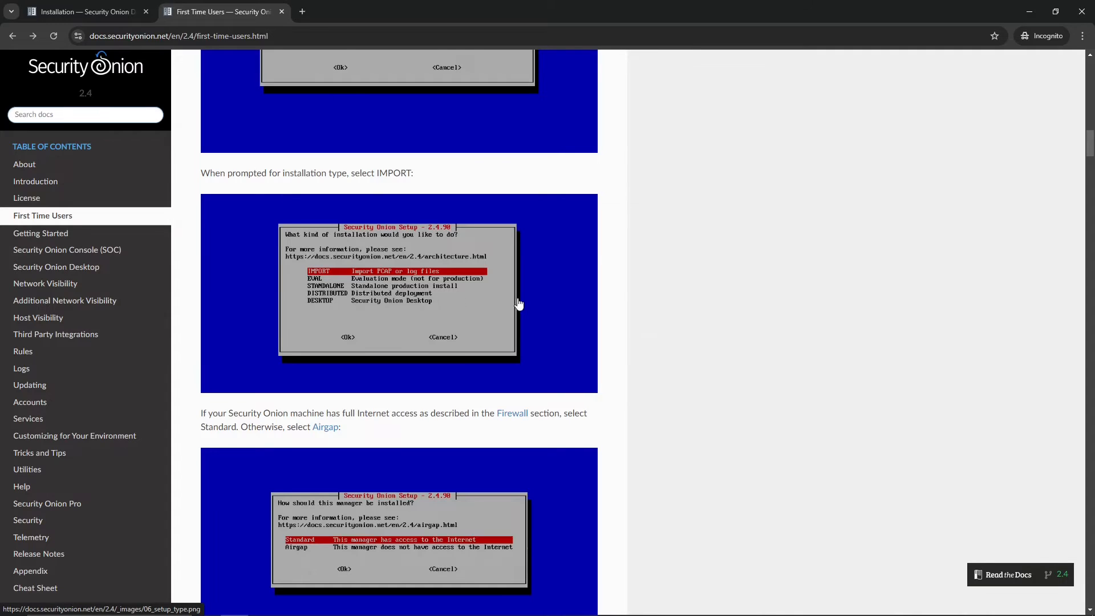
# Scroll past the Standard/Airgap, license agreement and hostname screenshots to the default-hostname warning.
pyautogui.scroll(-3)
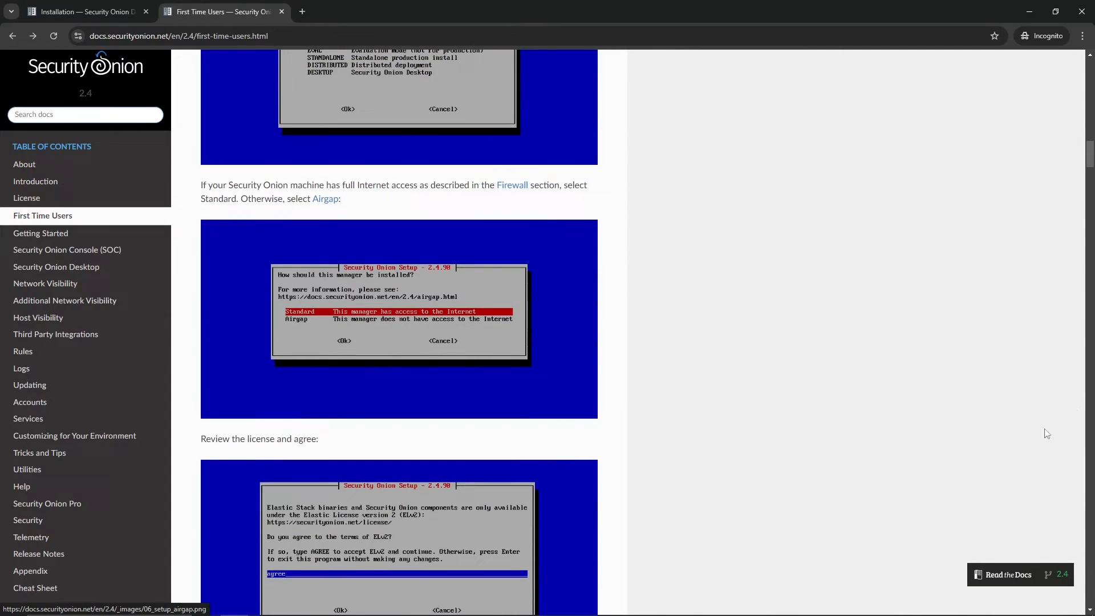
pyautogui.scroll(-3)
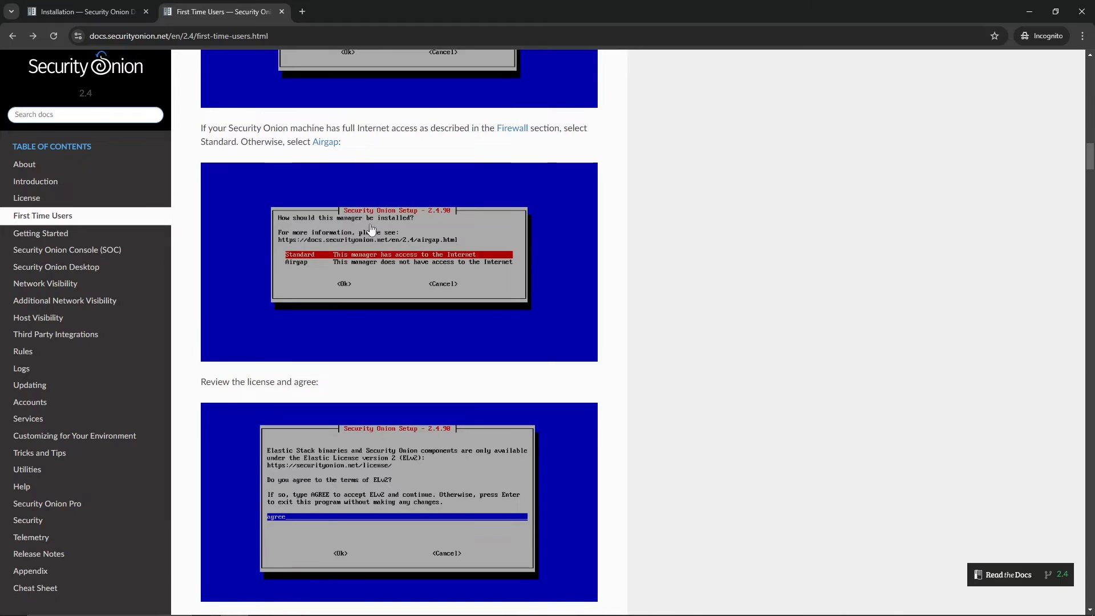
pyautogui.moveTo(313, 266)
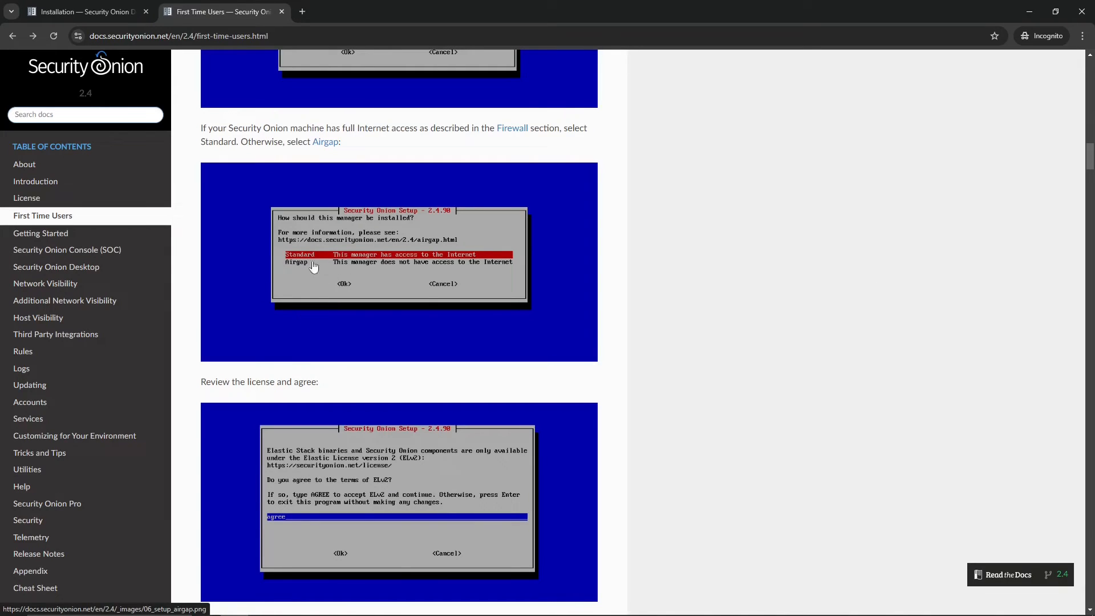
pyautogui.moveTo(357, 275)
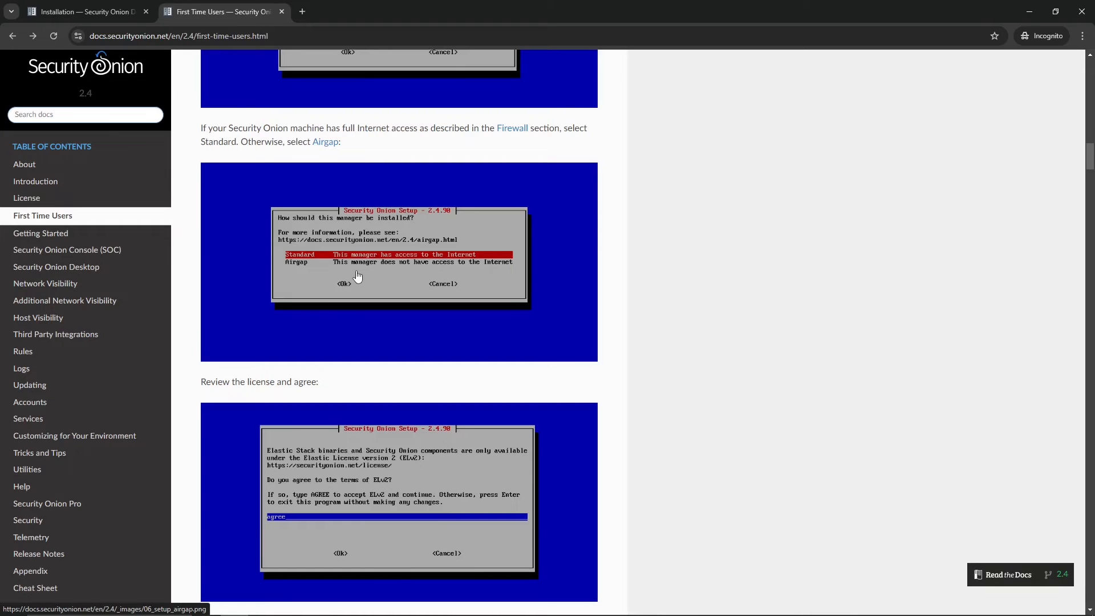
pyautogui.scroll(-3)
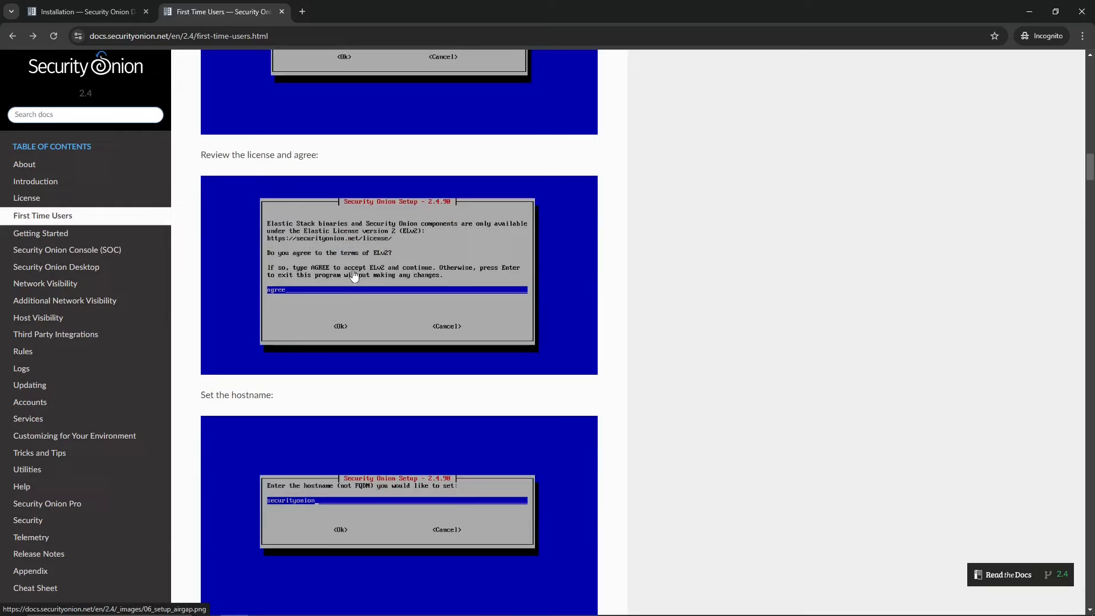
pyautogui.scroll(-3)
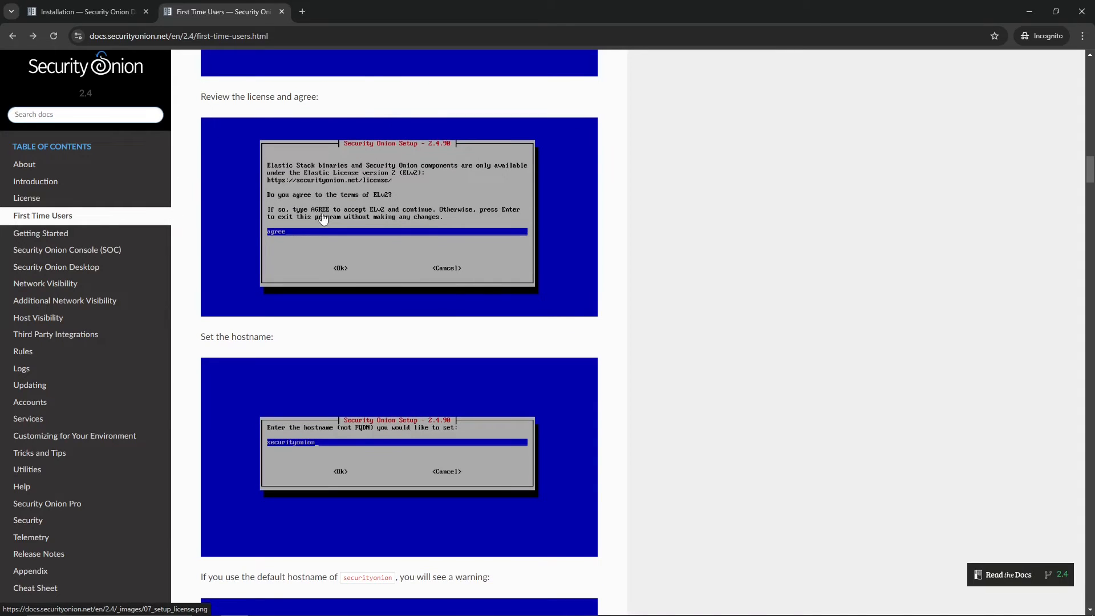
pyautogui.scroll(-3)
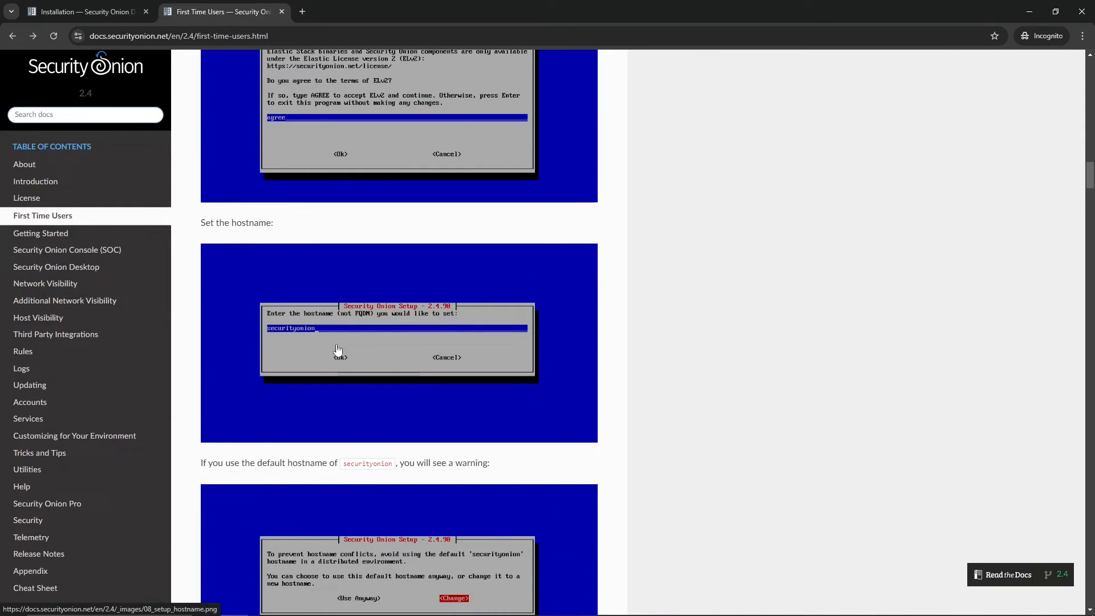
pyautogui.moveTo(293, 338)
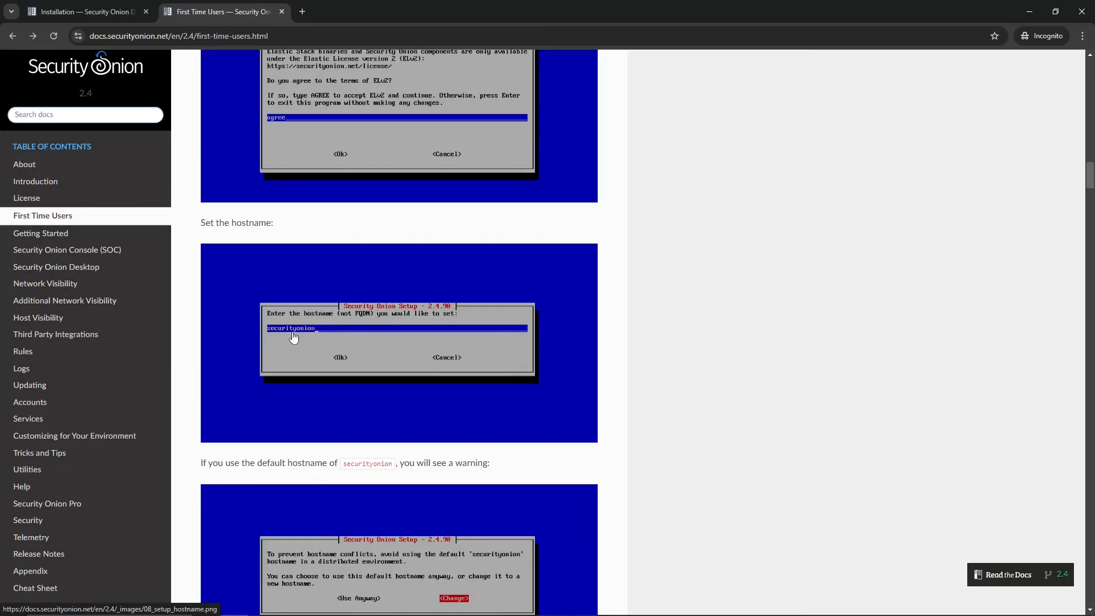
pyautogui.scroll(-3)
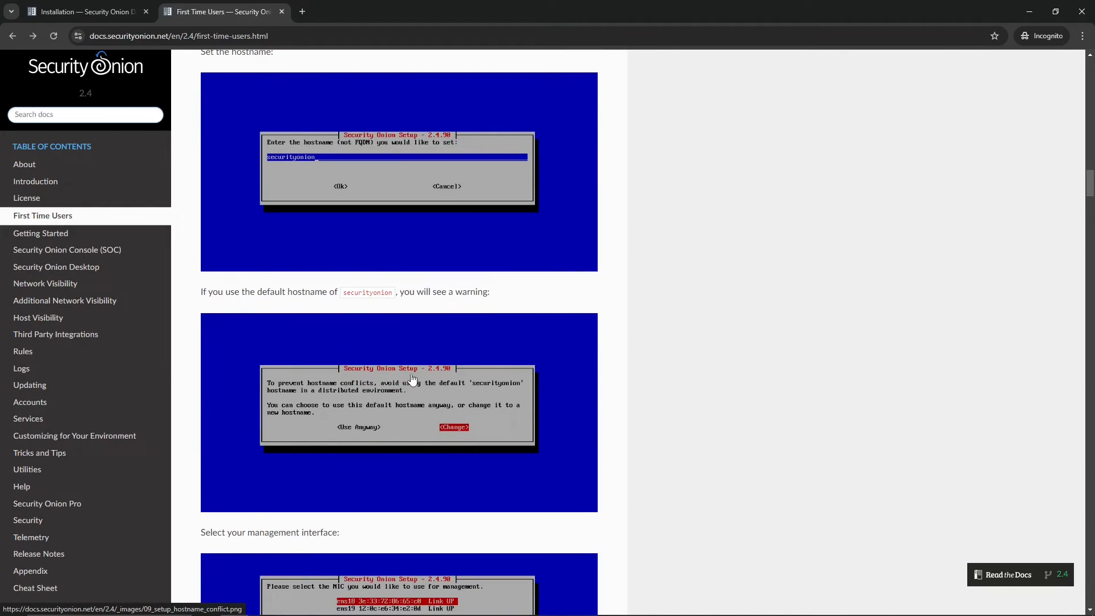
pyautogui.moveTo(359, 425)
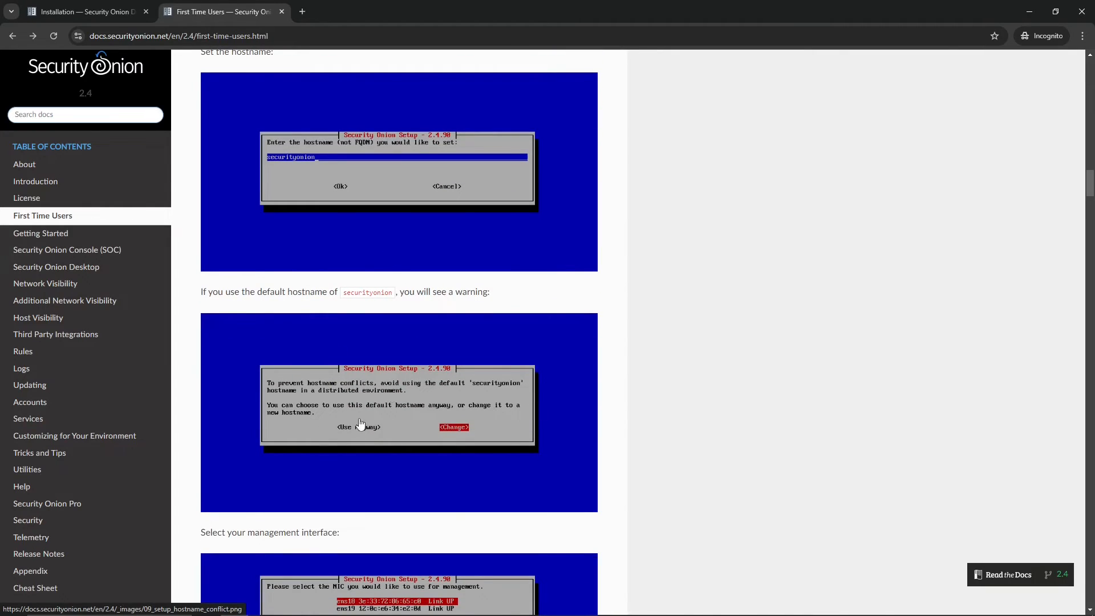
pyautogui.moveTo(348, 397)
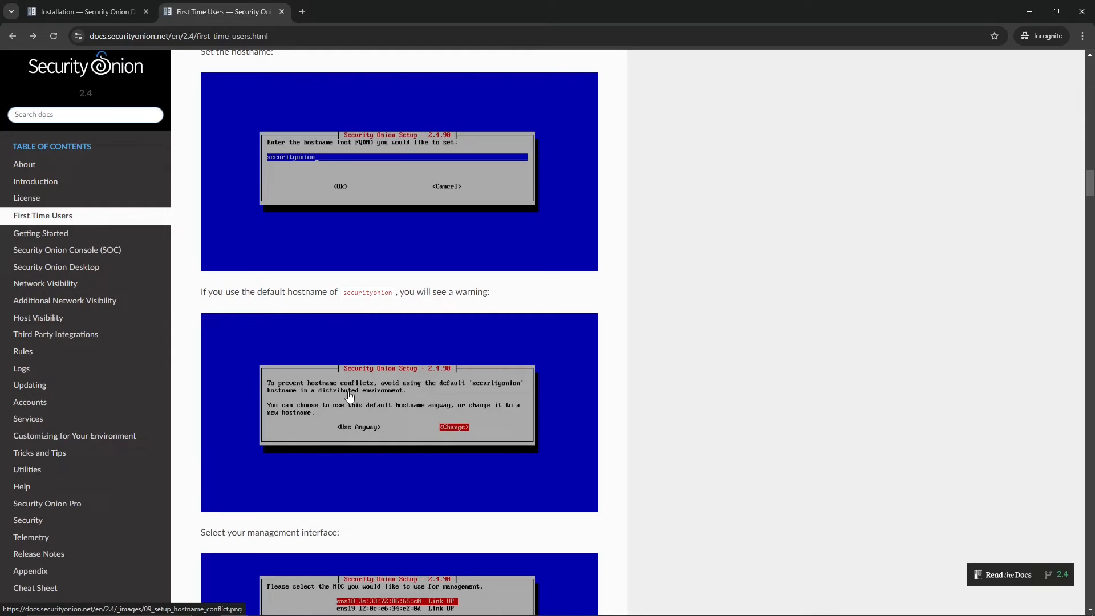
pyautogui.moveTo(418, 459)
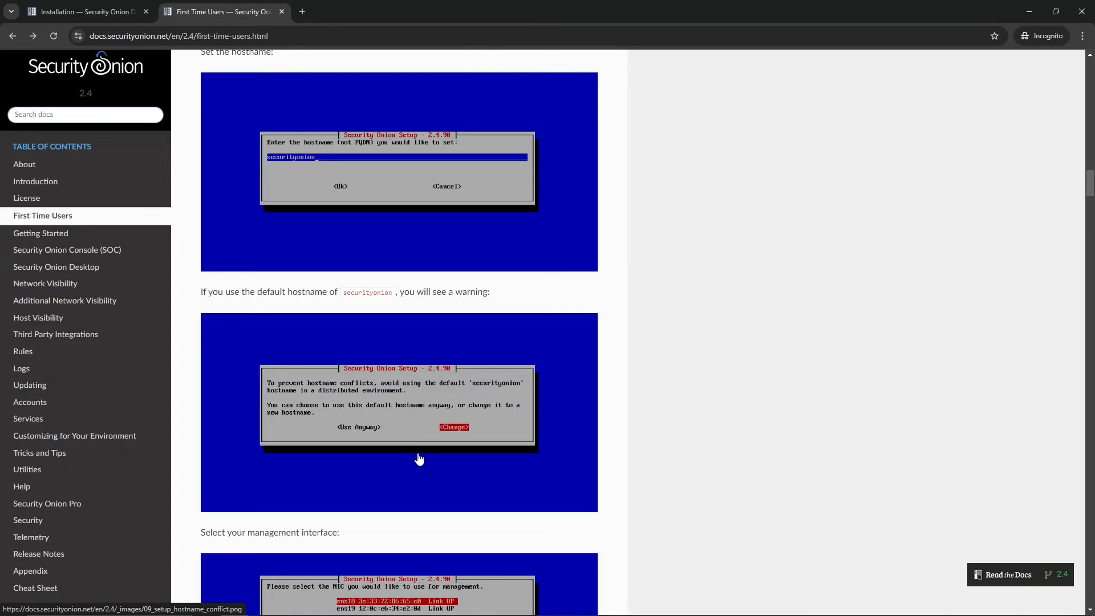
pyautogui.moveTo(342, 424)
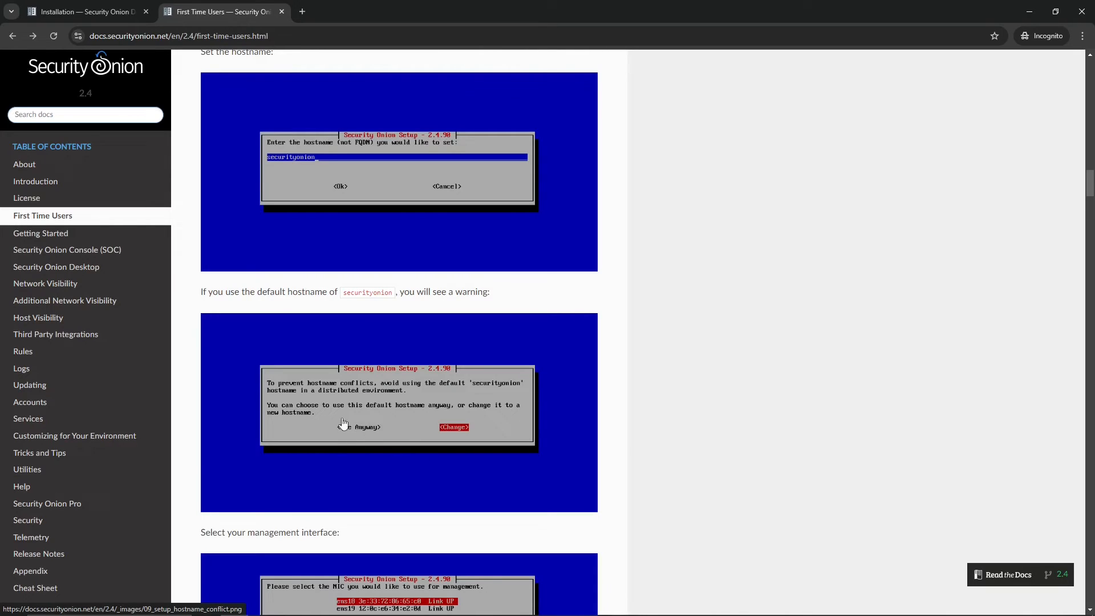
# Scroll through the management interface and static IP steps, highlighting that static addressing is '(recommended)'.
pyautogui.scroll(-3)
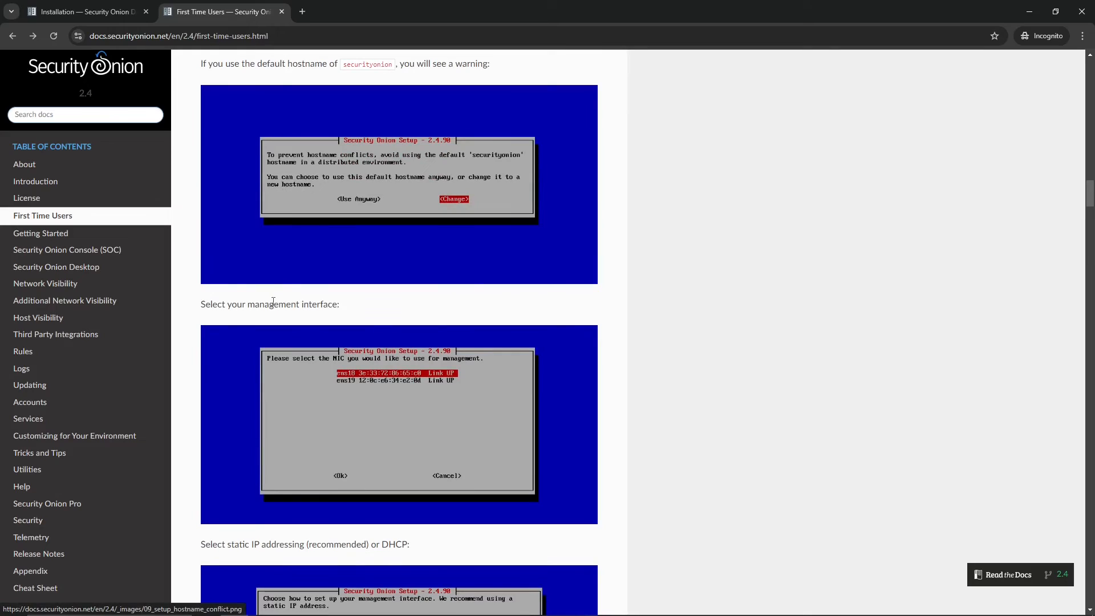
pyautogui.moveTo(331, 303)
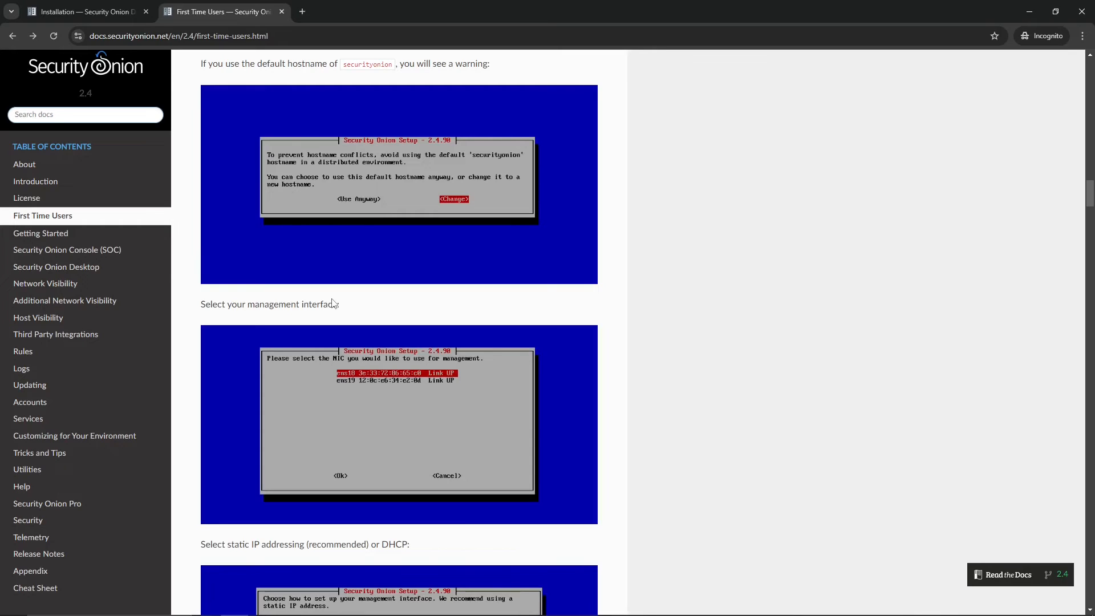
pyautogui.moveTo(488, 403)
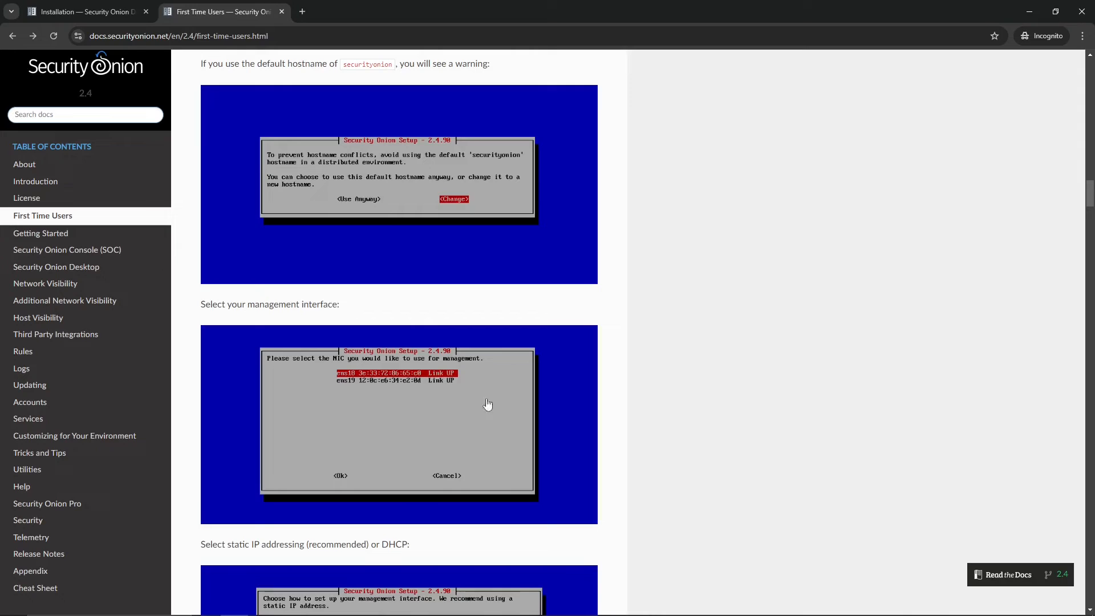
pyautogui.moveTo(396, 374)
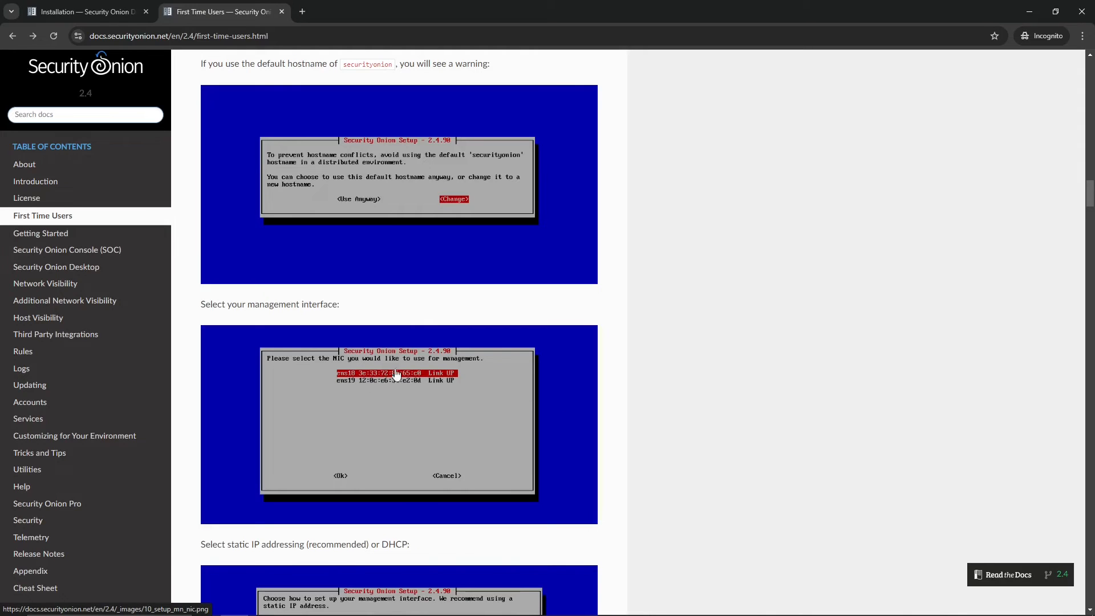
pyautogui.moveTo(341, 479)
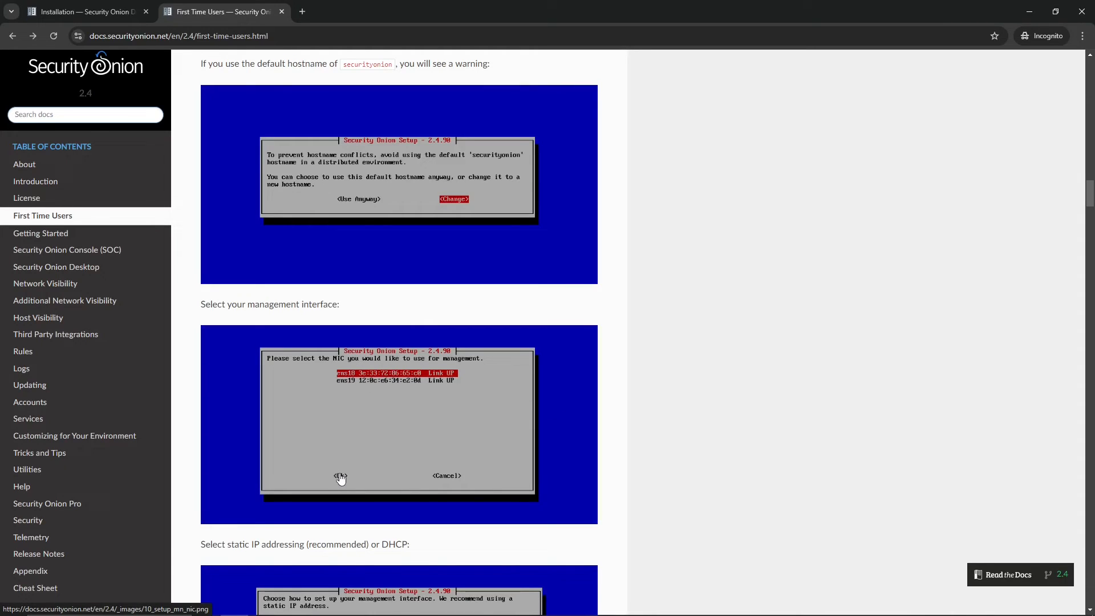
pyautogui.scroll(-3)
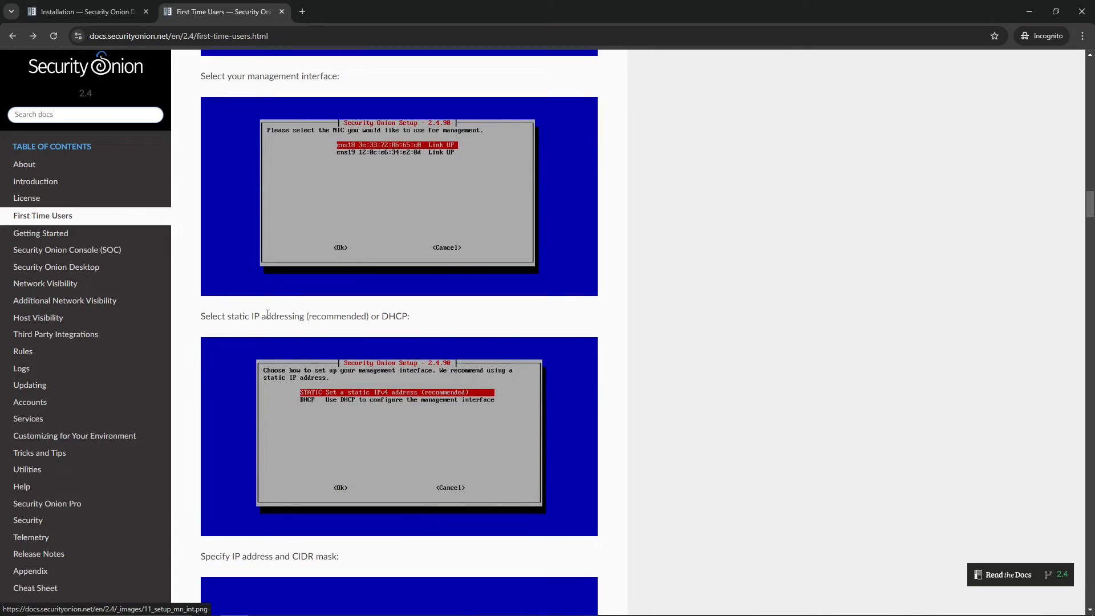
pyautogui.scroll(-3)
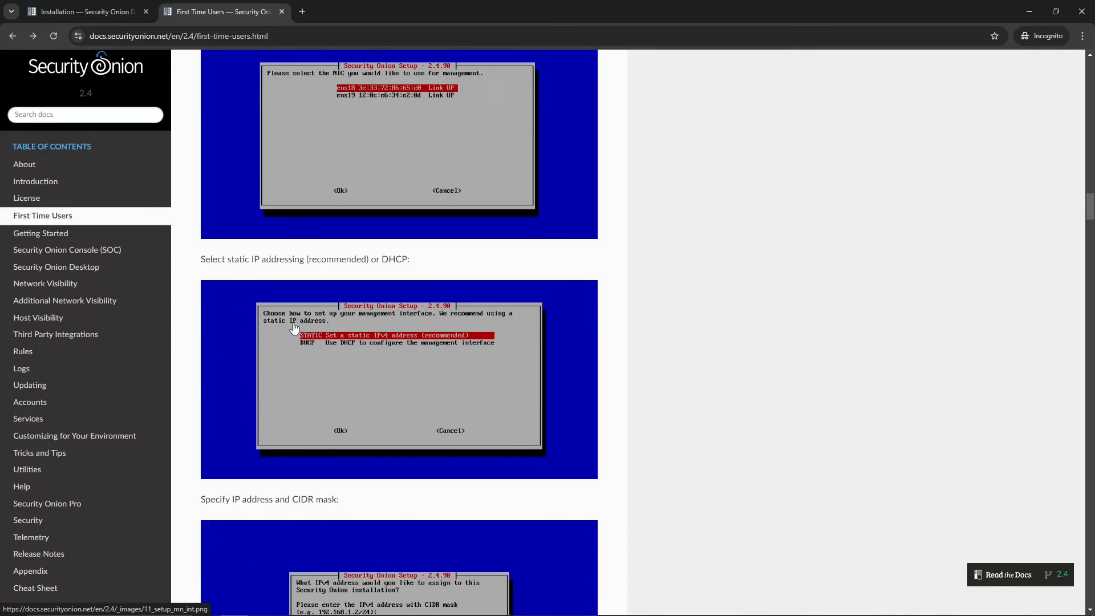
pyautogui.doubleClick(337, 259)
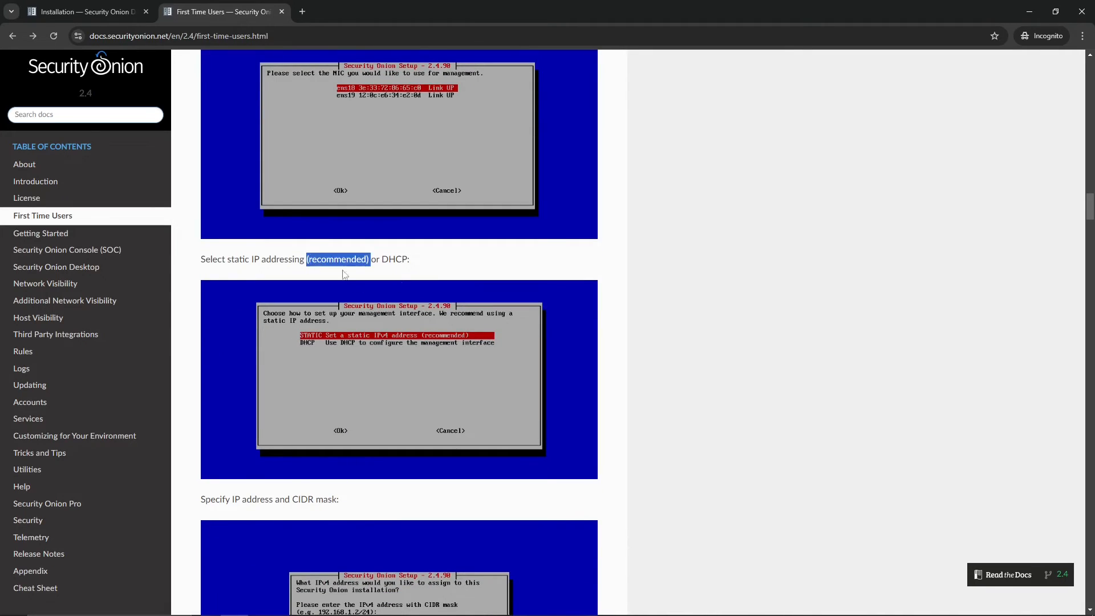
pyautogui.scroll(-3)
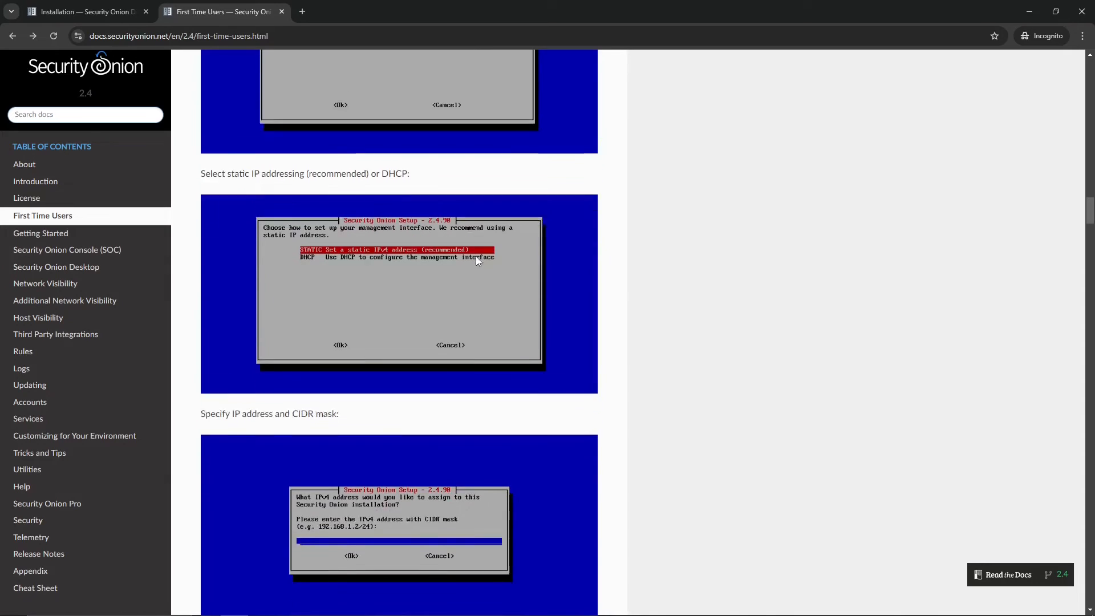
pyautogui.scroll(-3)
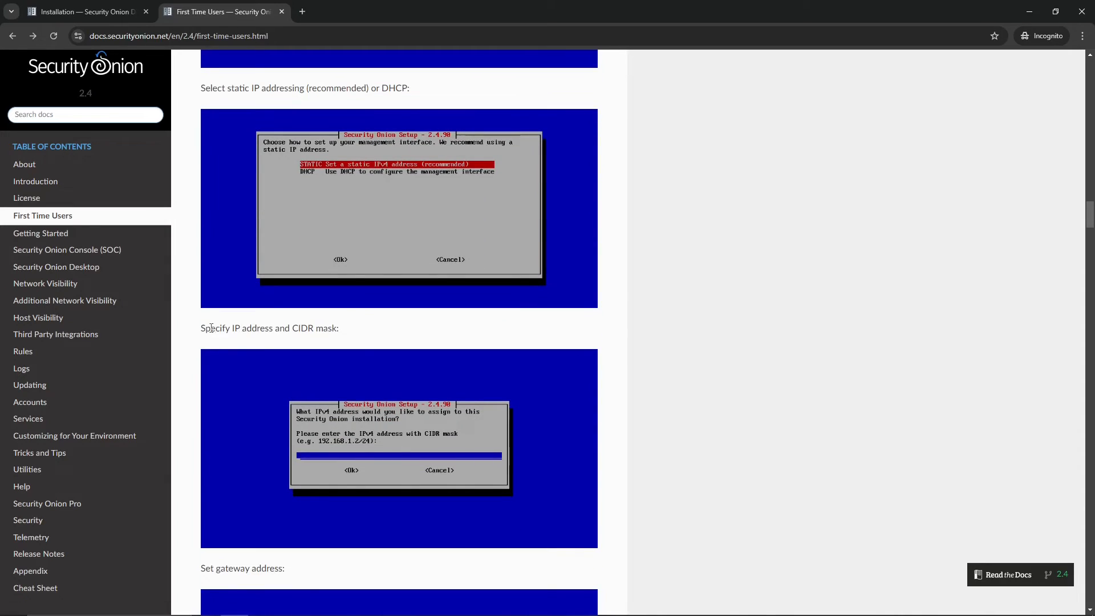
pyautogui.moveTo(418, 348)
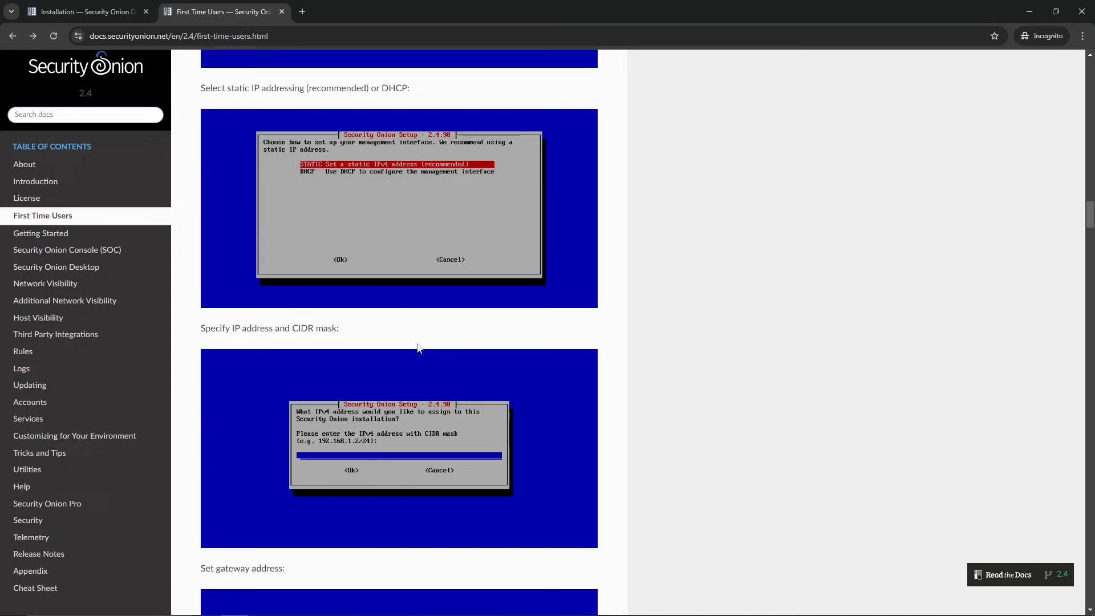
pyautogui.scroll(-3)
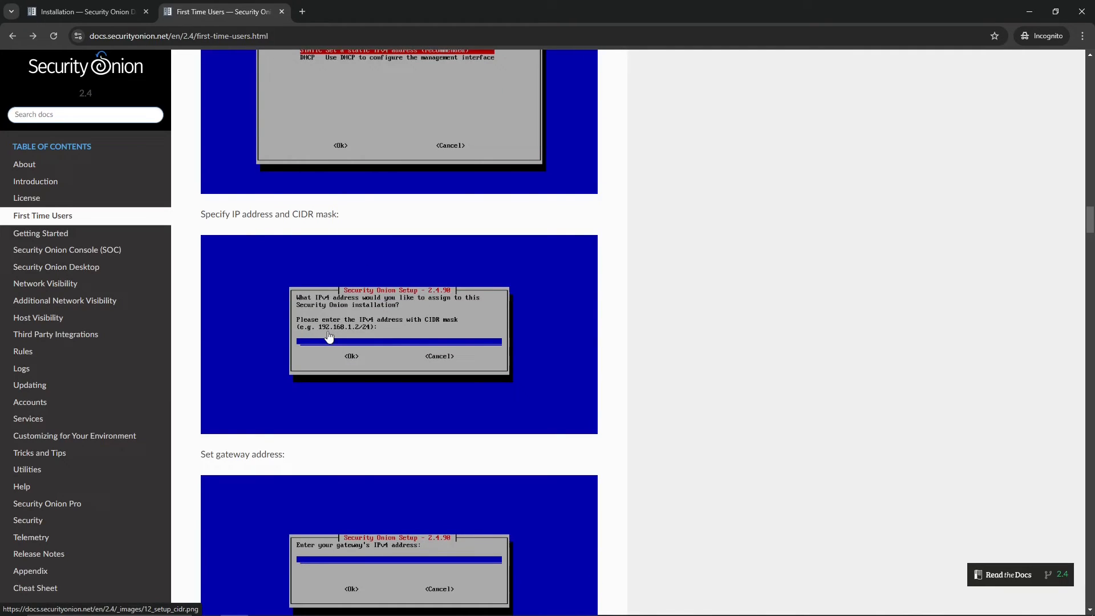
pyautogui.moveTo(357, 339)
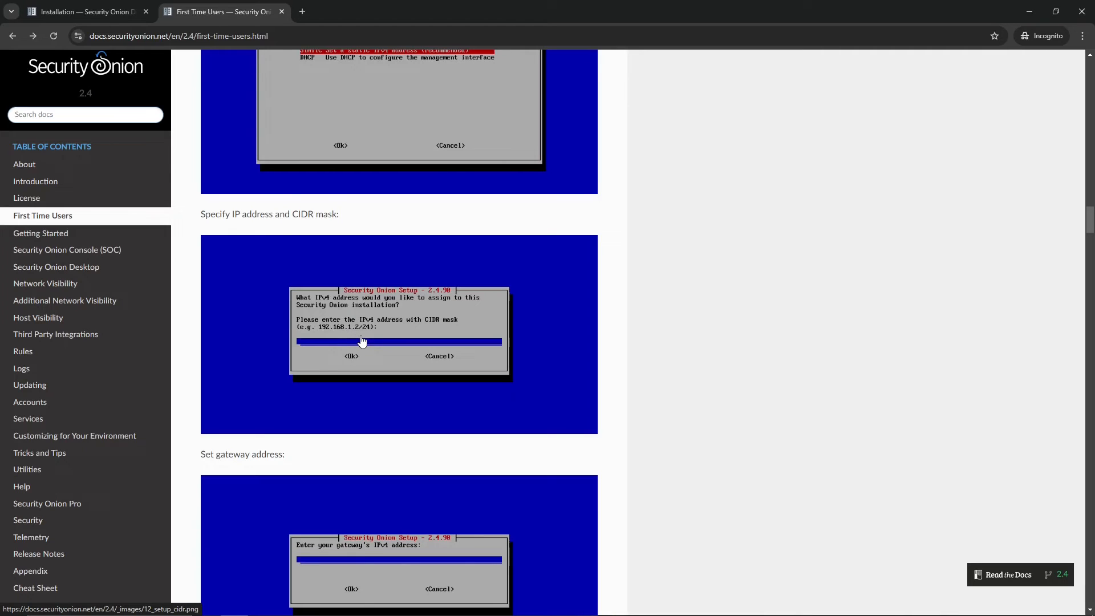
# Scroll on through the gateway, DNS, Docker IP range and Direct/Proxy connection screenshots.
pyautogui.scroll(-3)
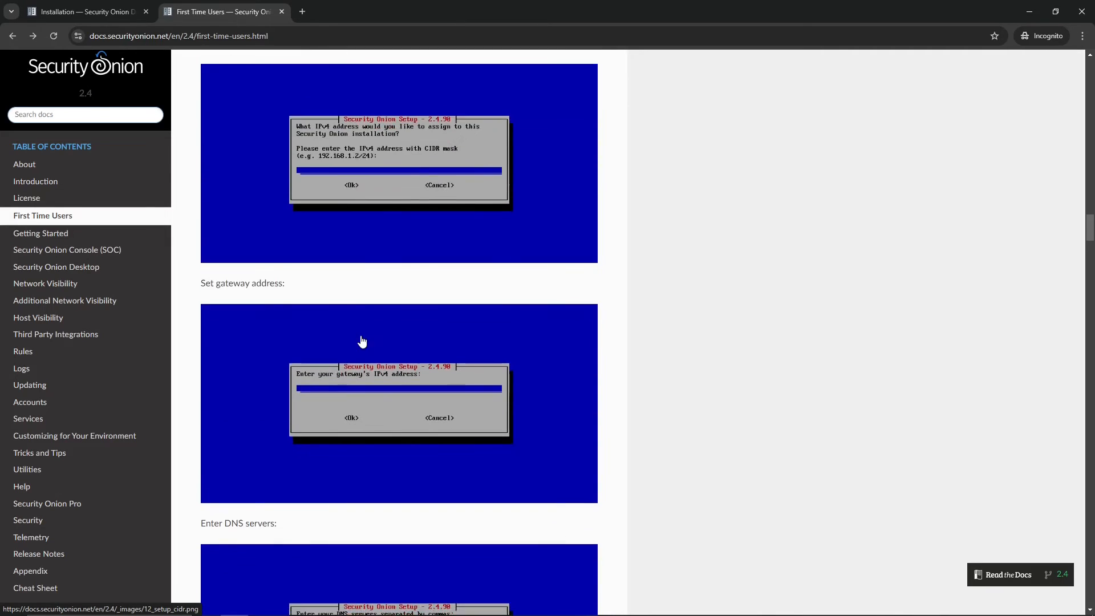
pyautogui.scroll(-3)
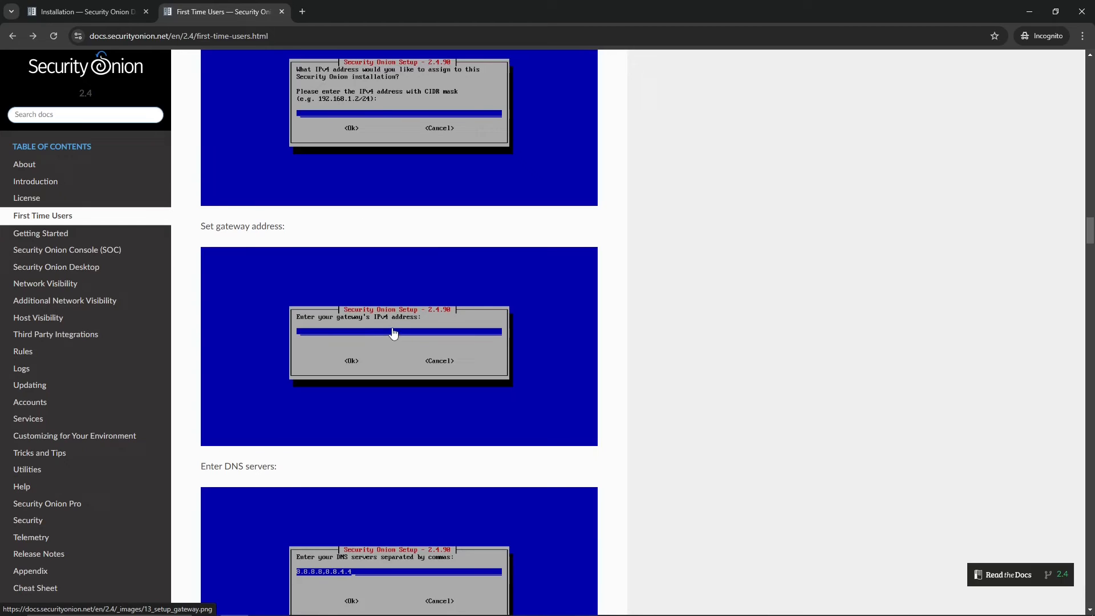
pyautogui.moveTo(399, 332)
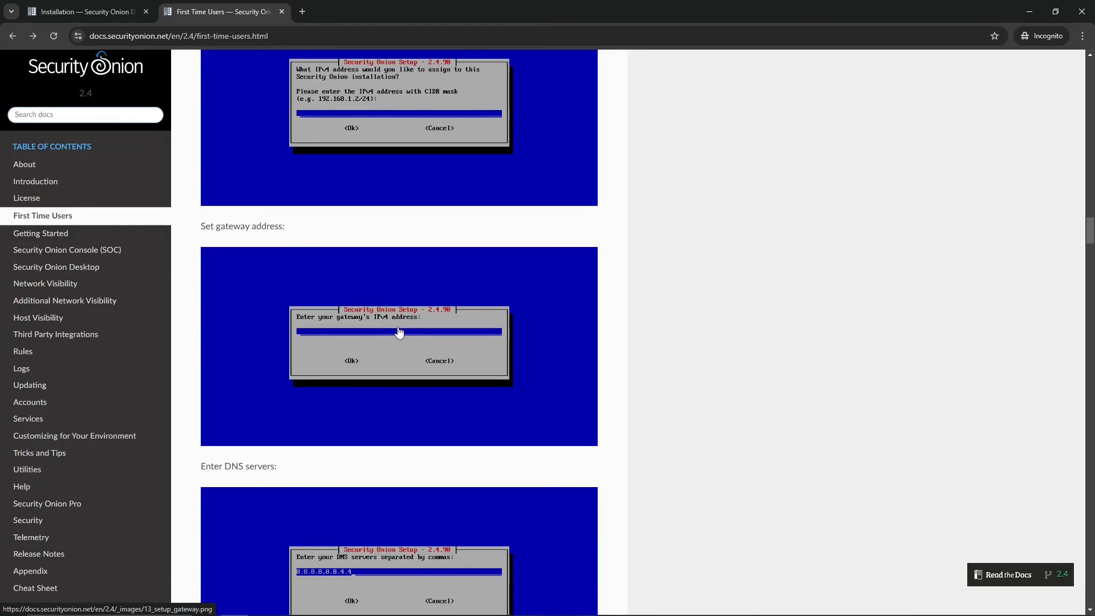
pyautogui.scroll(3)
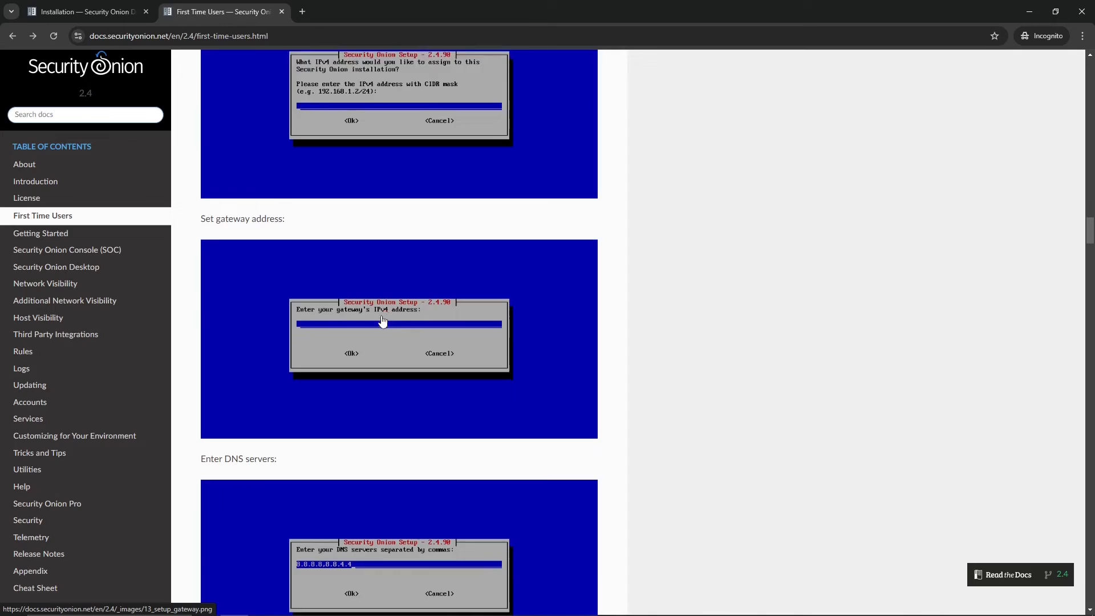
pyautogui.scroll(-3)
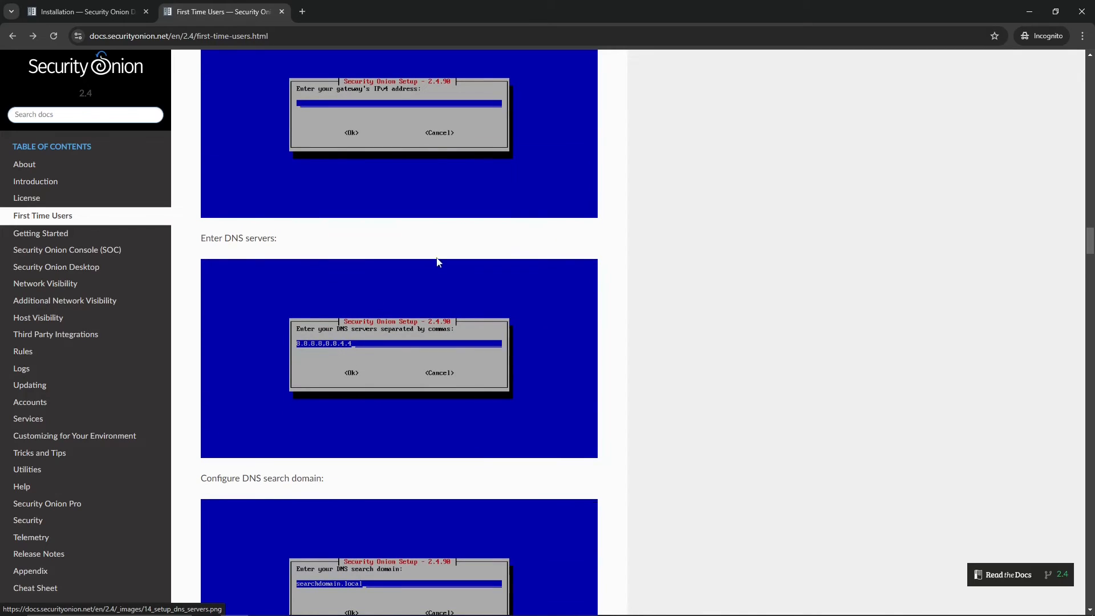
pyautogui.moveTo(310, 363)
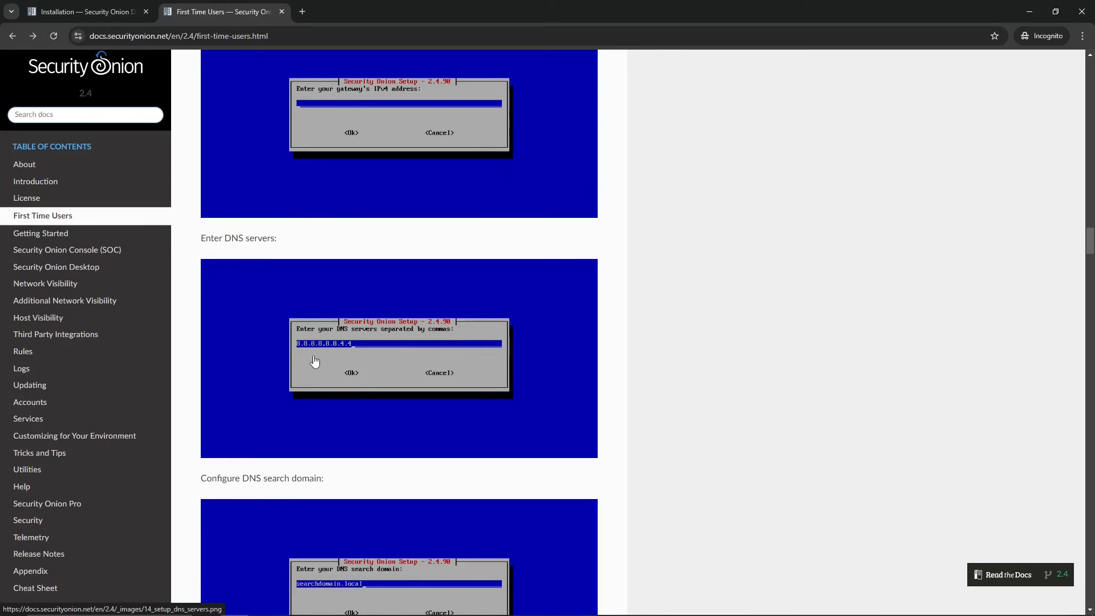
pyautogui.scroll(-3)
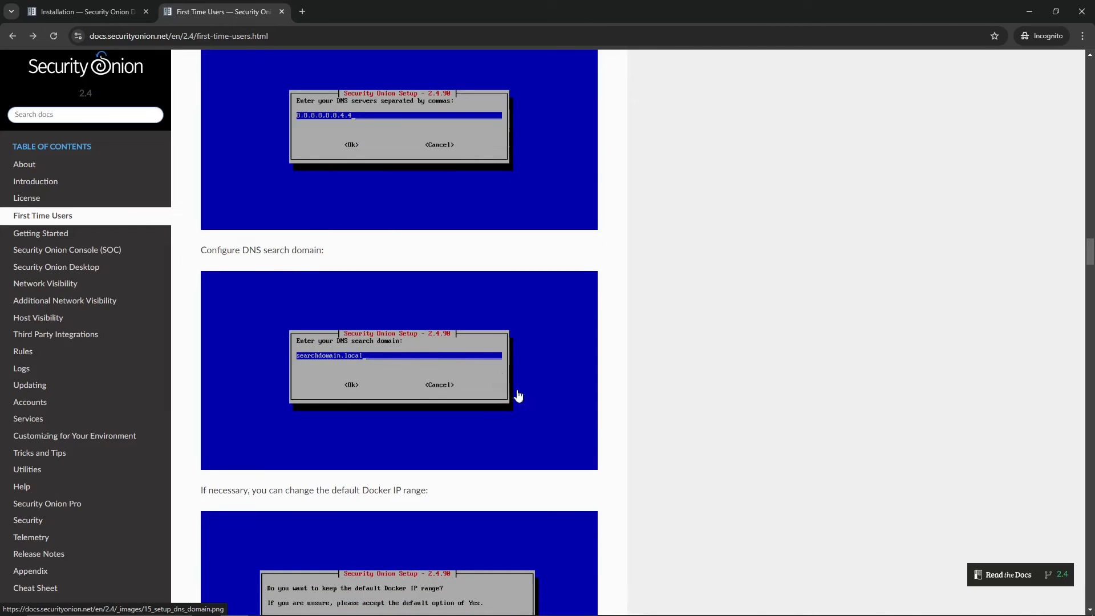
pyautogui.scroll(-3)
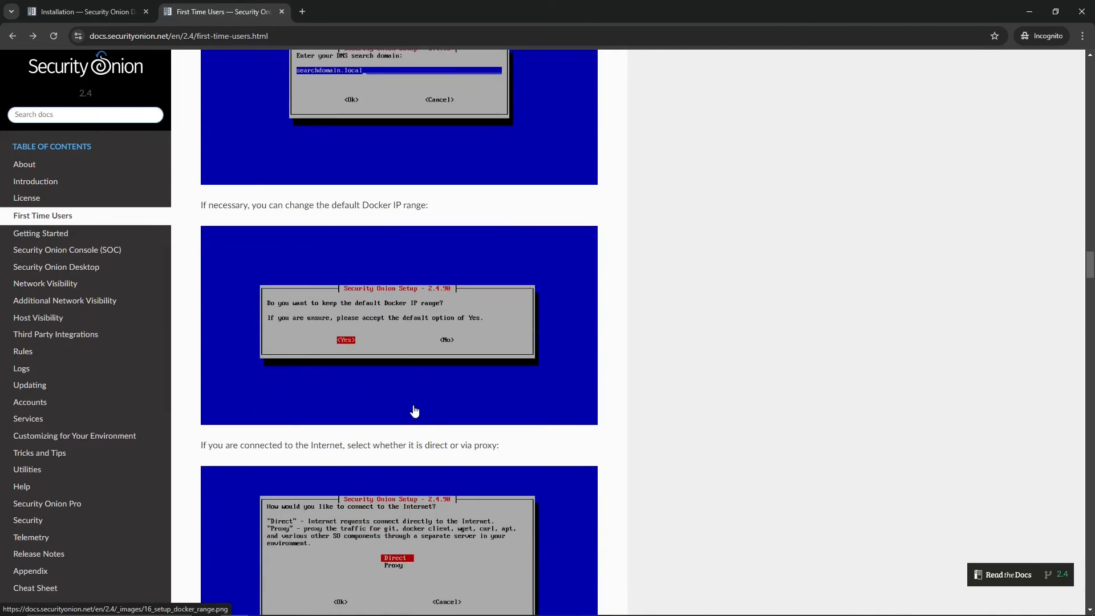
pyautogui.scroll(-3)
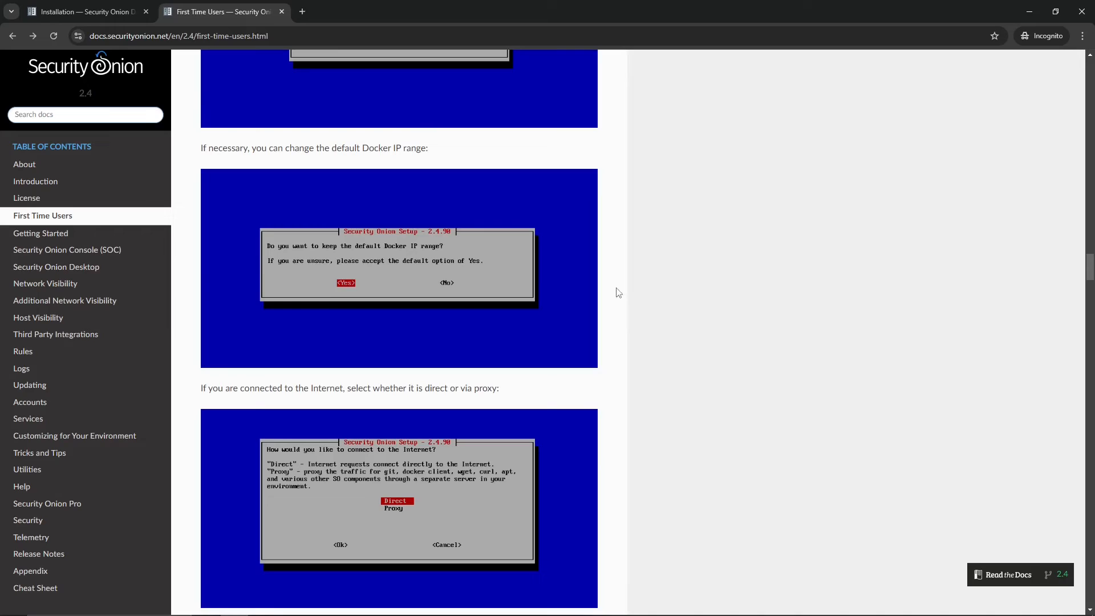
pyautogui.moveTo(422, 239)
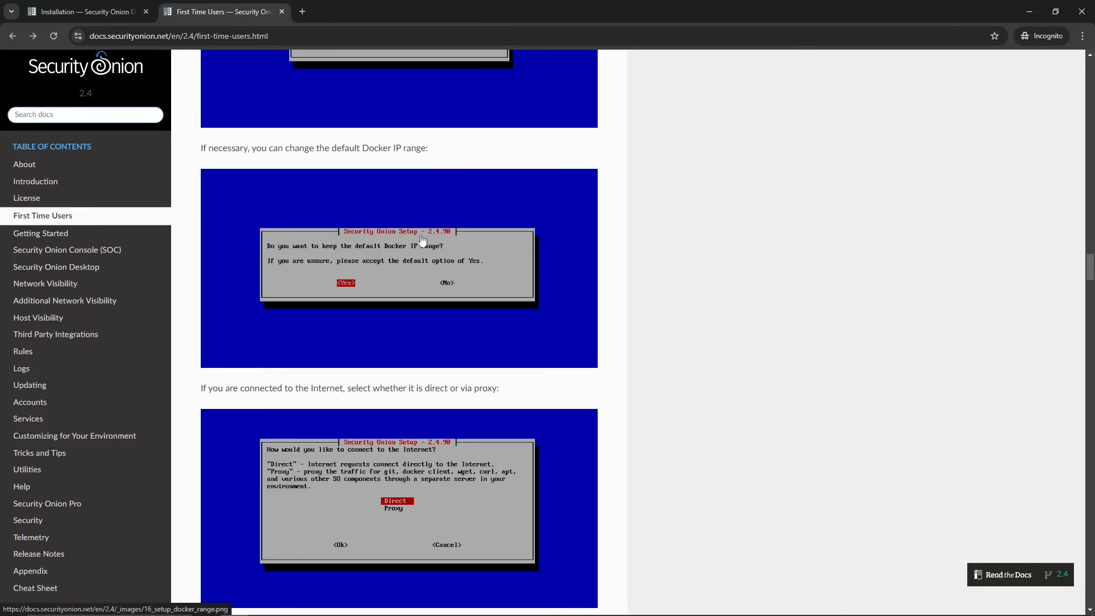
pyautogui.scroll(-3)
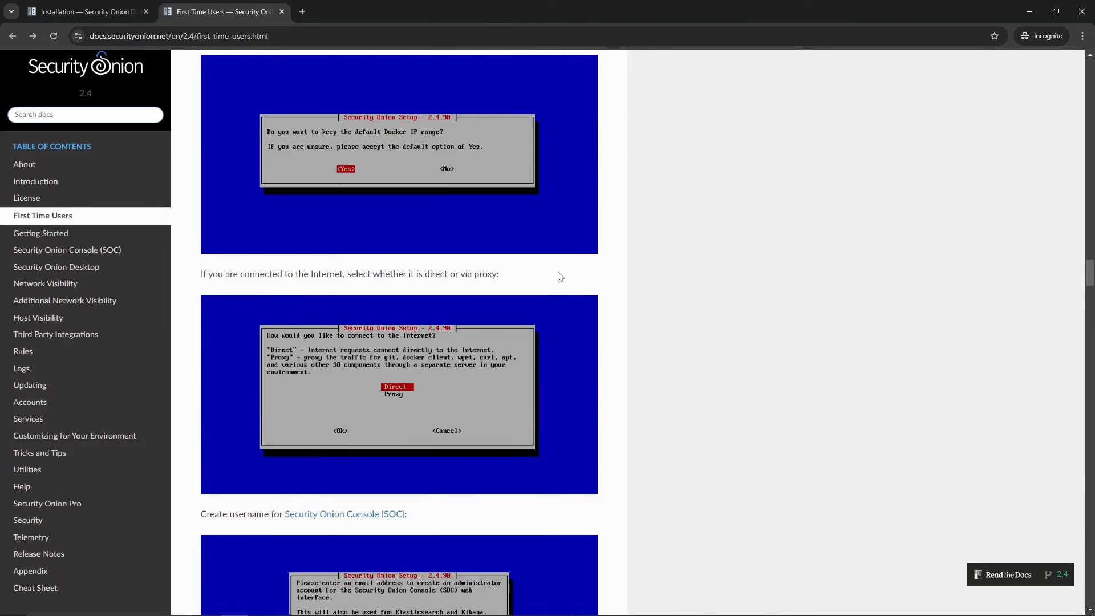
pyautogui.scroll(-3)
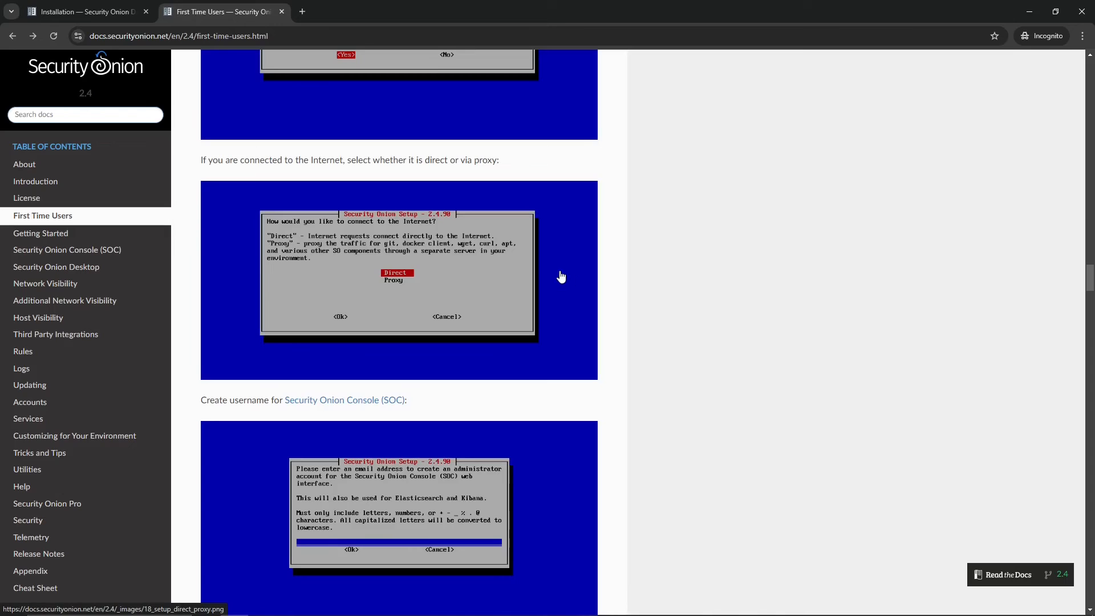
pyautogui.moveTo(286, 294)
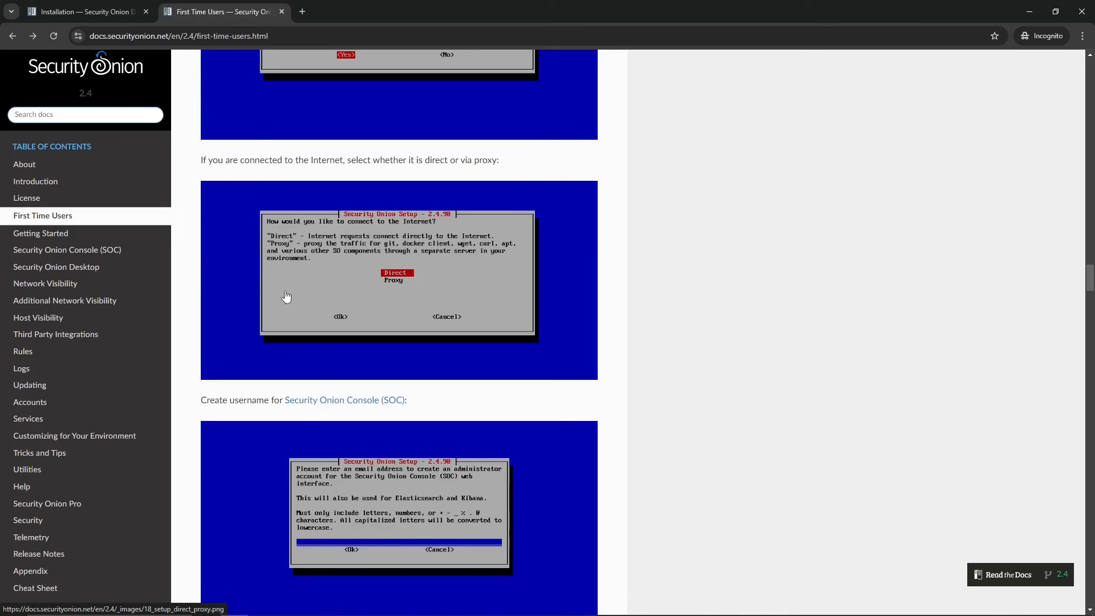
pyautogui.moveTo(280, 253)
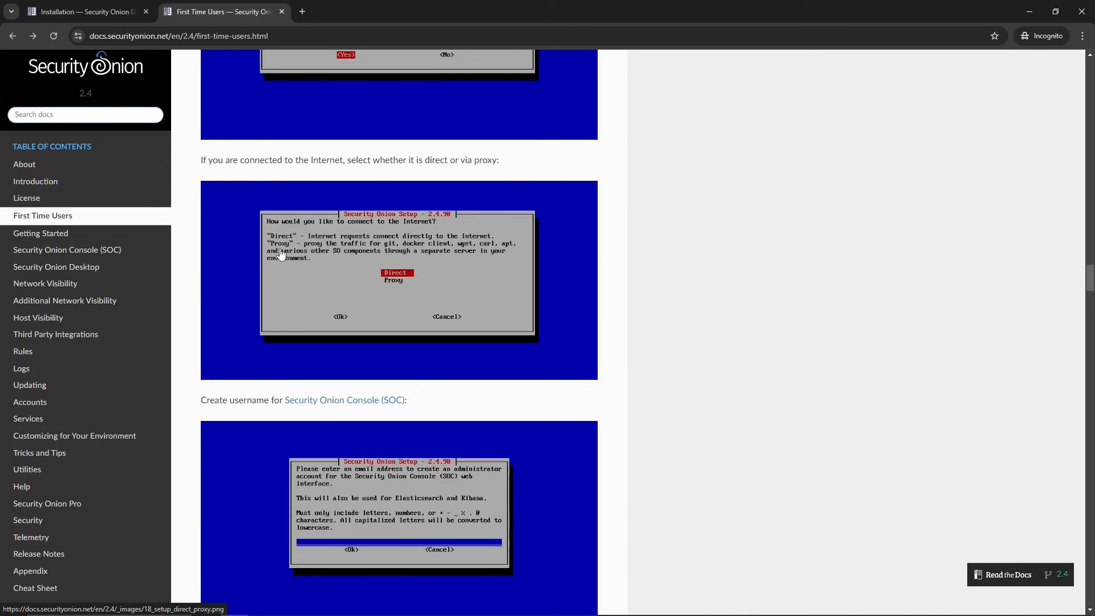
pyautogui.moveTo(382, 247)
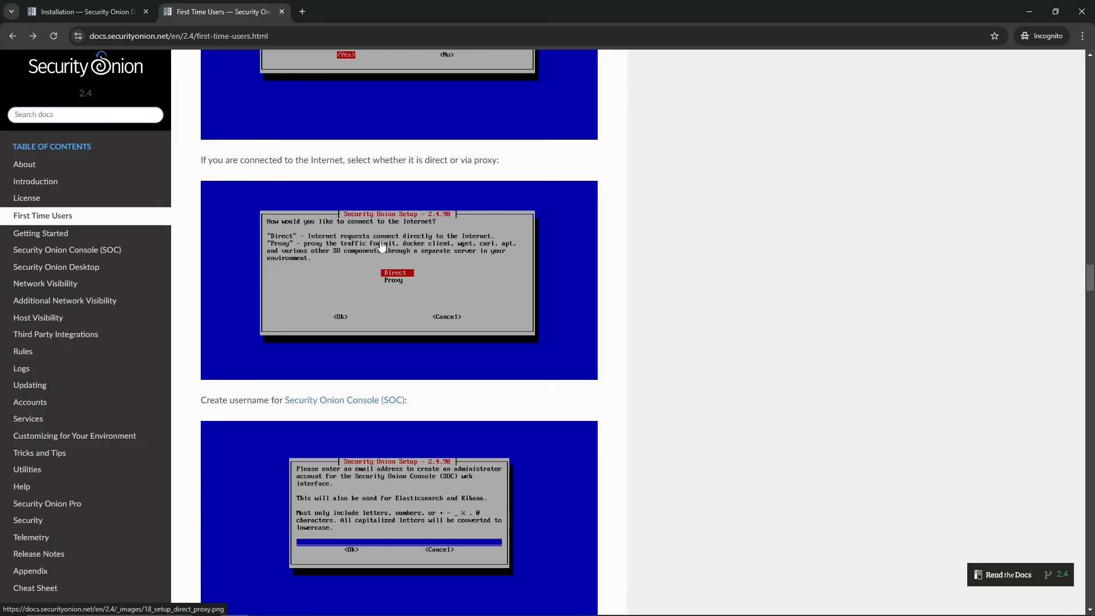
pyautogui.moveTo(344, 267)
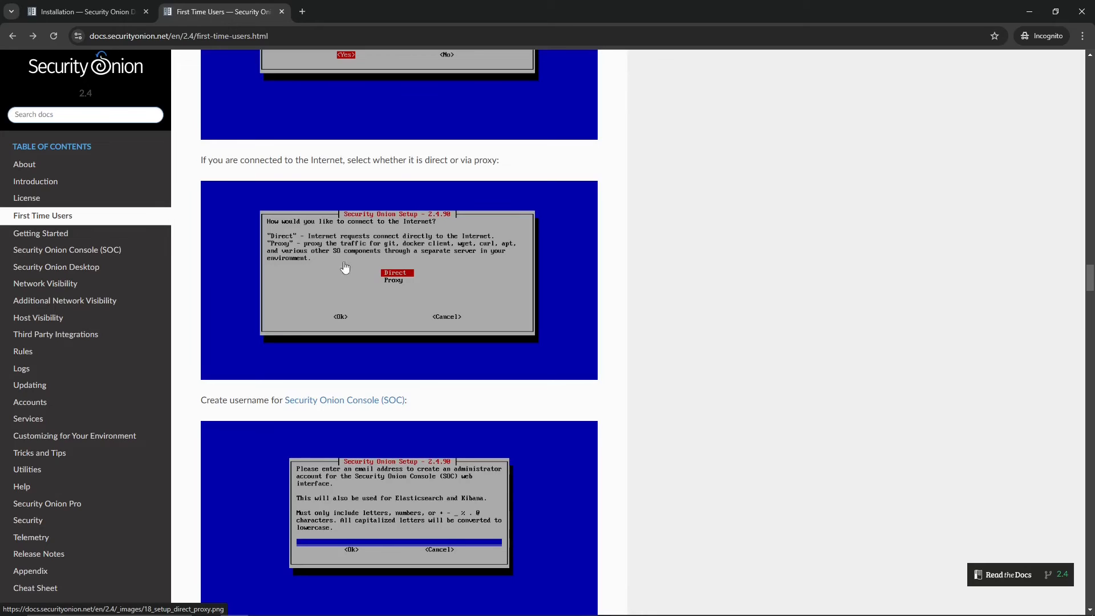
pyautogui.moveTo(451, 319)
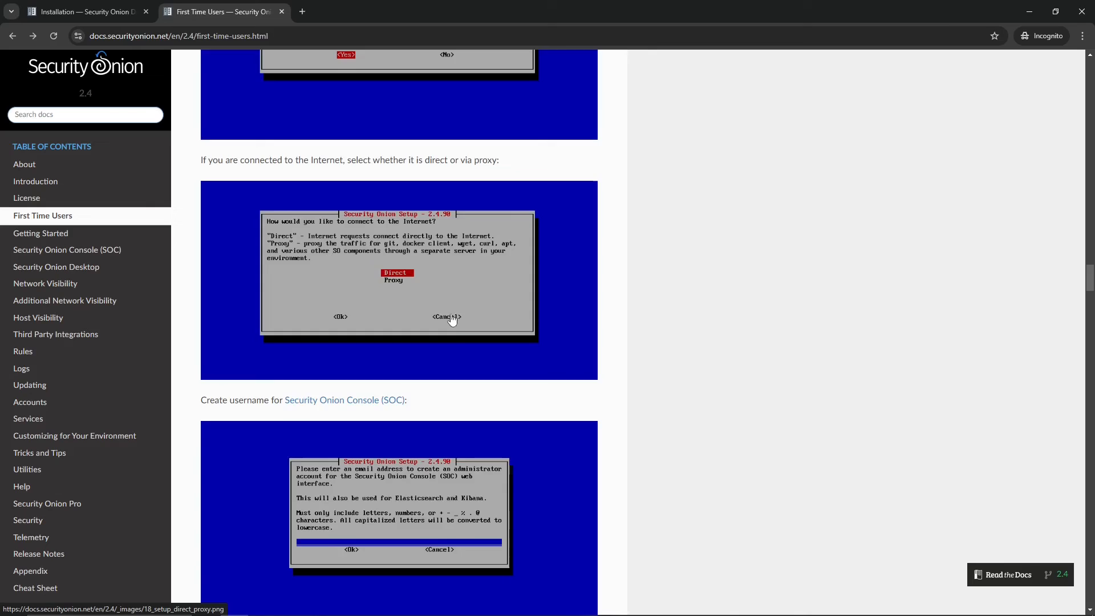
pyautogui.scroll(-3)
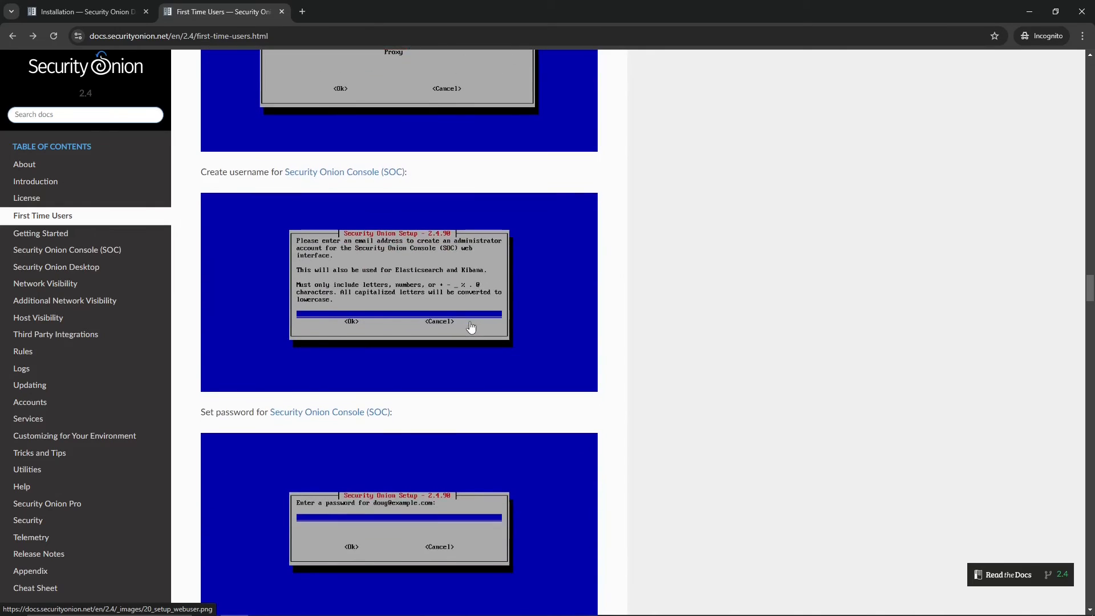
pyautogui.moveTo(526, 249)
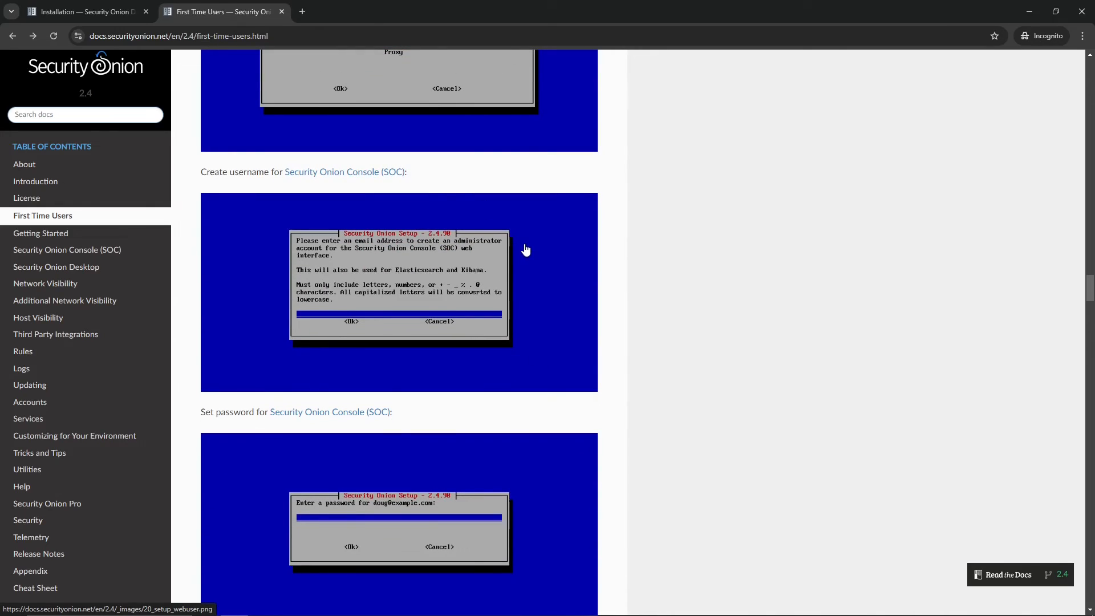
# Scroll past the SOC username and password screenshots to 'Select how to access Security Onion Console'.
pyautogui.scroll(-3)
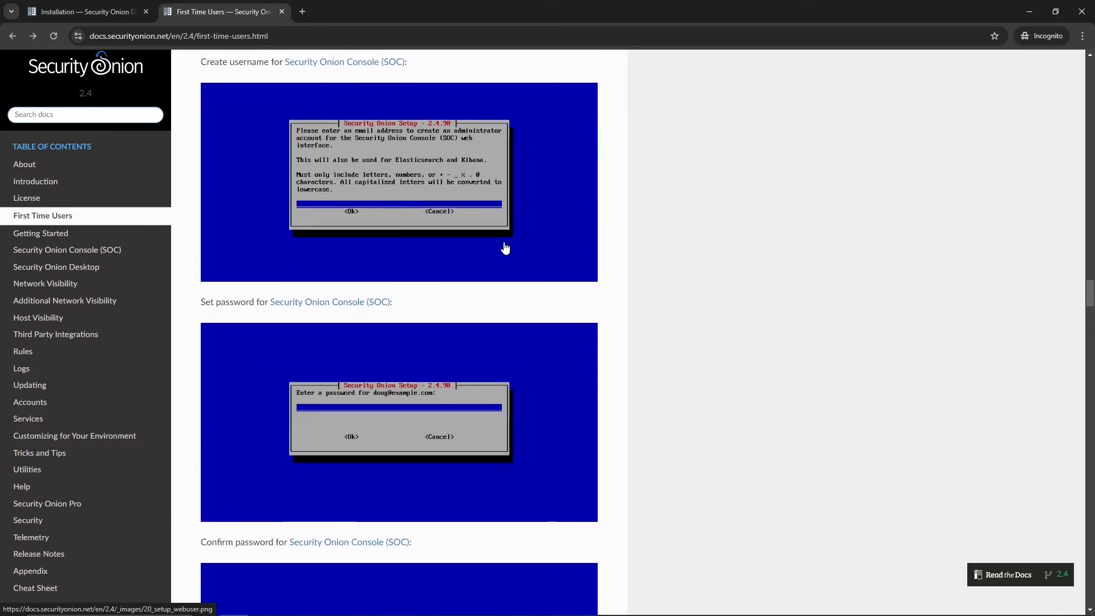
pyautogui.scroll(-3)
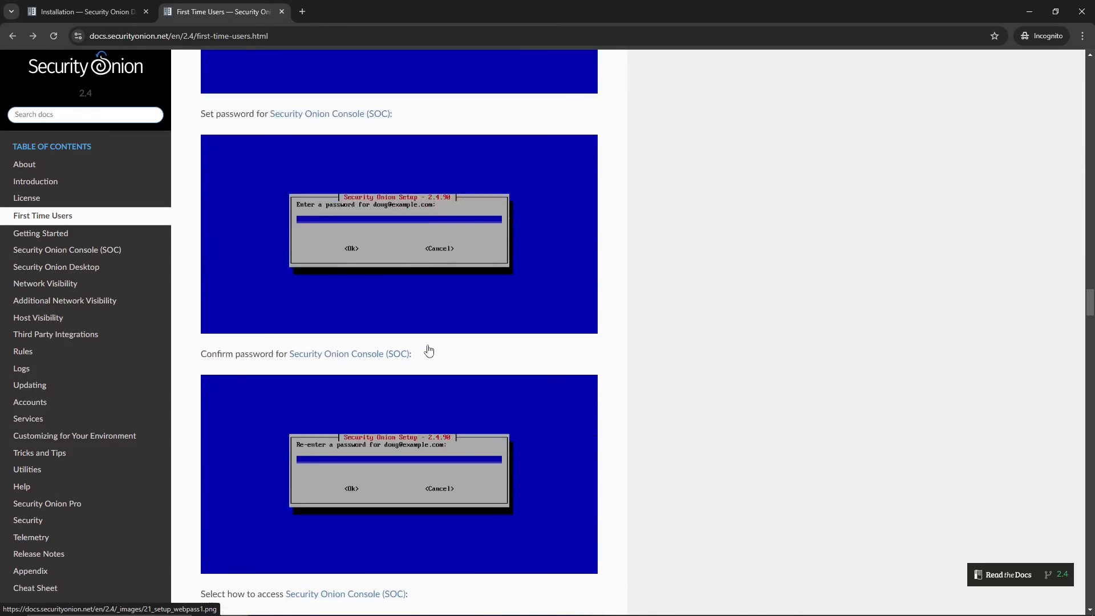
pyautogui.scroll(-3)
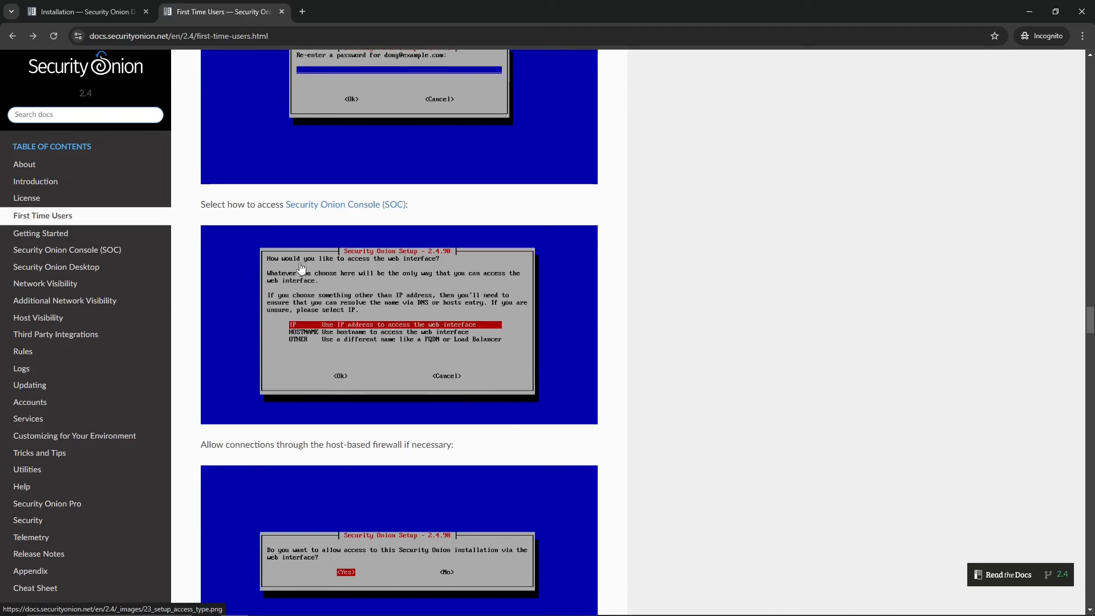
# Scroll to the host firewall screenshots and the 'Specify an IP address or range' step.
pyautogui.scroll(-3)
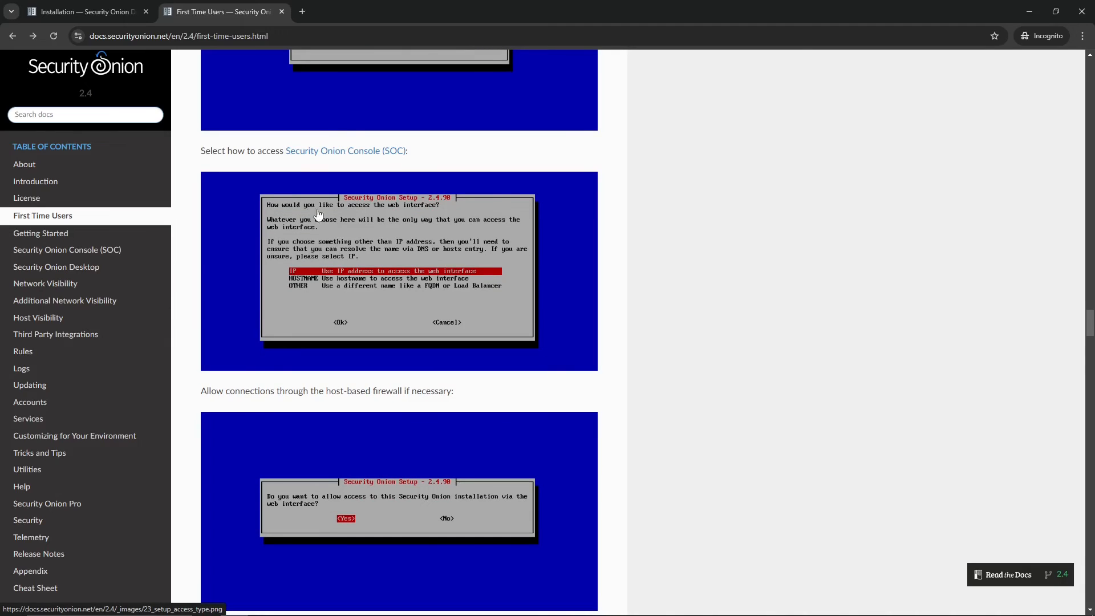
pyautogui.moveTo(294, 290)
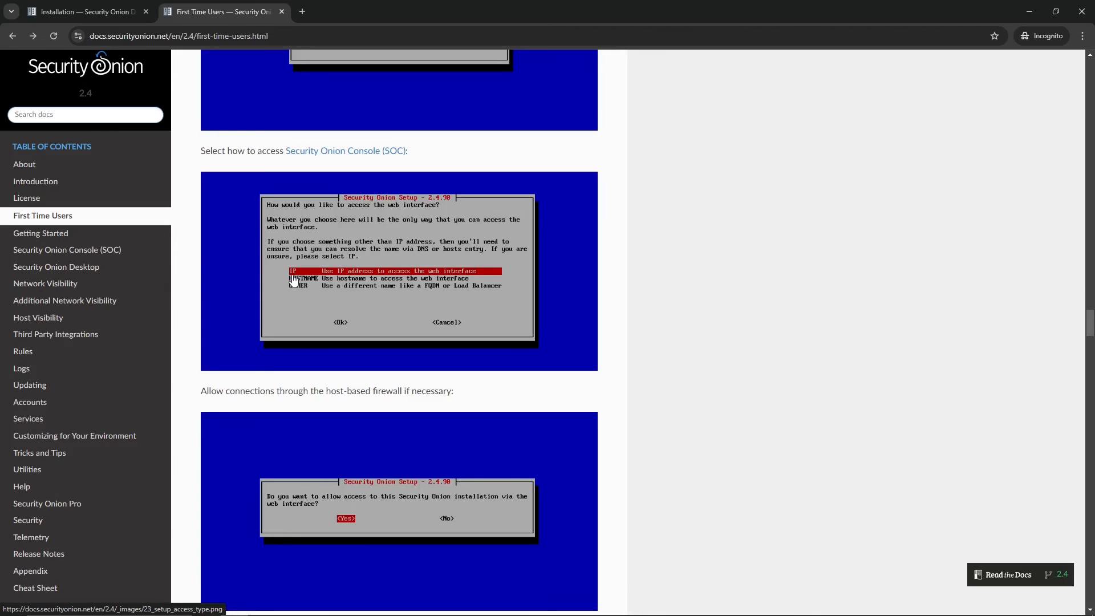
pyautogui.moveTo(352, 294)
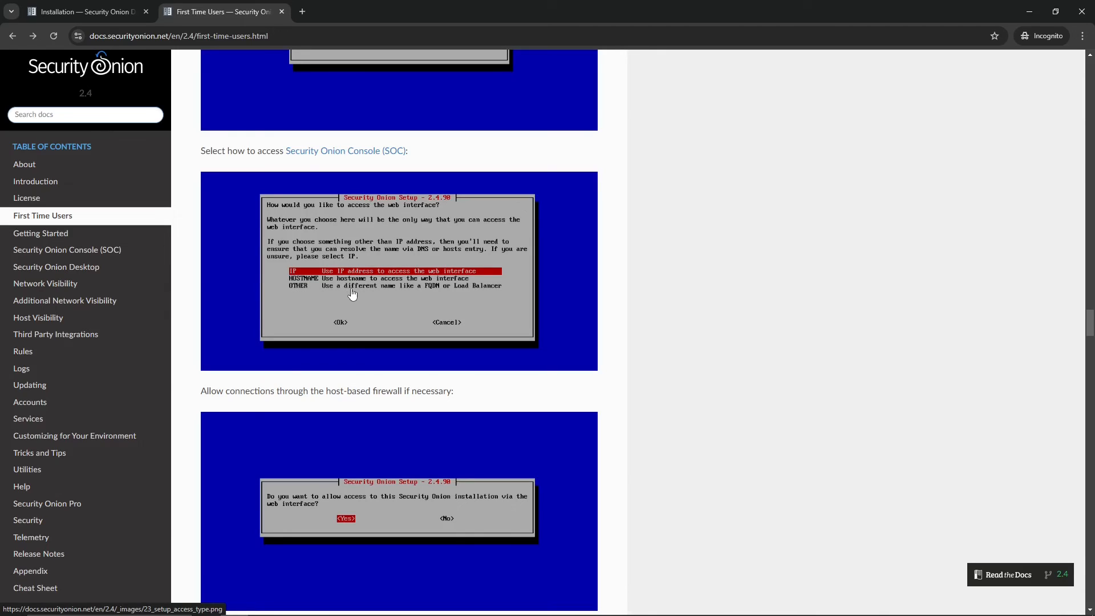
pyautogui.moveTo(244, 363)
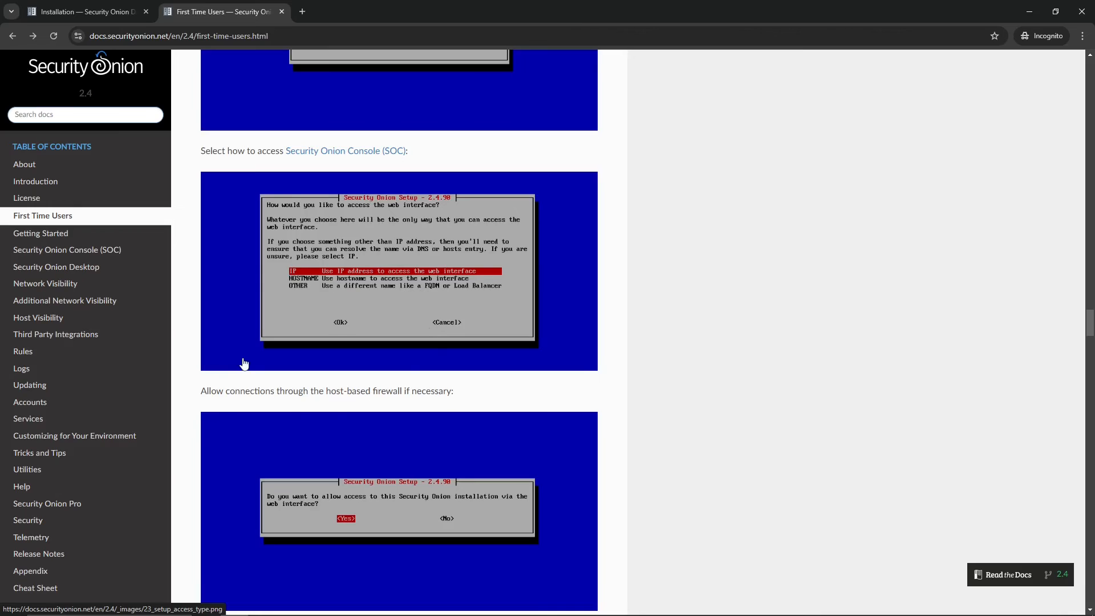
pyautogui.scroll(-3)
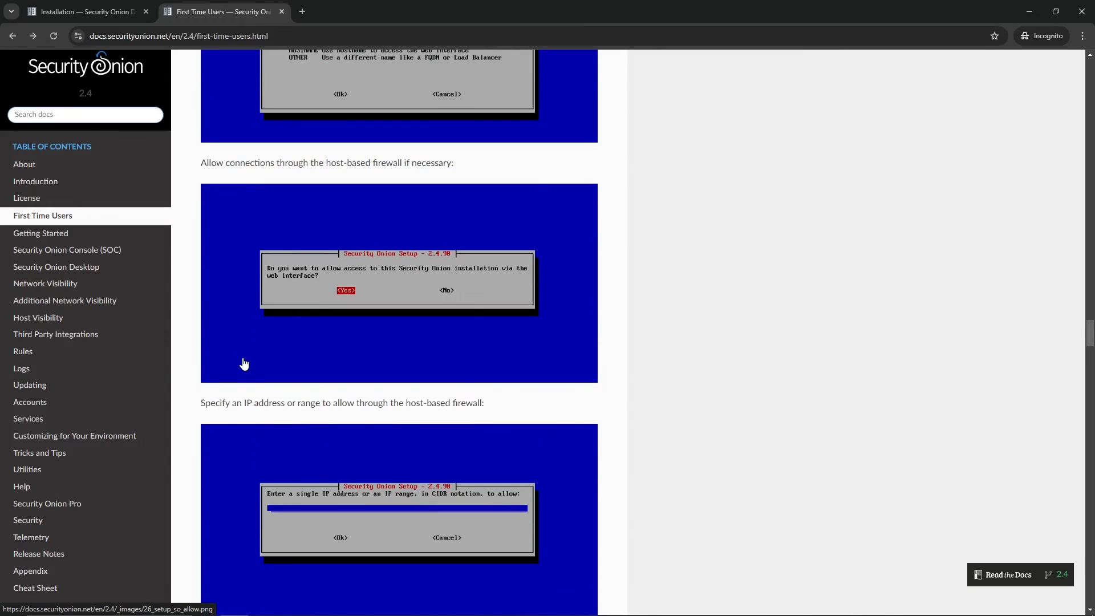
pyautogui.moveTo(378, 168)
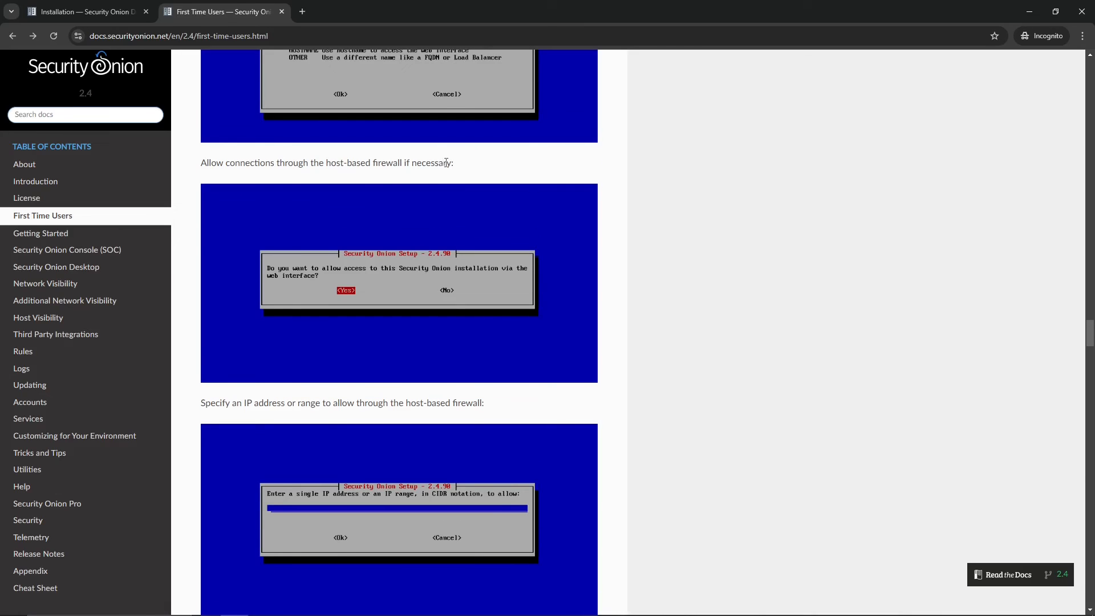
pyautogui.scroll(-3)
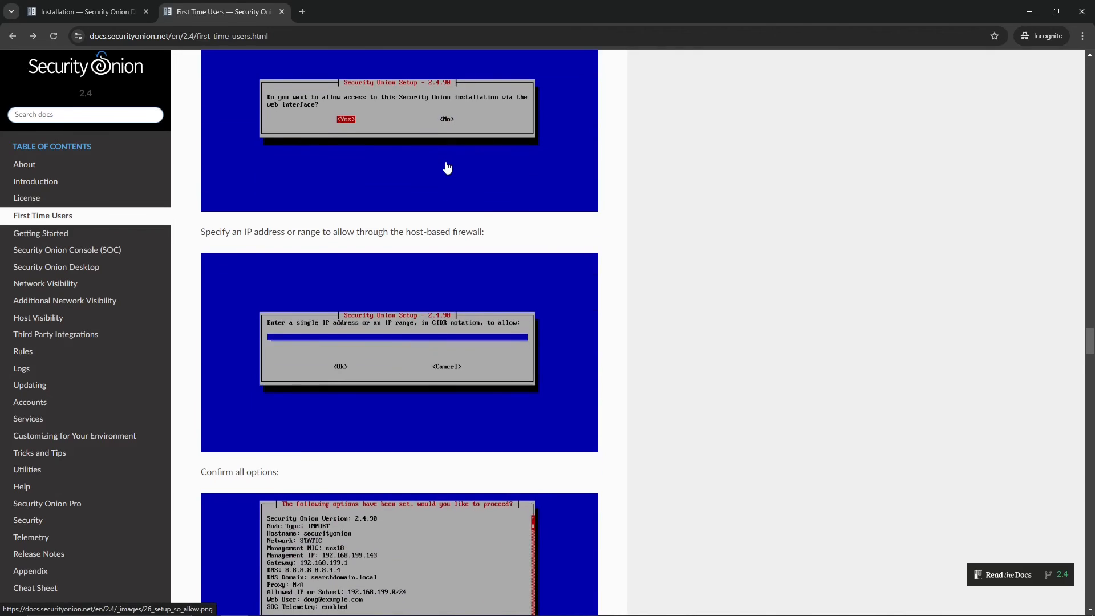
# Scroll from the allowed IP range step down to the 'Confirm all options' summary screenshot.
pyautogui.scroll(-3)
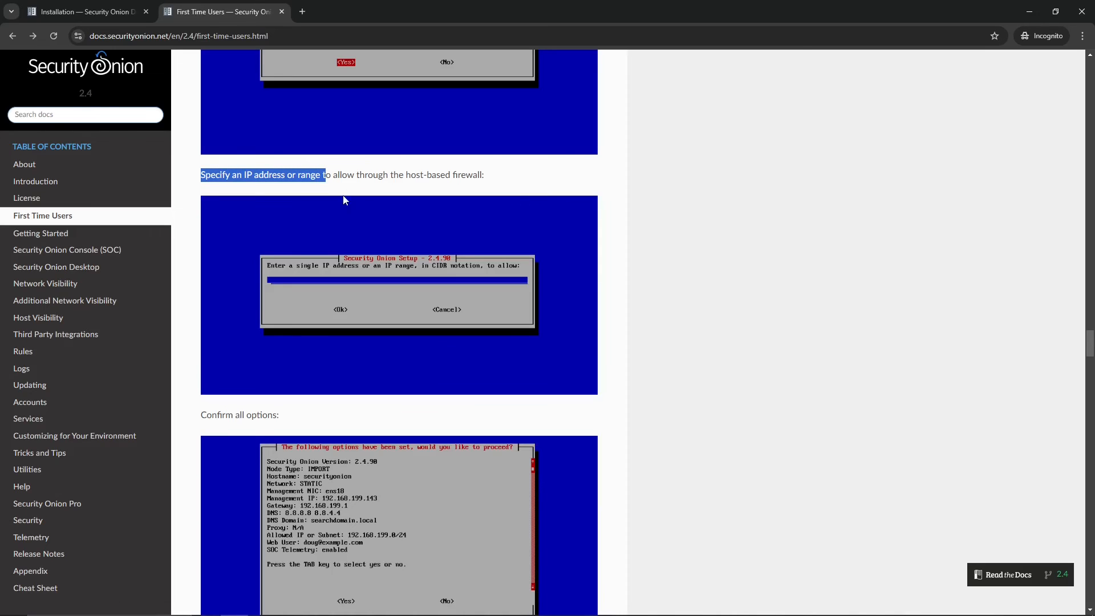
pyautogui.moveTo(343, 186)
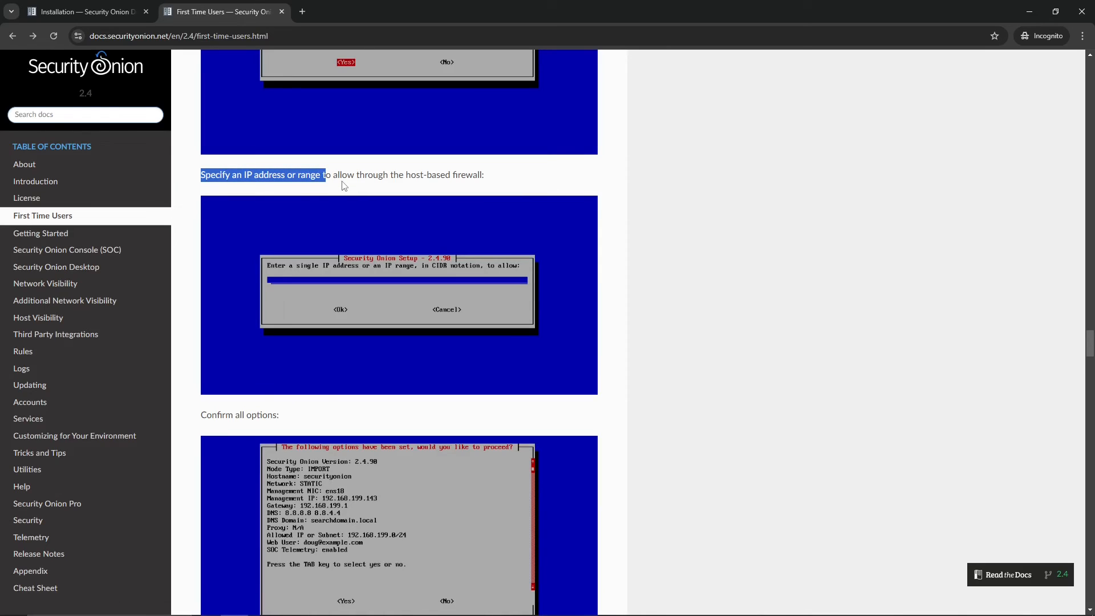
pyautogui.moveTo(362, 280)
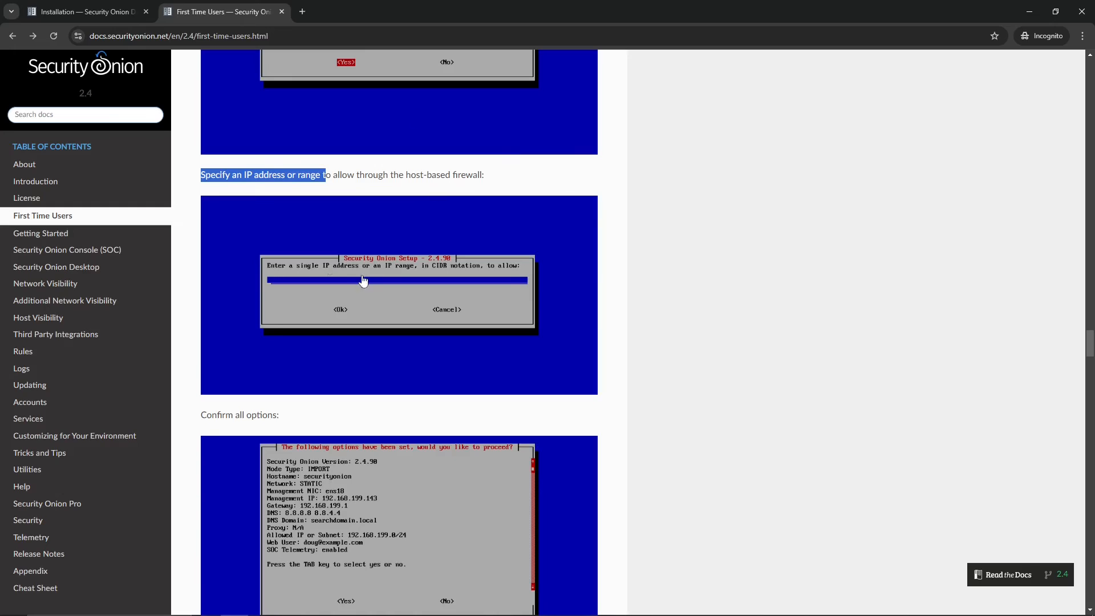
pyautogui.moveTo(366, 271)
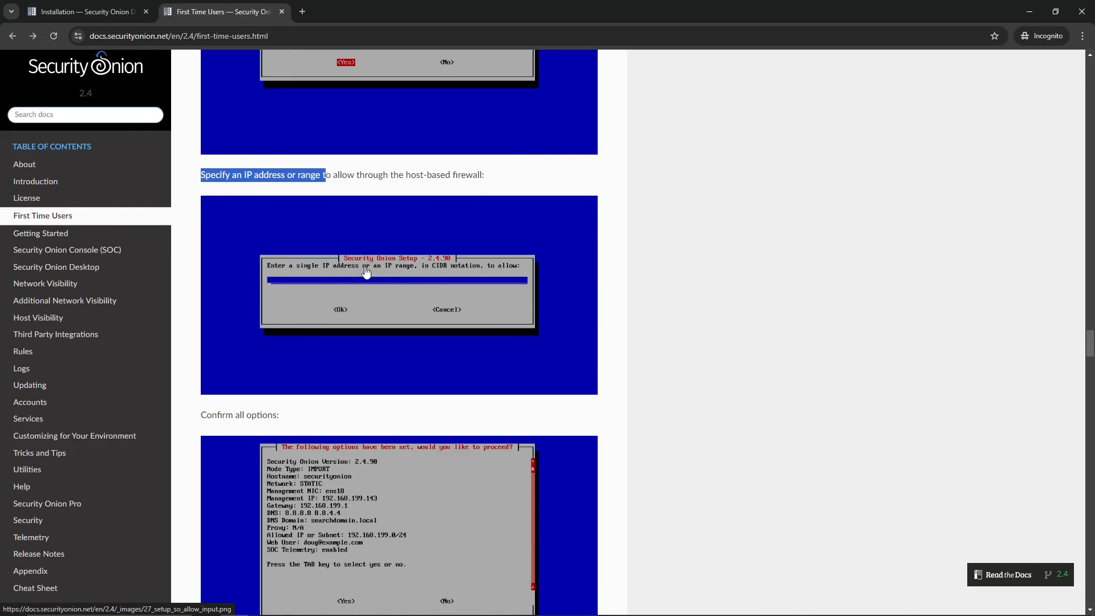
pyautogui.moveTo(404, 274)
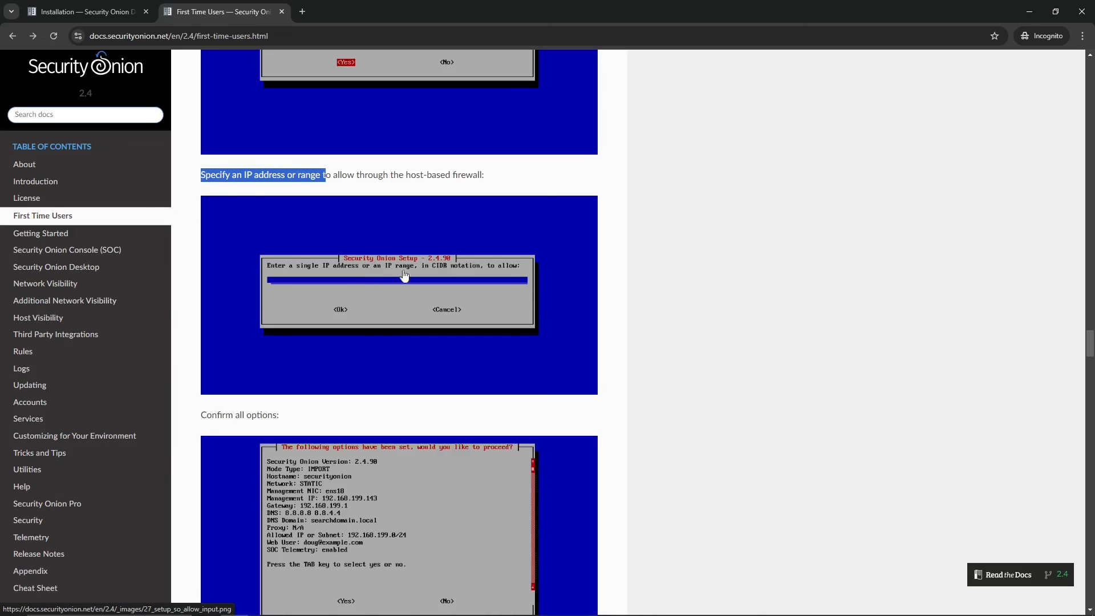
pyautogui.scroll(-3)
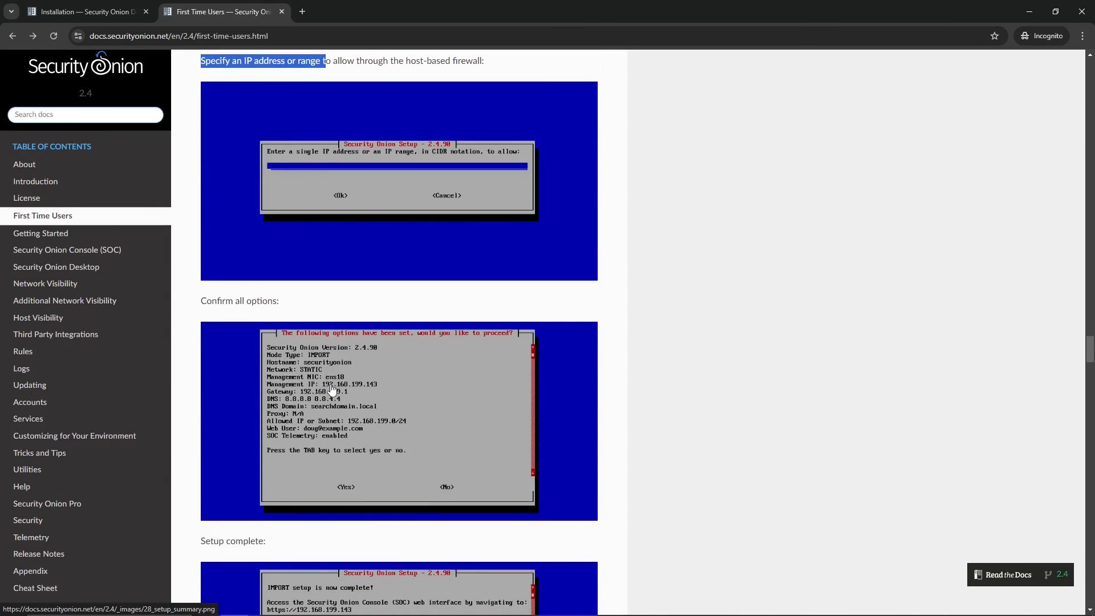
# Scroll past 'Setup complete' to the 'Login to Security Onion Console (SOC)' step.
pyautogui.scroll(-3)
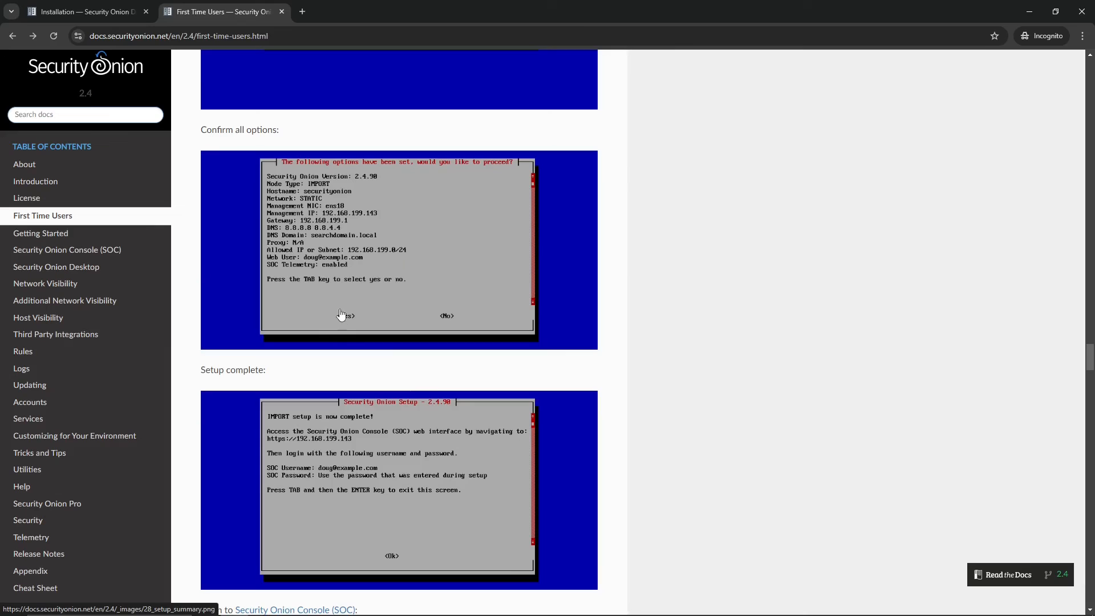
pyautogui.moveTo(342, 337)
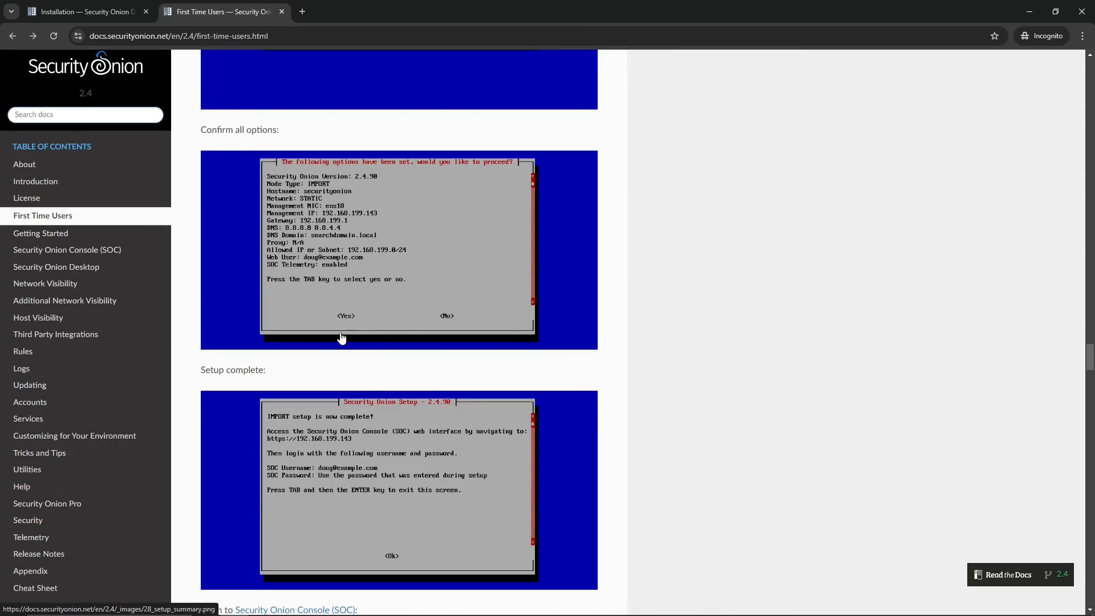
pyautogui.scroll(-3)
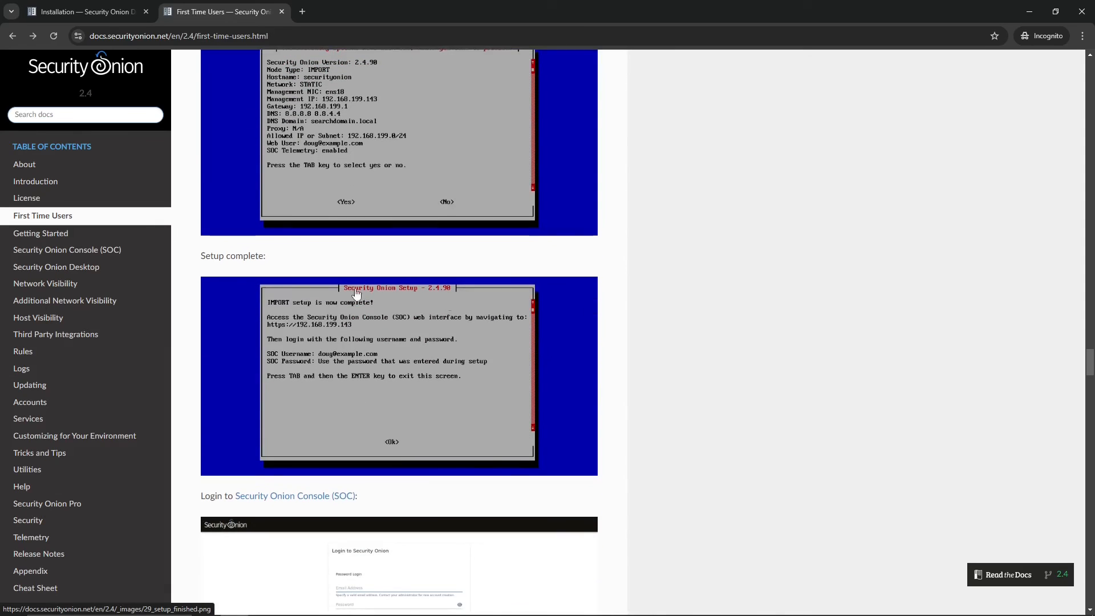
pyautogui.moveTo(253, 328)
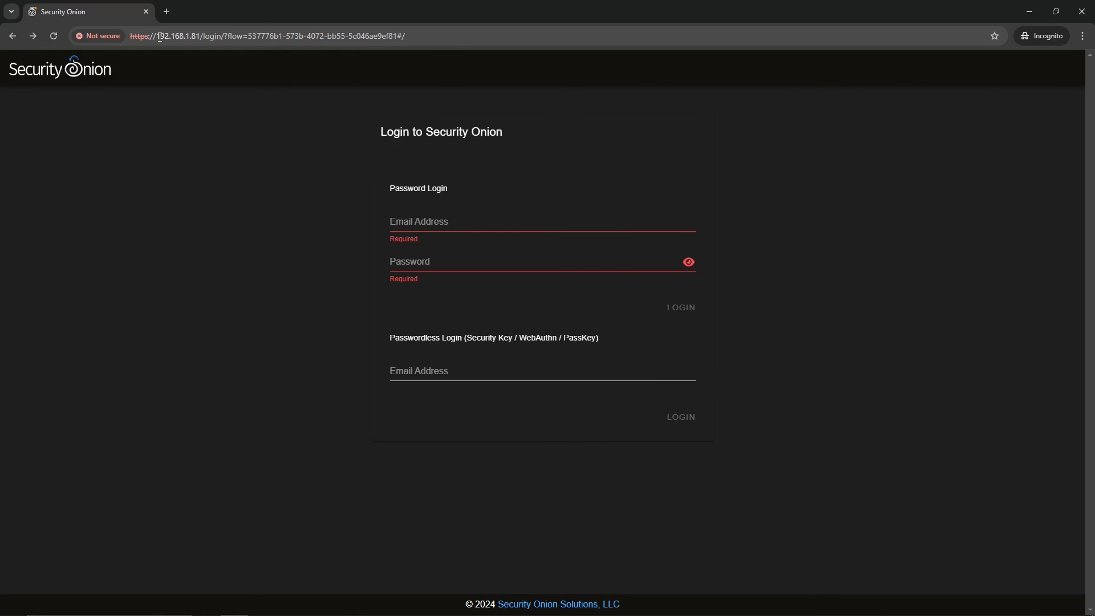
pyautogui.moveTo(434, 238)
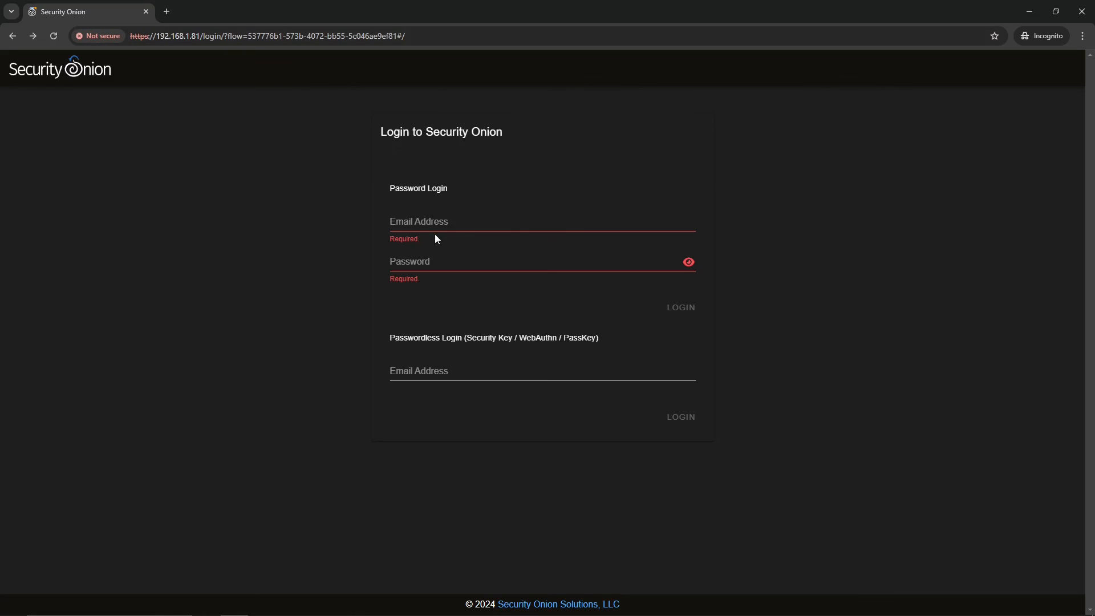
pyautogui.moveTo(452, 203)
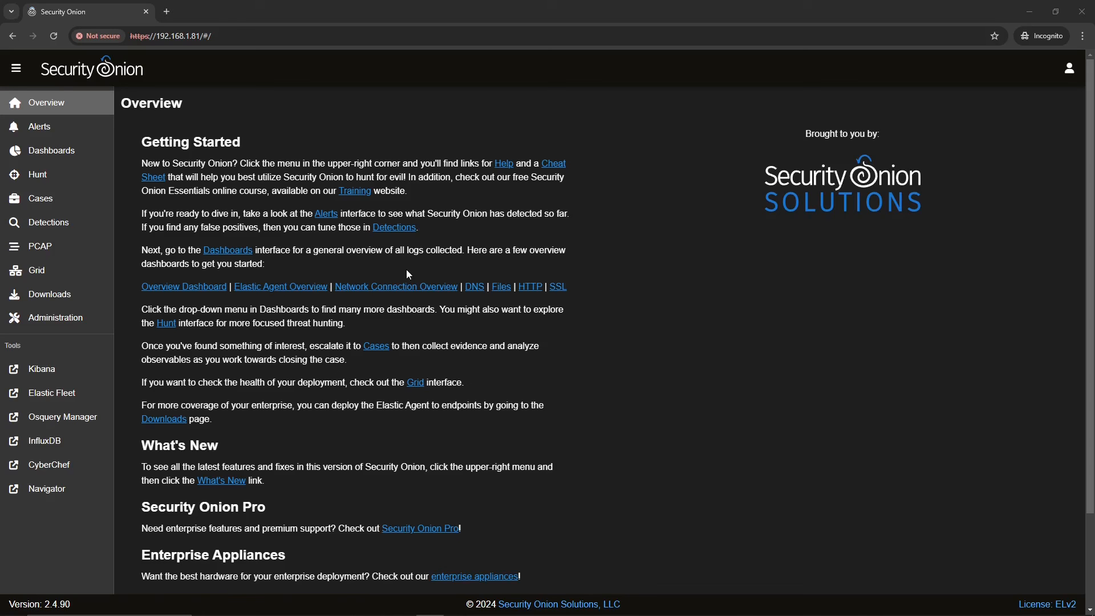
# From the signed-in Overview page, head to the Dashboards interface for log overviews.
pyautogui.click(51, 151)
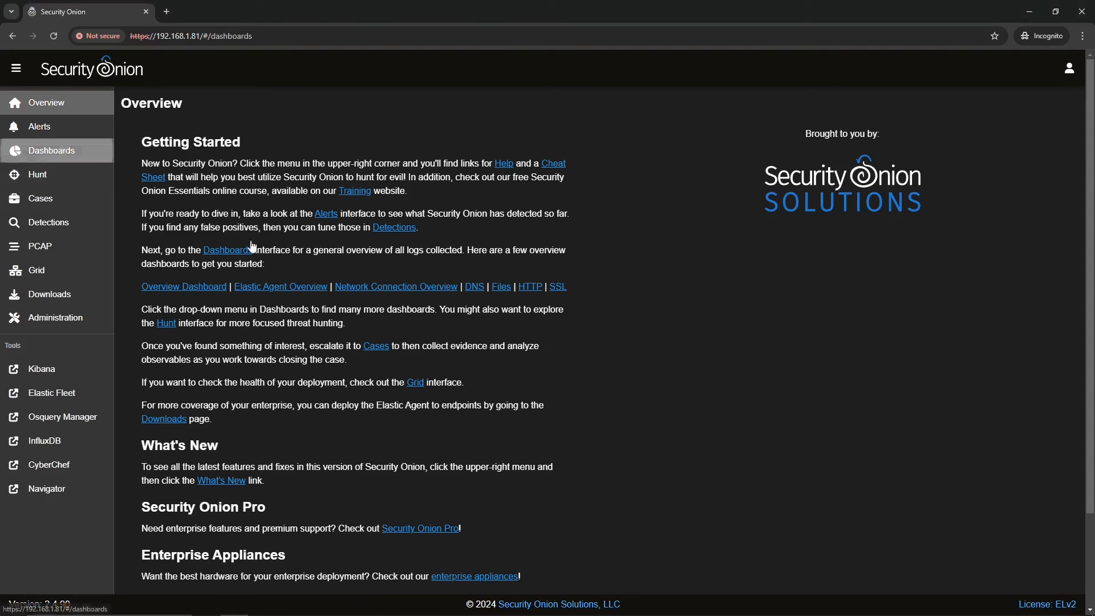